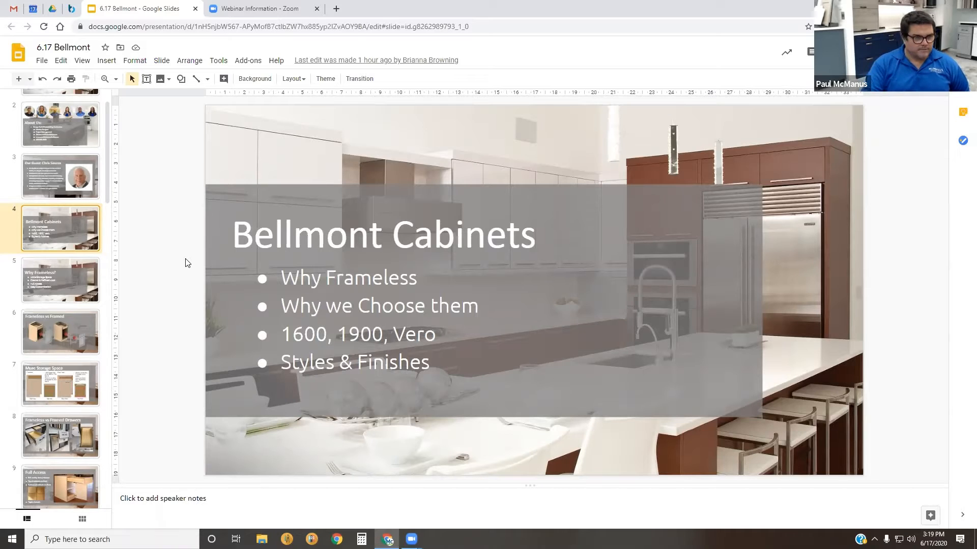
Step: Show slide 5, Why Frameless?, listing the four frameless benefits
left_click(60, 280)
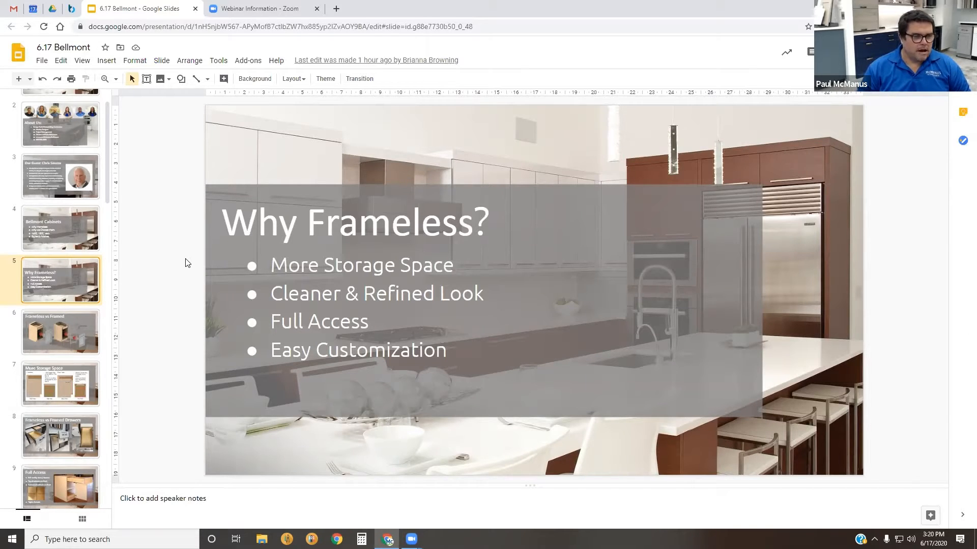
mouse_move(60, 335)
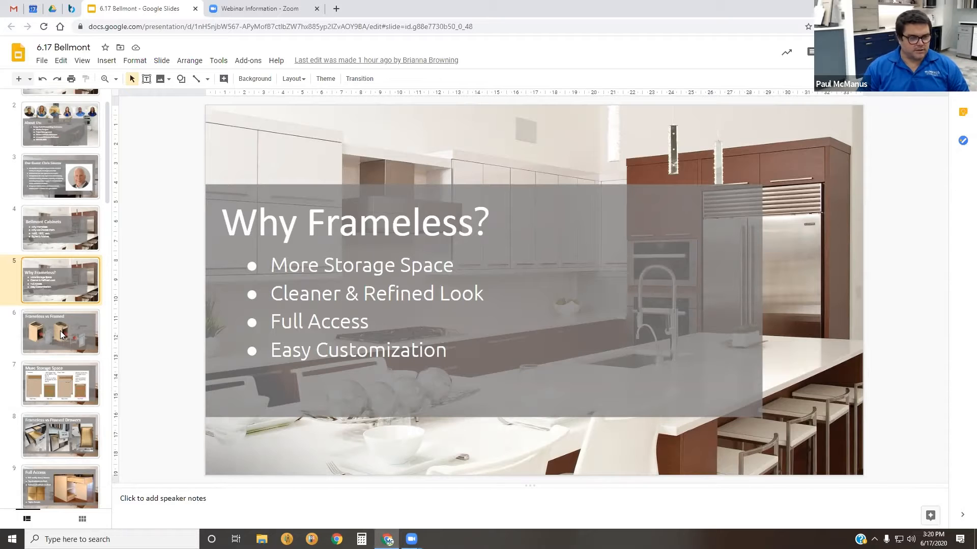
Step: Show slide 6, Frameless vs Framed, comparing the two cabinet box constructions
left_click(60, 332)
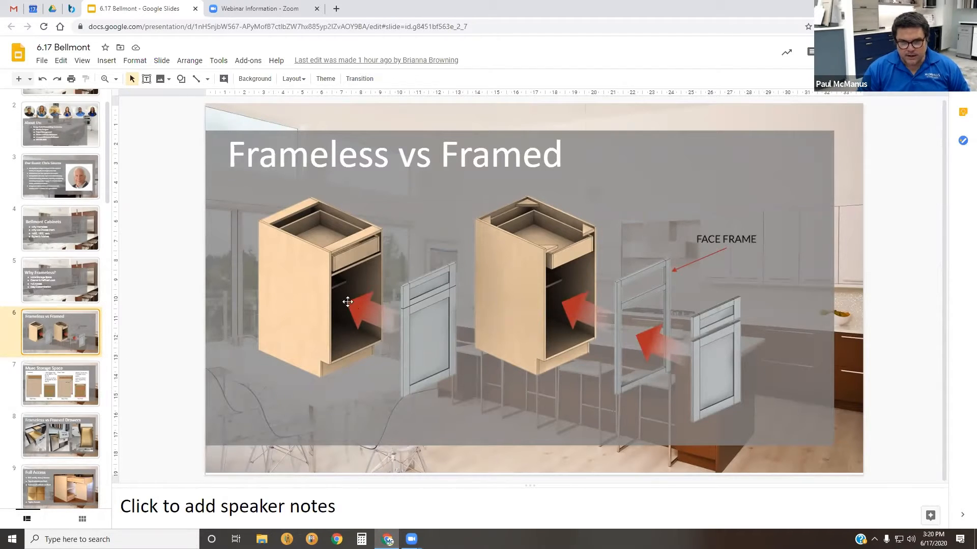
mouse_move(521, 403)
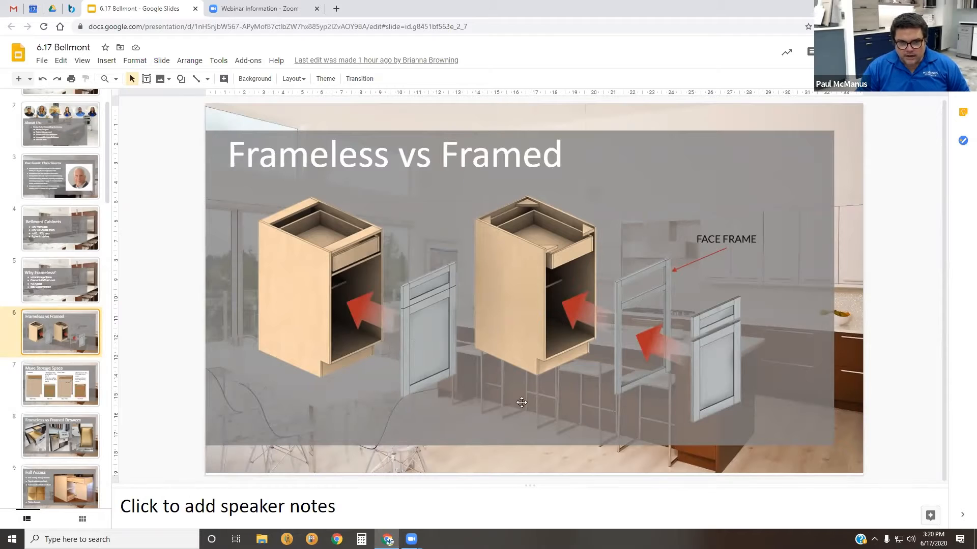
mouse_move(831, 264)
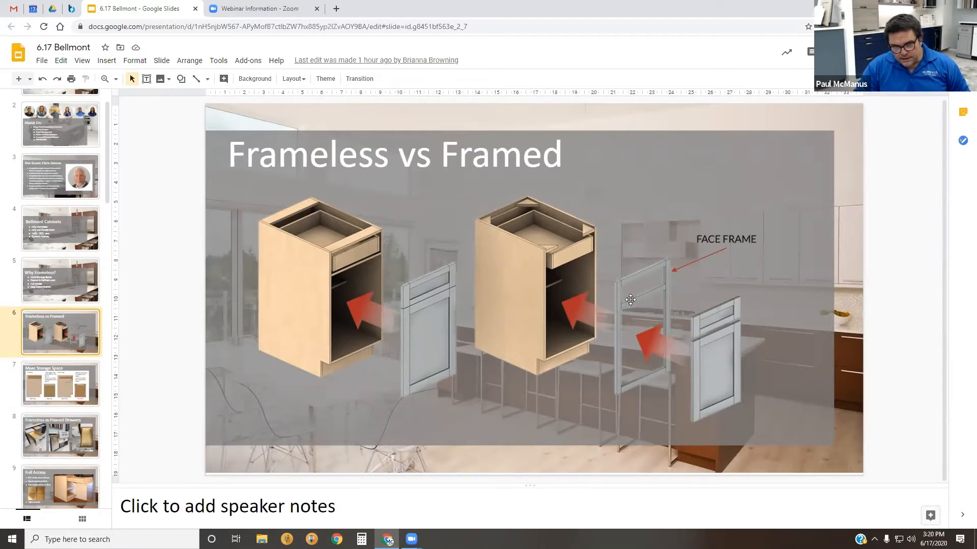
mouse_move(665, 327)
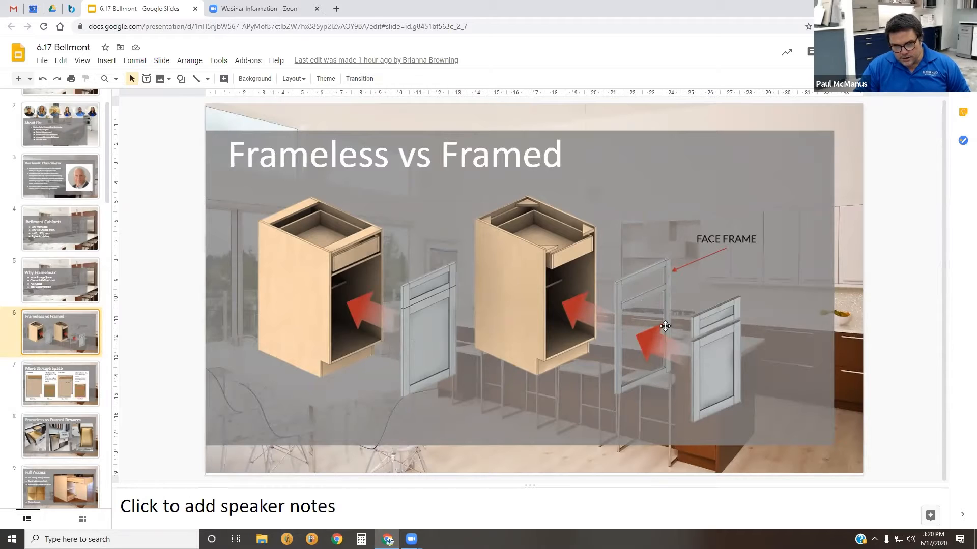
mouse_move(607, 329)
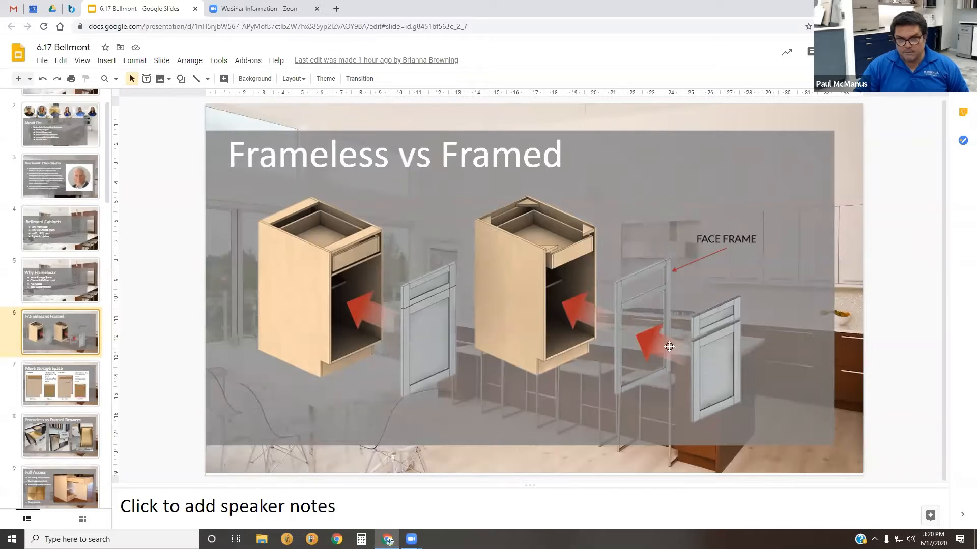
mouse_move(545, 312)
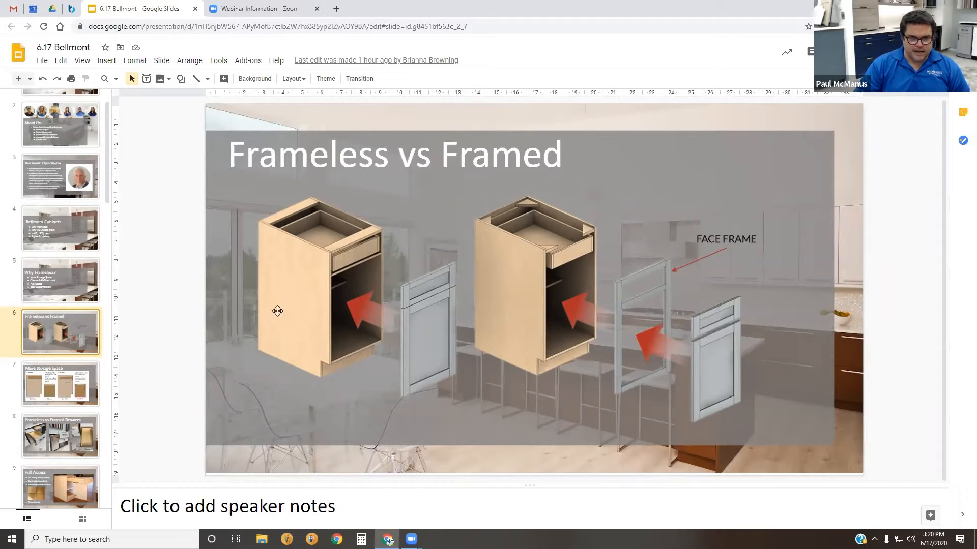
mouse_move(645, 382)
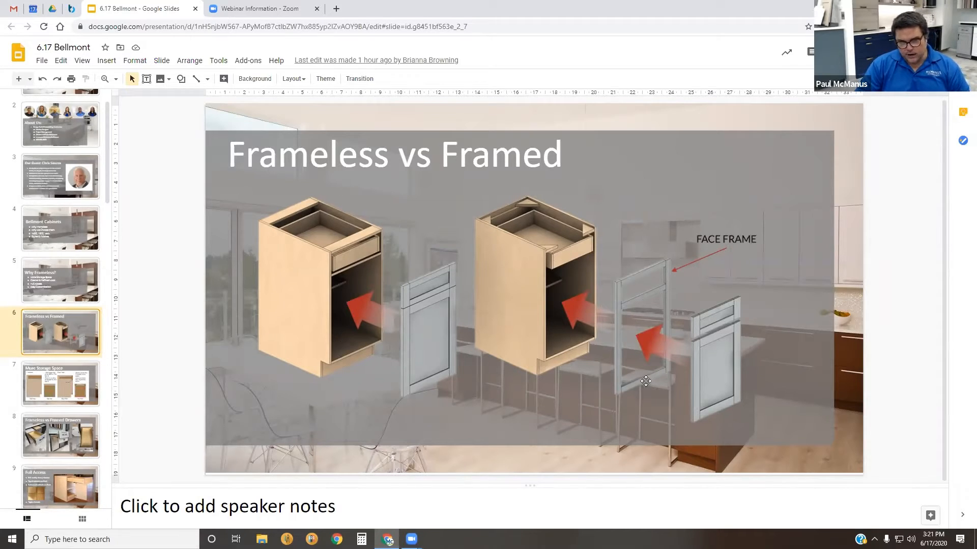
mouse_move(332, 260)
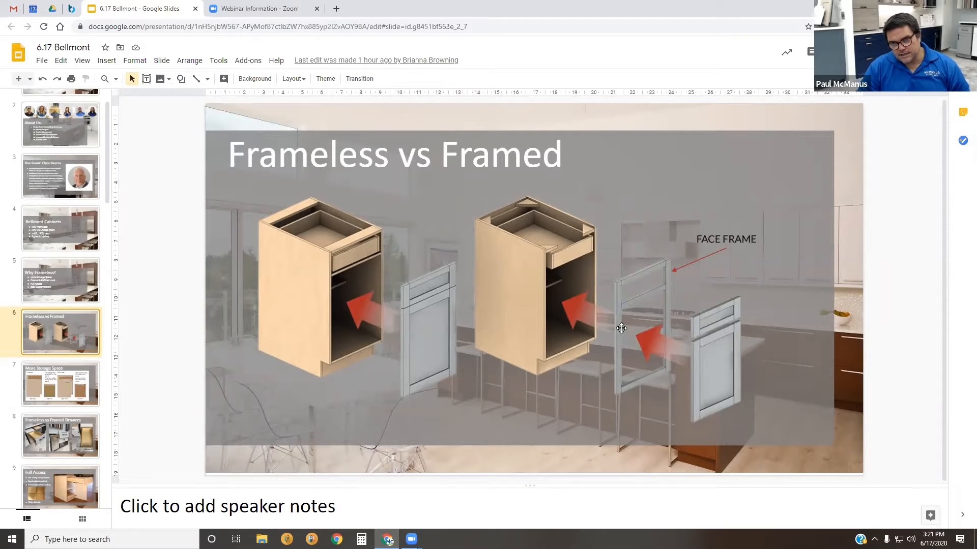
mouse_move(665, 304)
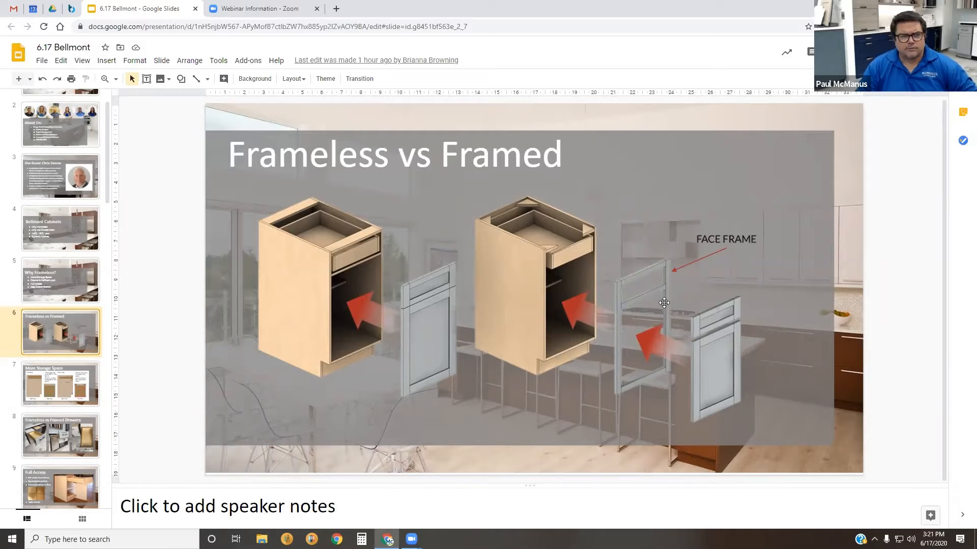
mouse_move(616, 318)
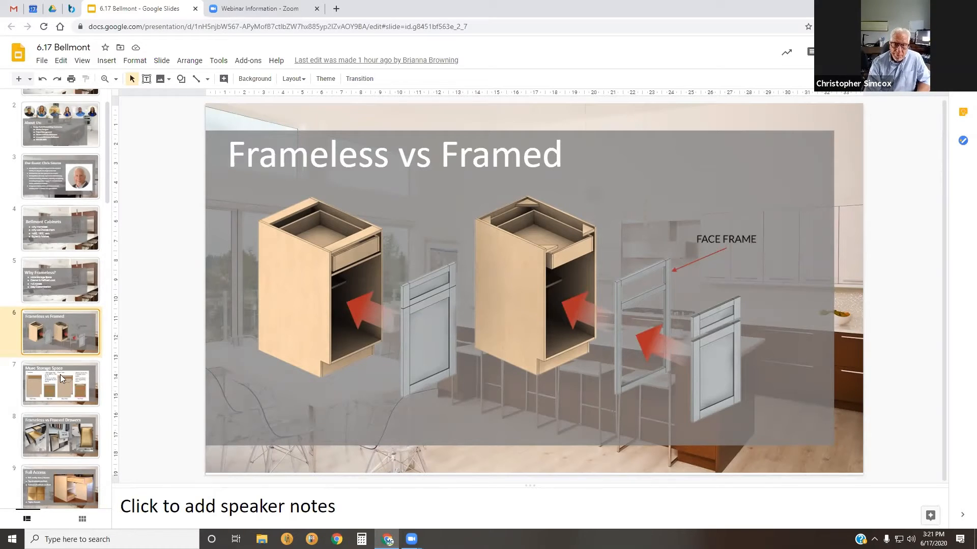
Step: Show slide 7, More Storage Space, with side and top views of drawer boxes
left_click(60, 384)
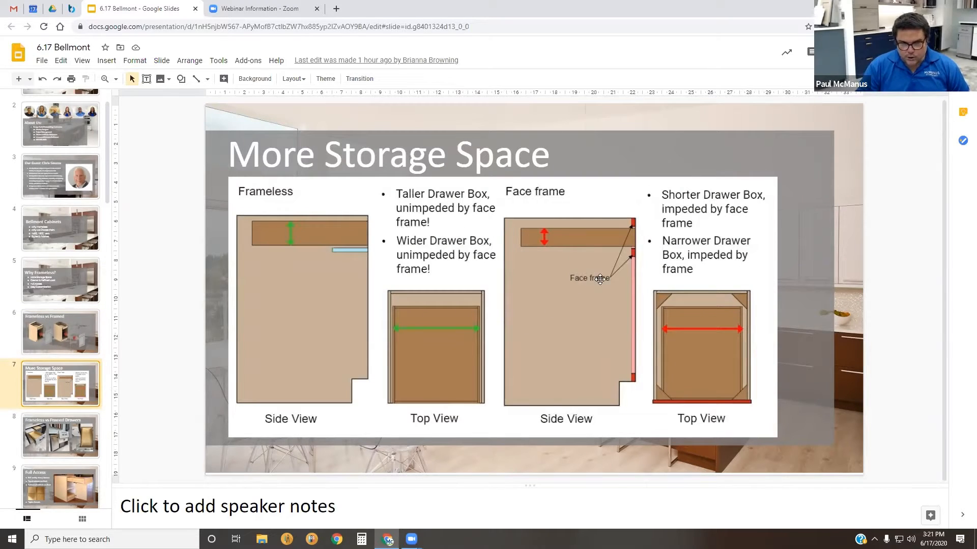
mouse_move(557, 406)
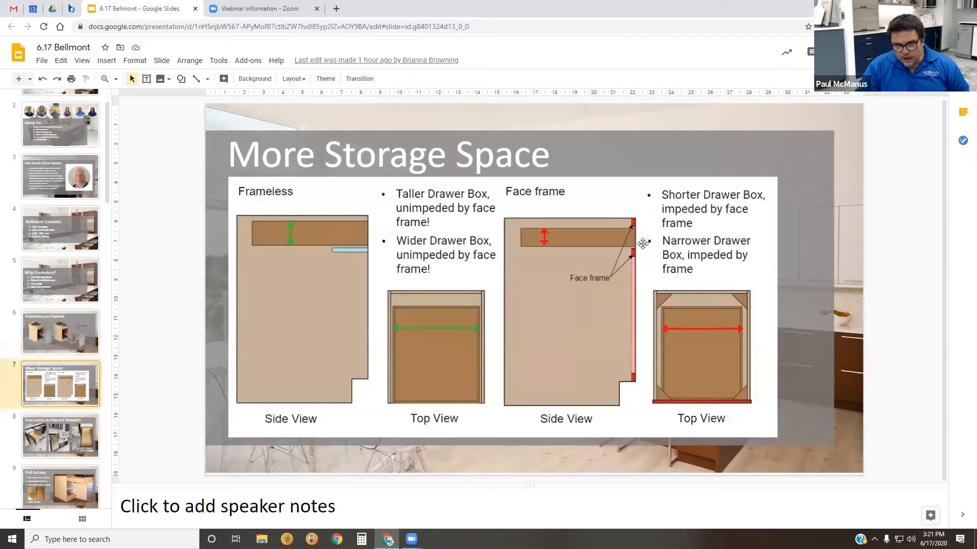
mouse_move(572, 243)
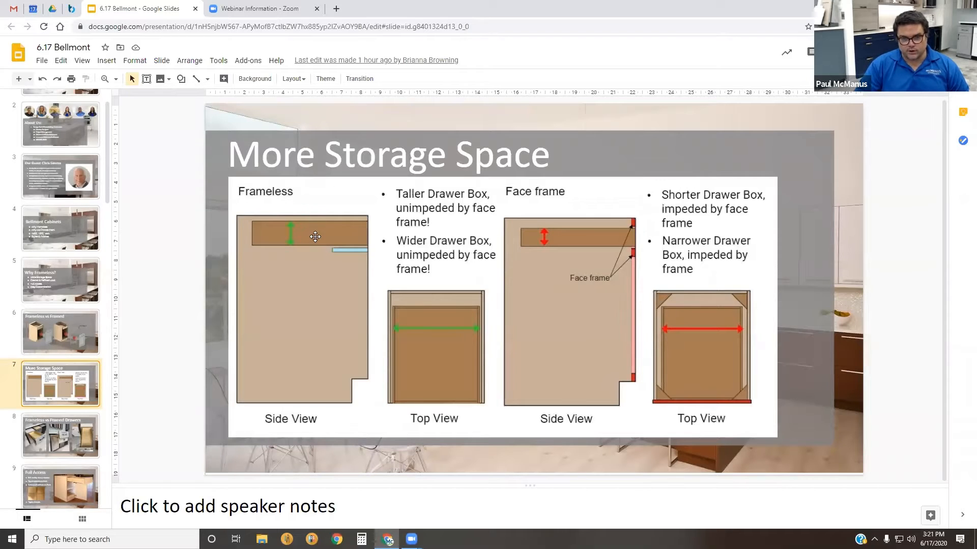
mouse_move(436, 404)
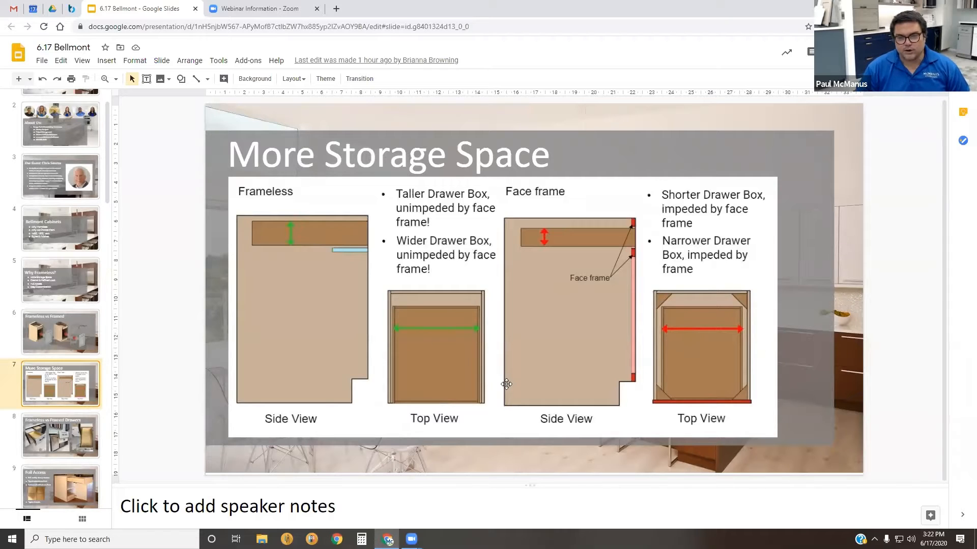
mouse_move(671, 412)
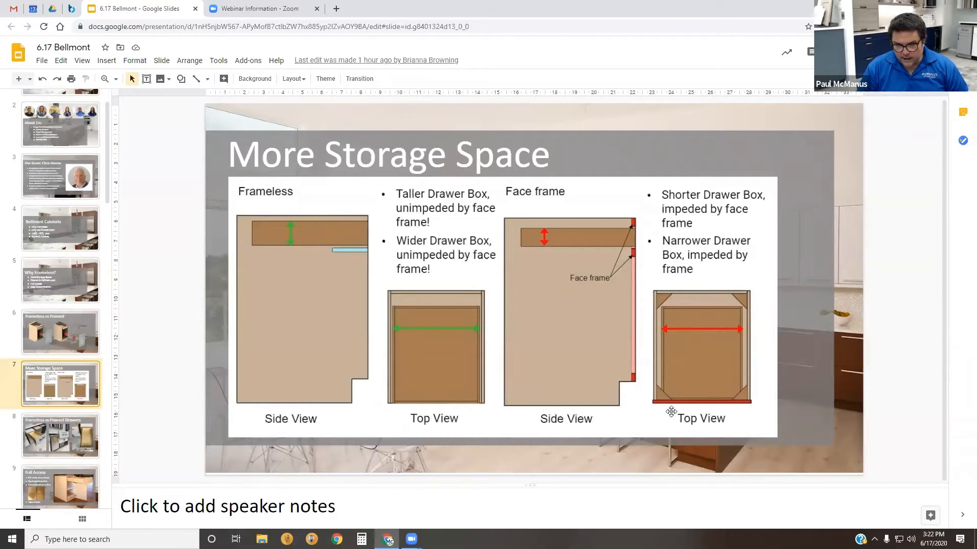
mouse_move(748, 313)
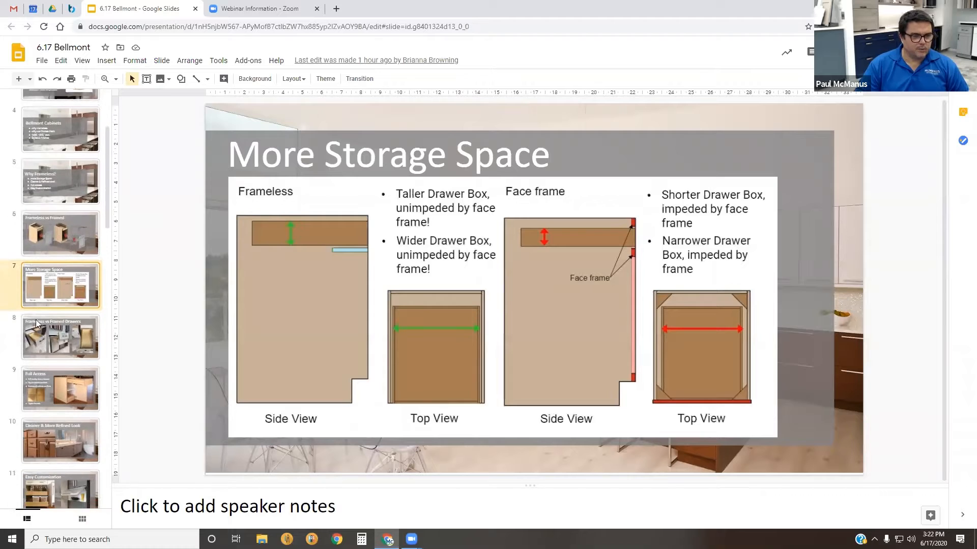
Step: Show slide 8, Frameless vs Framed Drawers, with three open-drawer photos
left_click(60, 336)
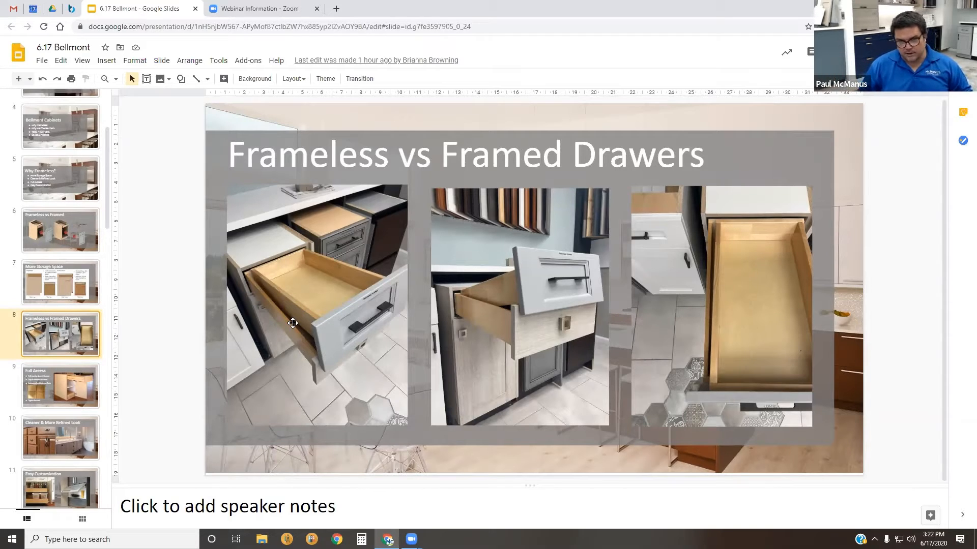
mouse_move(369, 329)
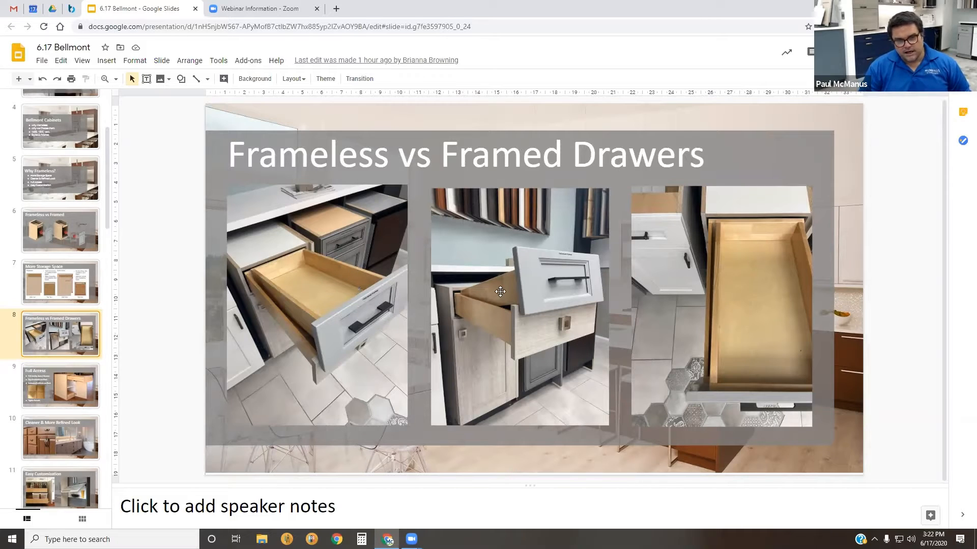
mouse_move(555, 306)
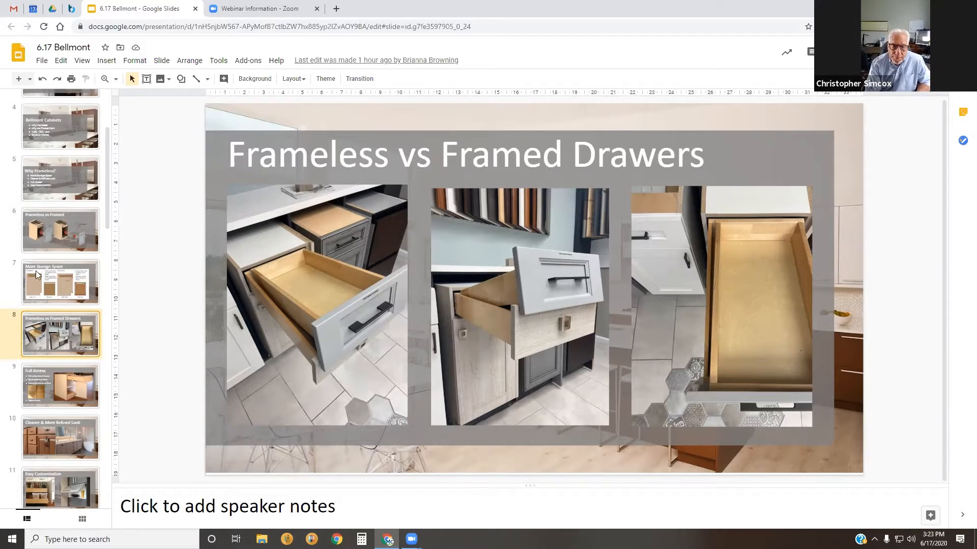
Step: Show slide 9, Full Access, on overlay doors and flush cabinet tops and bottoms
left_click(60, 387)
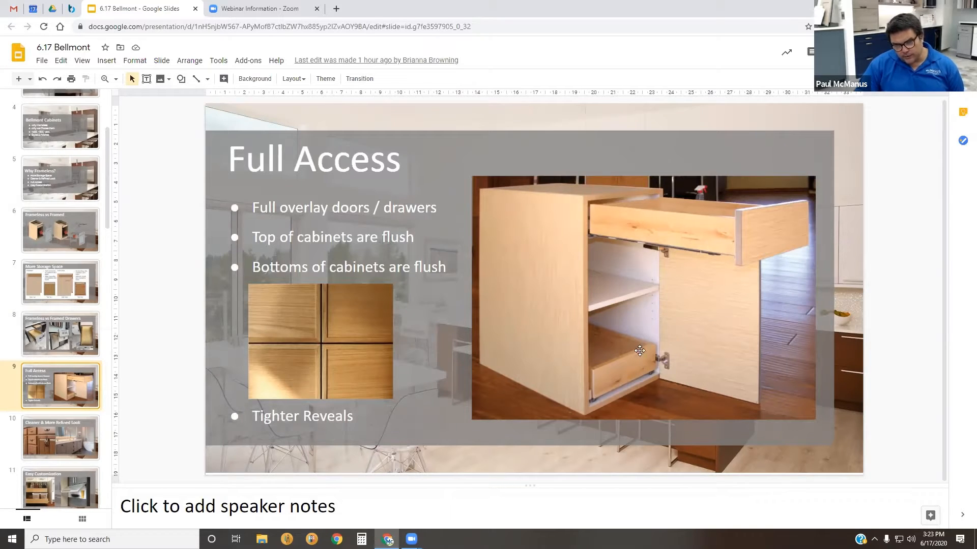
mouse_move(612, 384)
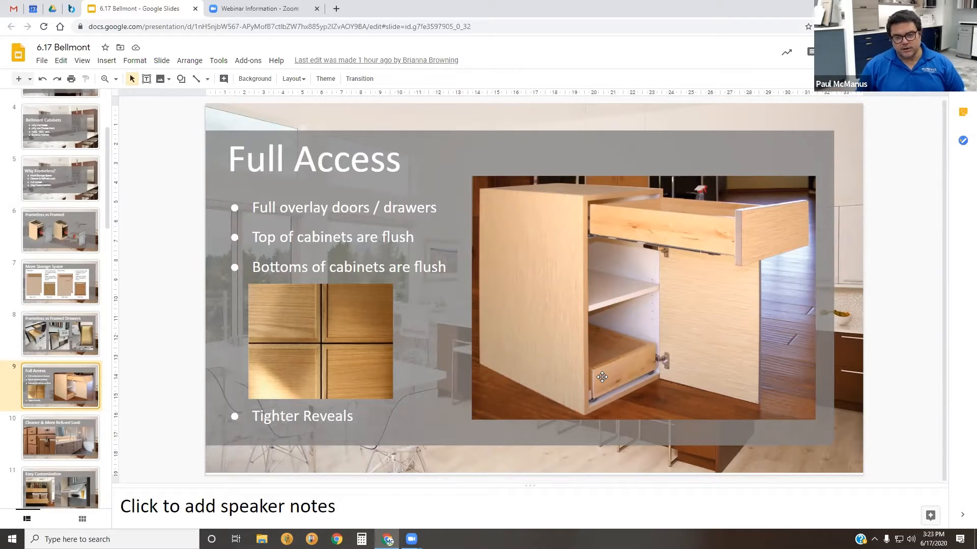
mouse_move(669, 360)
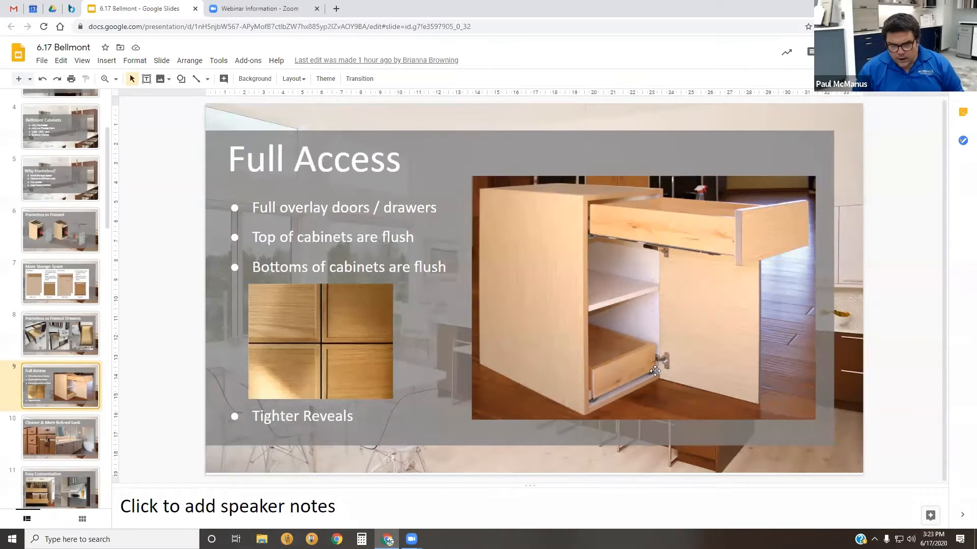
mouse_move(682, 190)
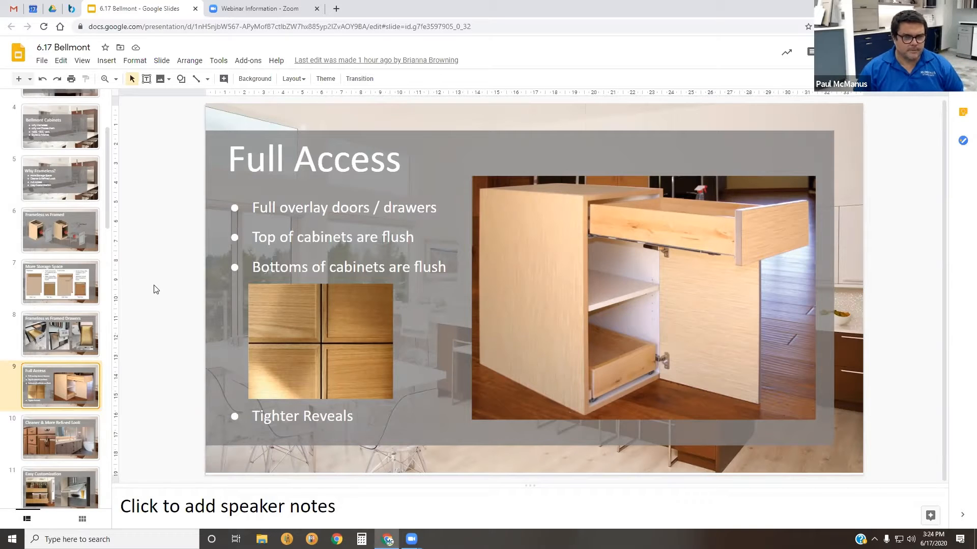
mouse_move(210, 260)
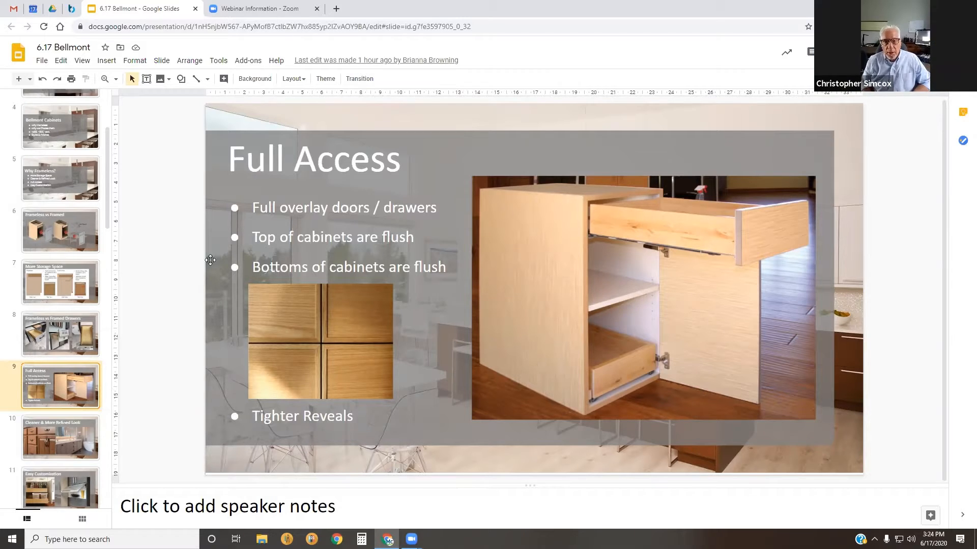
mouse_move(171, 184)
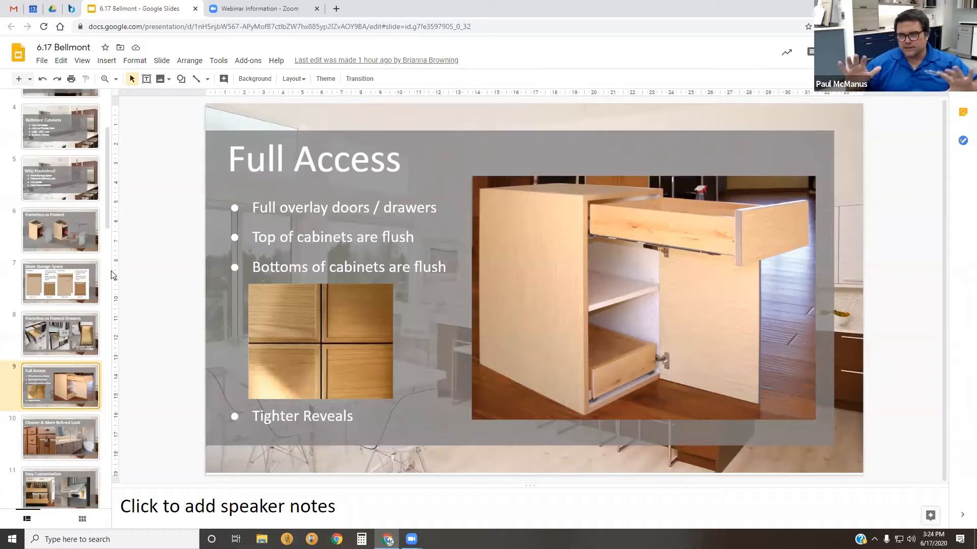
mouse_move(361, 345)
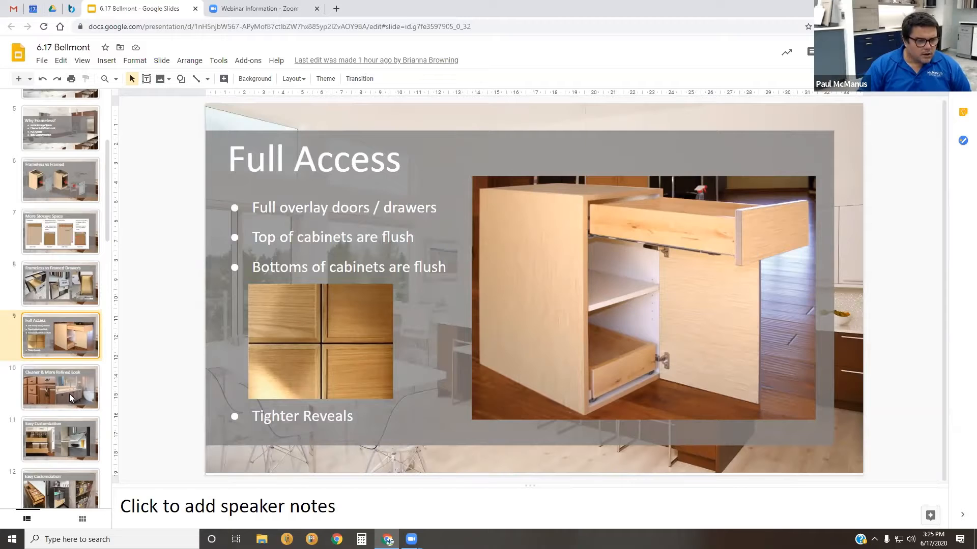
Step: Show slide 10, Cleaner & More Refined Look, pairing framed and frameless vanity photos
left_click(60, 387)
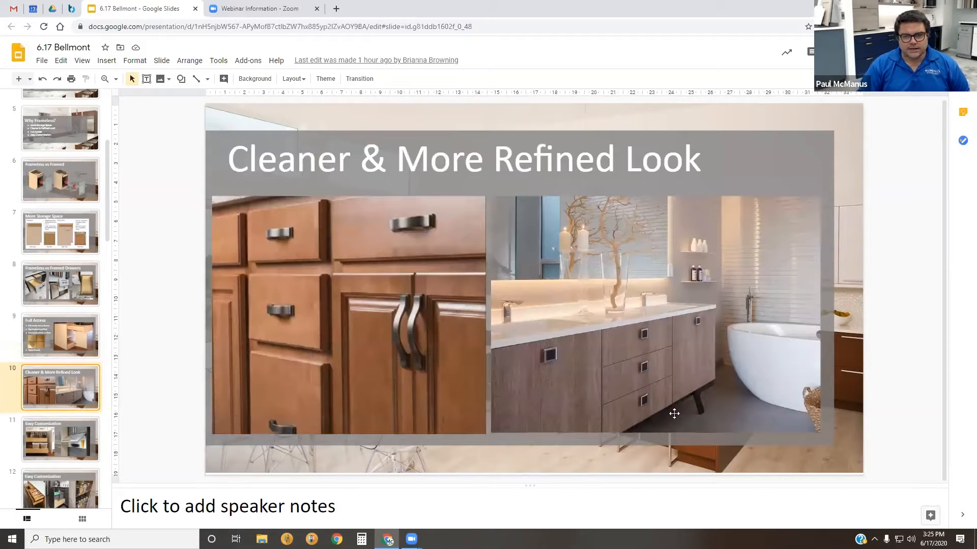
mouse_move(231, 408)
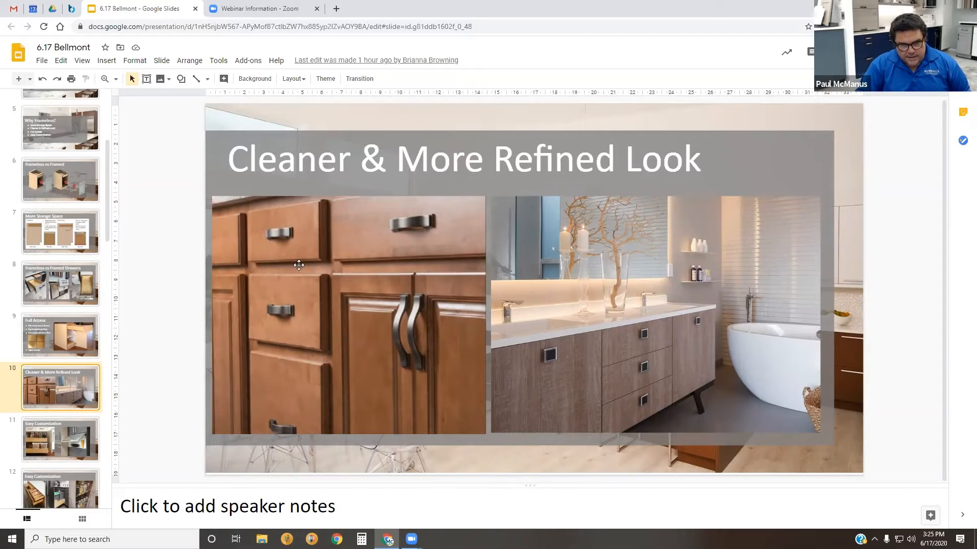
mouse_move(340, 361)
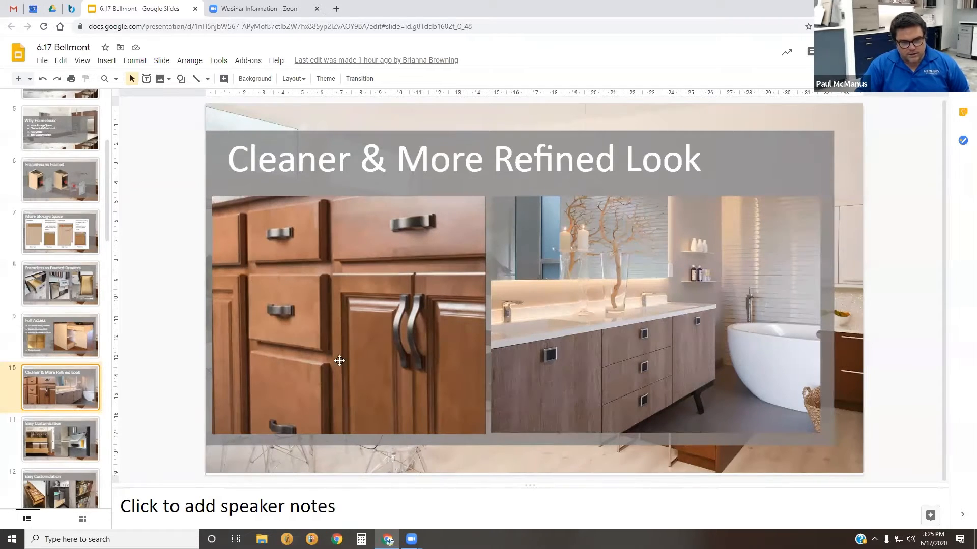
mouse_move(376, 269)
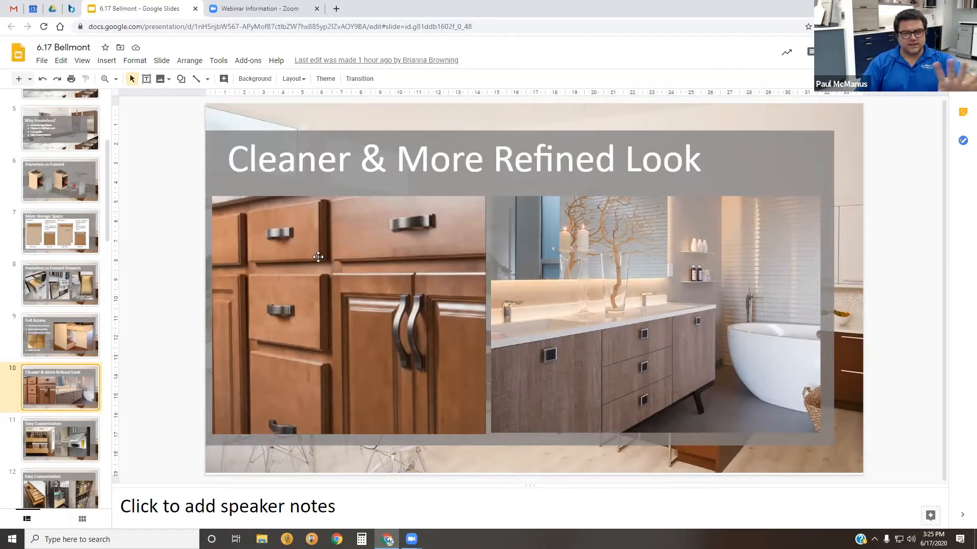
mouse_move(710, 334)
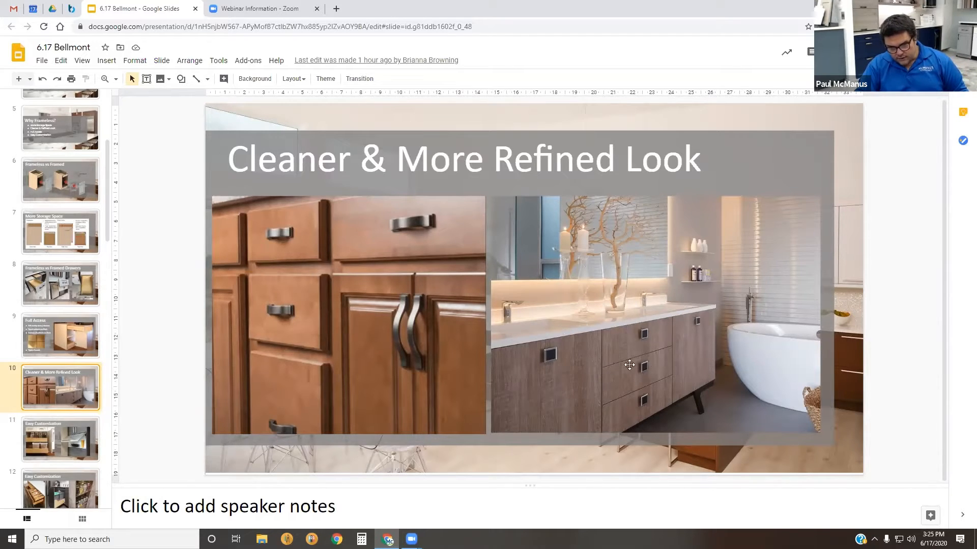
mouse_move(697, 355)
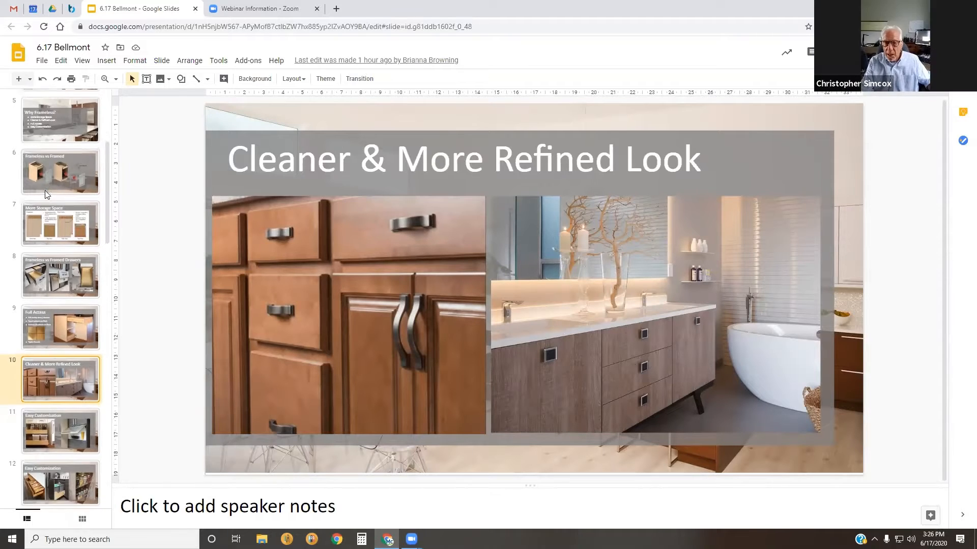
scroll("down", 3)
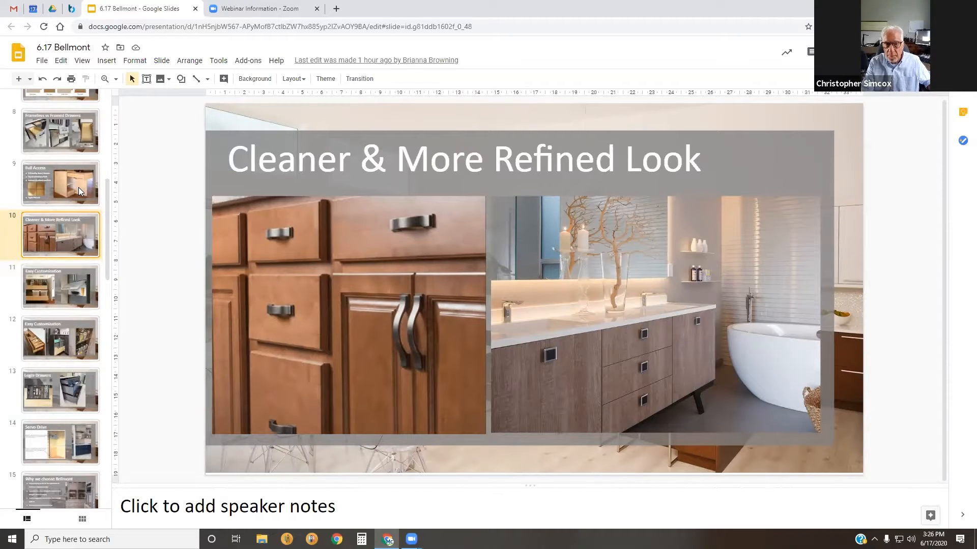
left_click(60, 182)
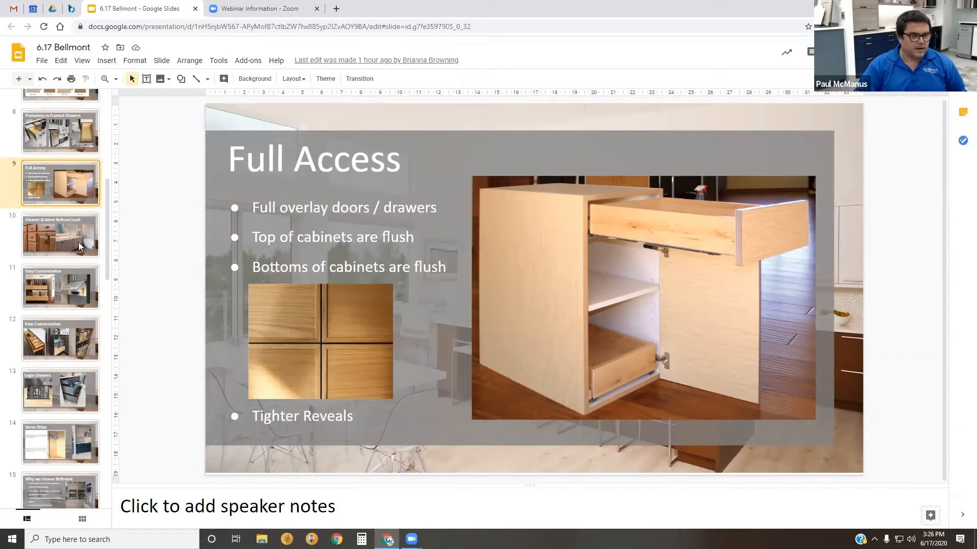
left_click(60, 235)
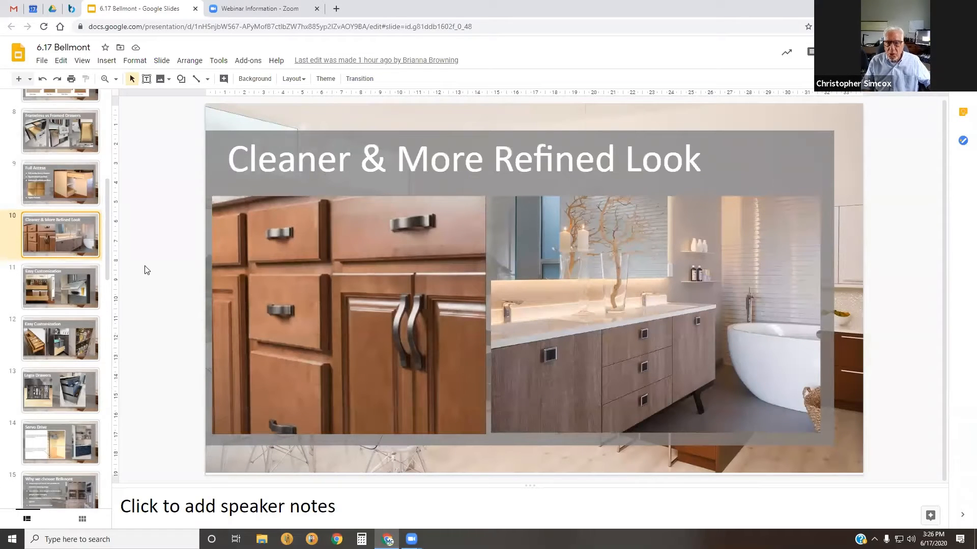
mouse_move(157, 271)
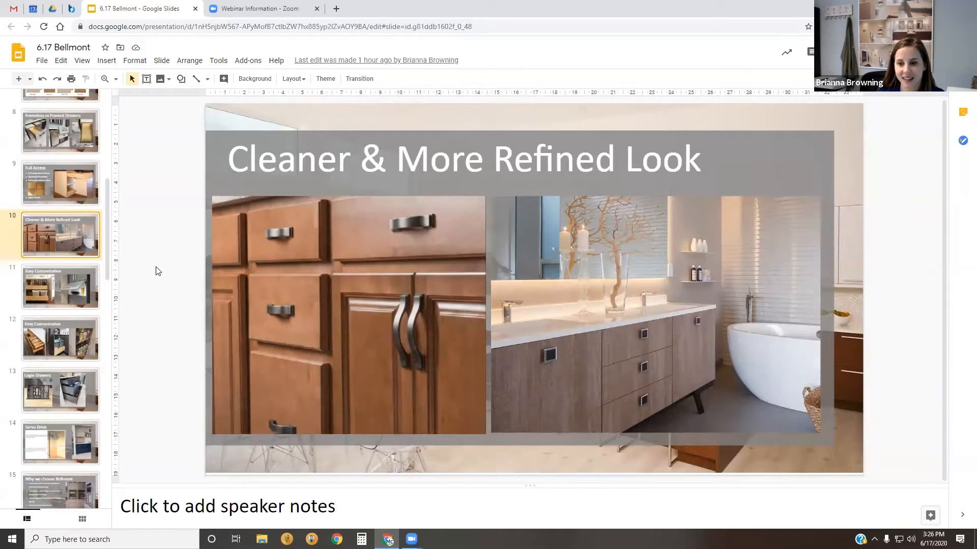
mouse_move(79, 293)
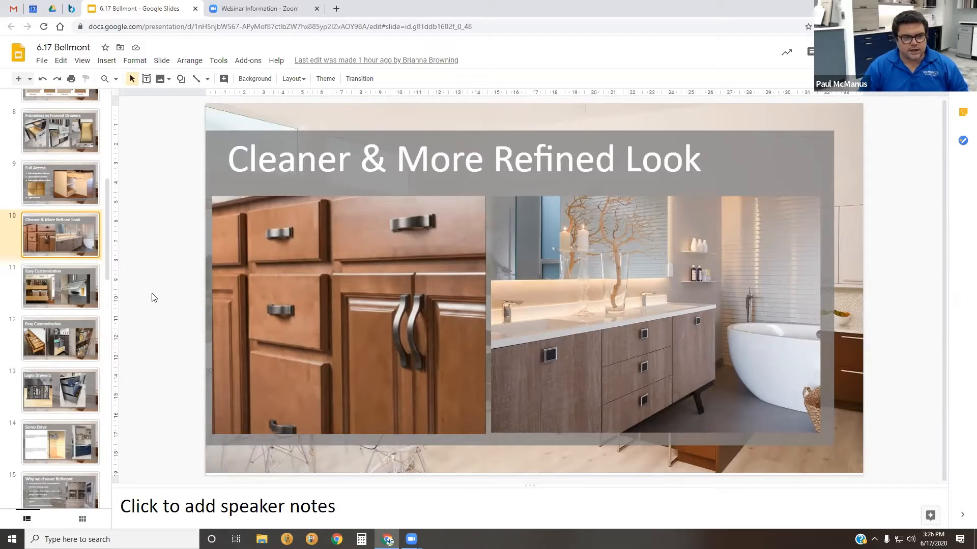
mouse_move(729, 368)
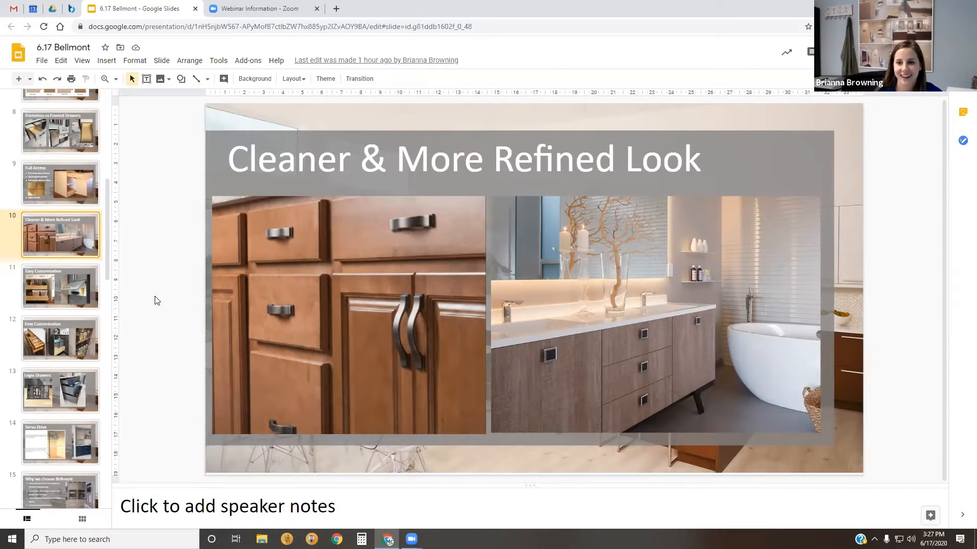
mouse_move(166, 303)
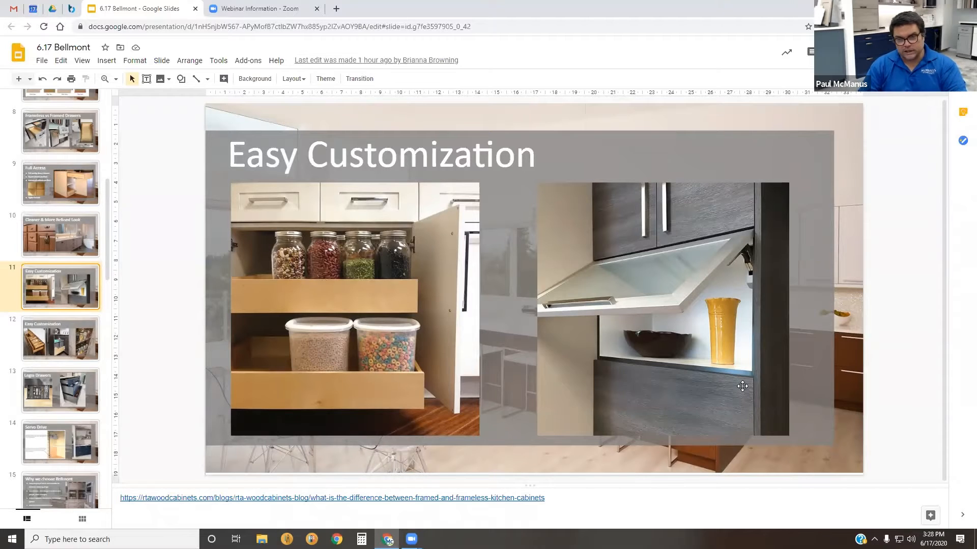
mouse_move(702, 253)
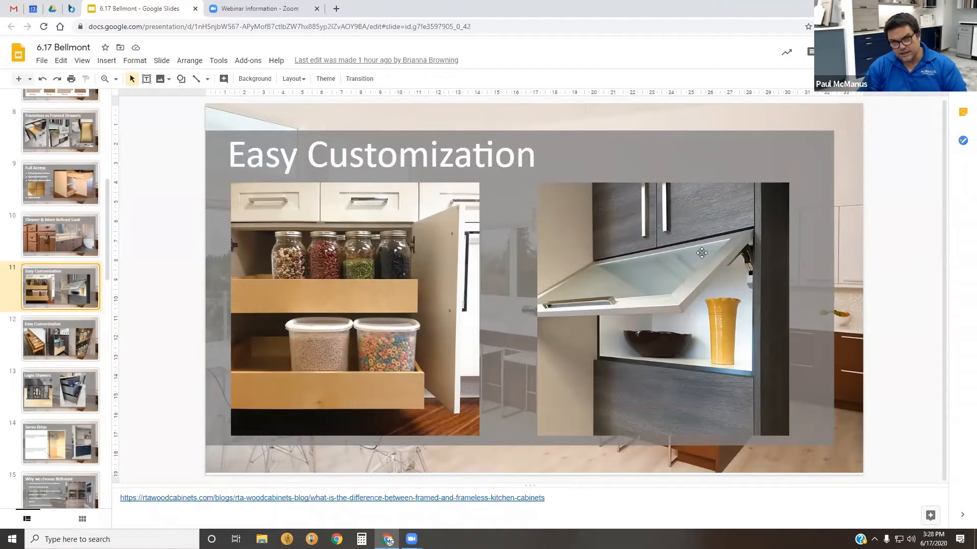
mouse_move(643, 338)
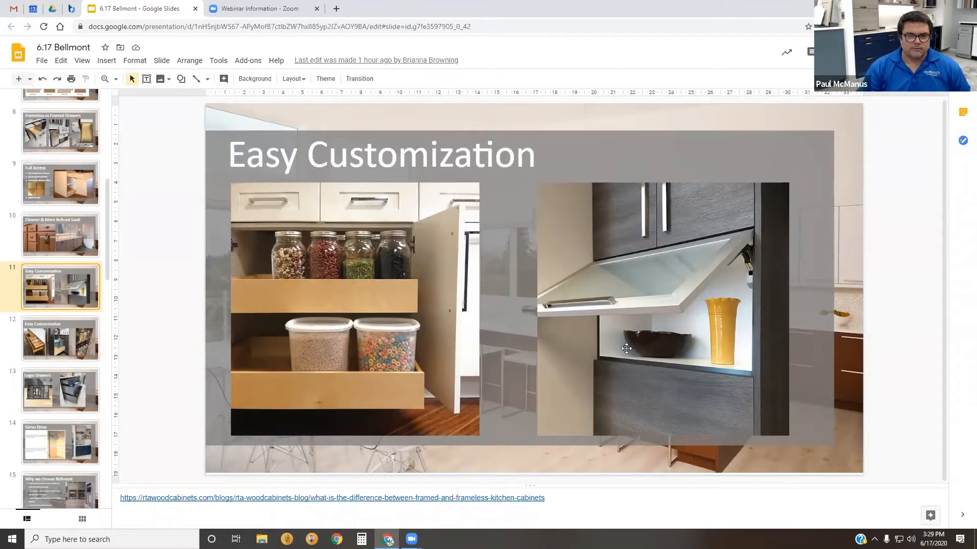
mouse_move(669, 221)
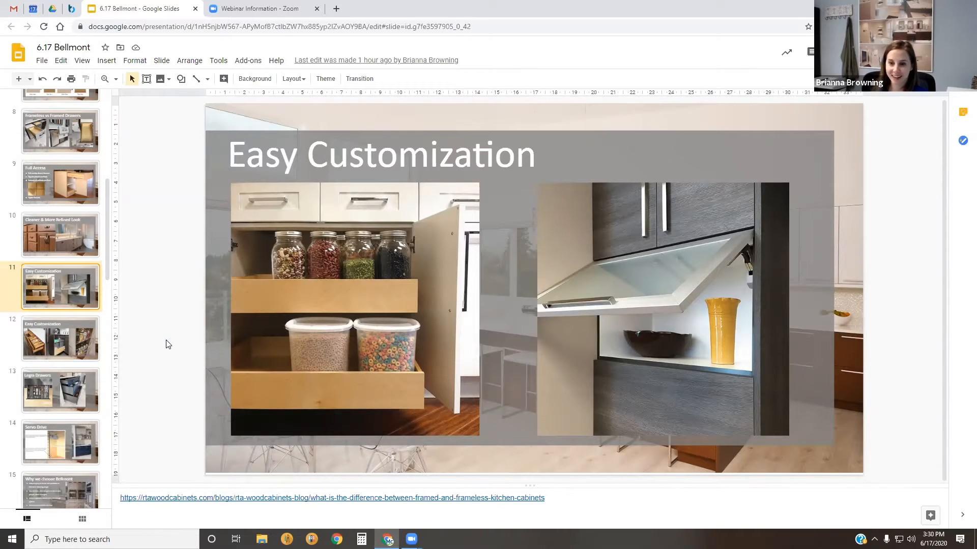
mouse_move(489, 338)
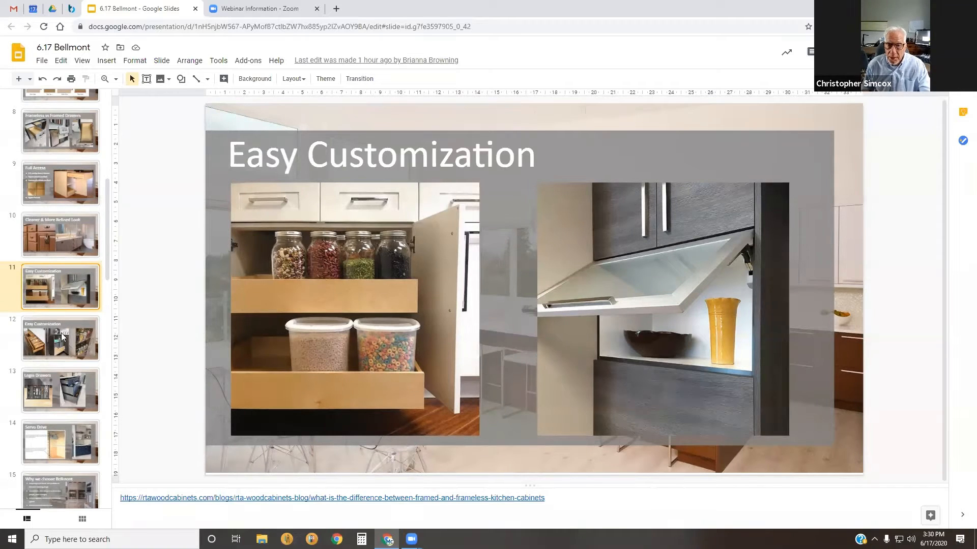
Step: Show slide 12, the second Easy Customization slide with divider, trash and spice-rack photos
left_click(61, 339)
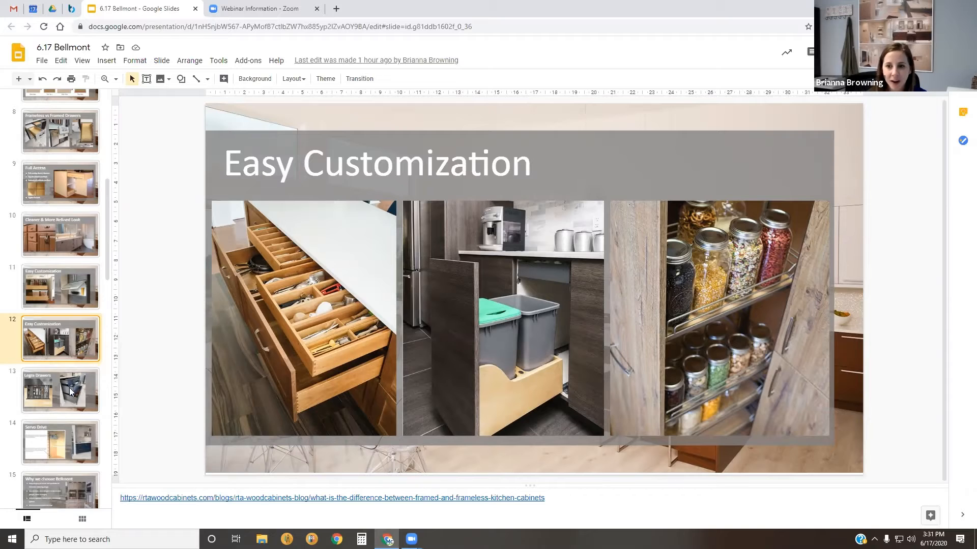
Step: Show slide 13, Legra Drawers, then scroll the filmstrip down to slide 14, Servo Drive
left_click(60, 390)
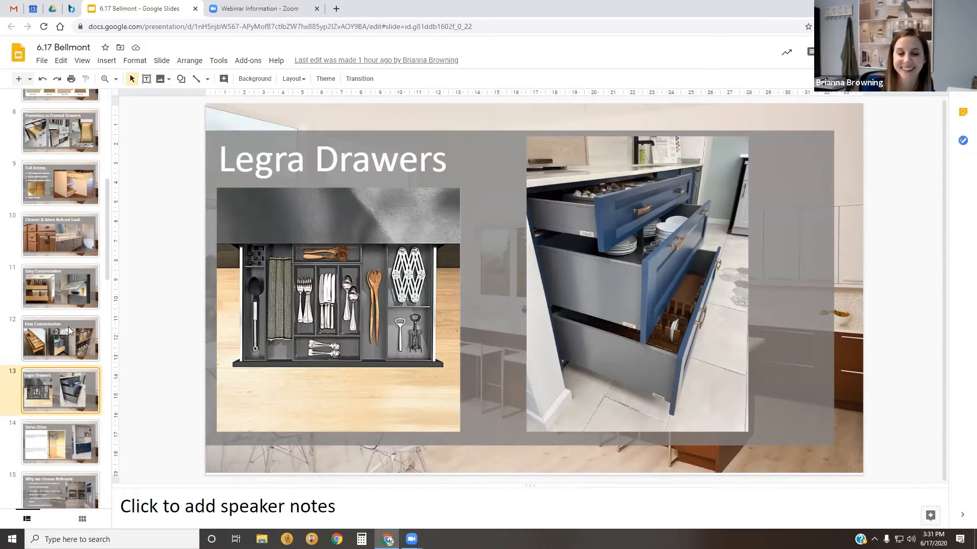
scroll("down", 3)
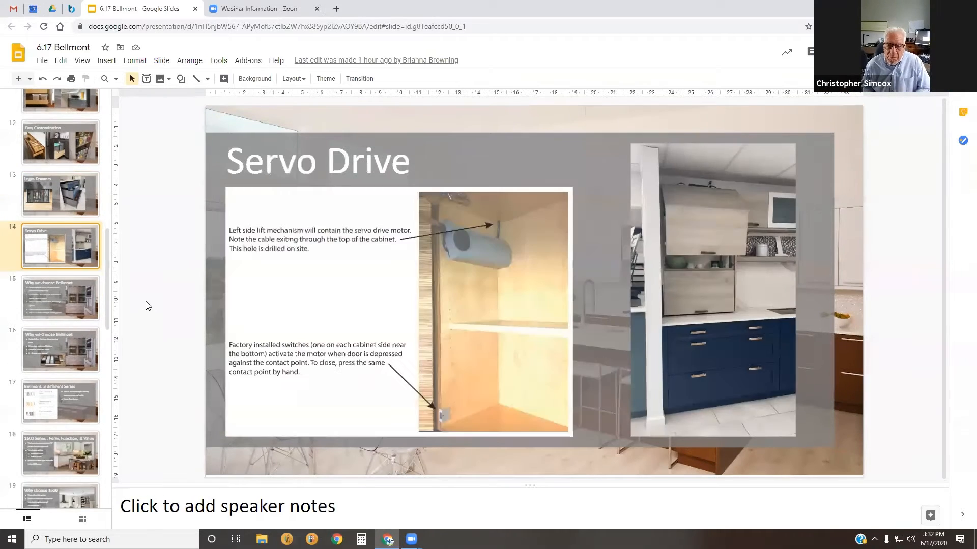
Step: Go back to slide 13, Legra Drawers, with the organizer insert and blue drawers
left_click(60, 194)
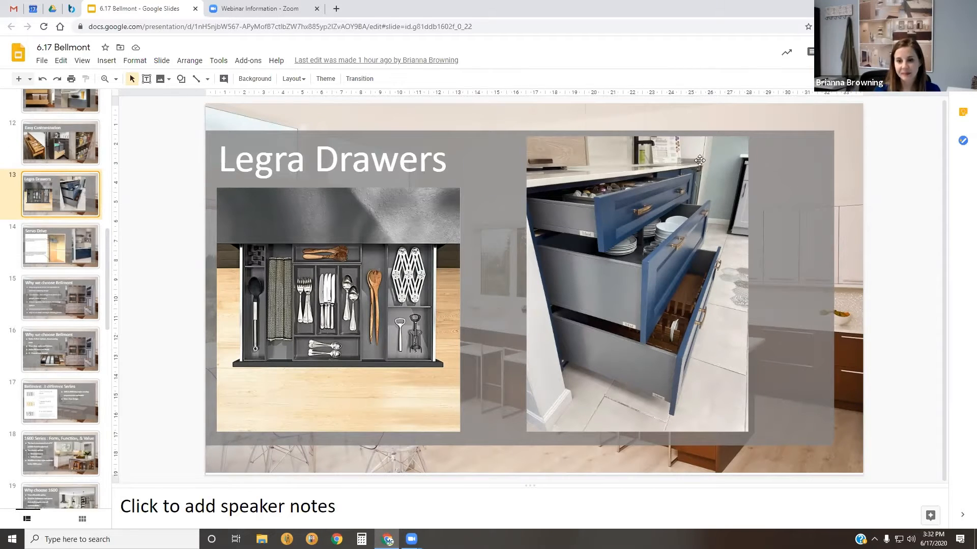
mouse_move(883, 292)
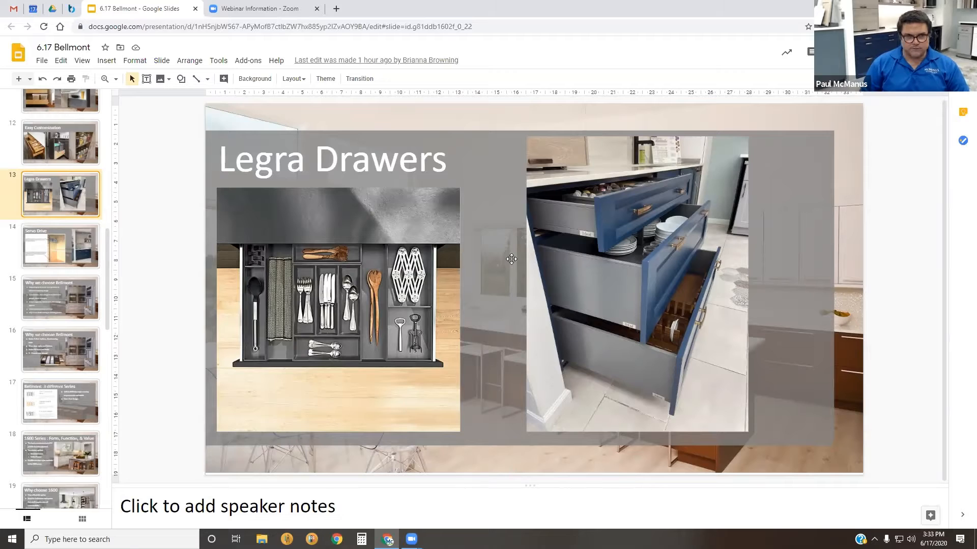
mouse_move(560, 255)
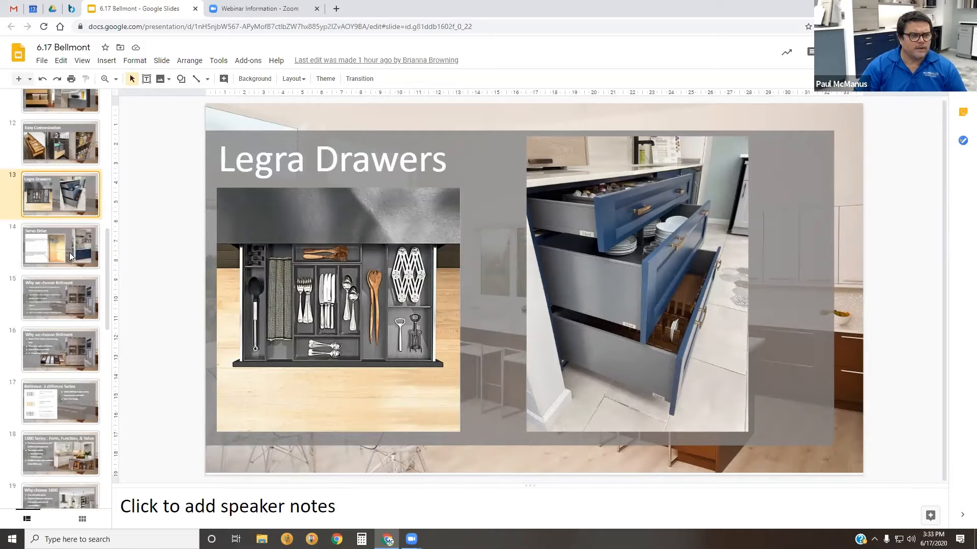
Step: Show slide 14, Servo Drive, describing the lift mechanism's servo motor and switches
left_click(60, 247)
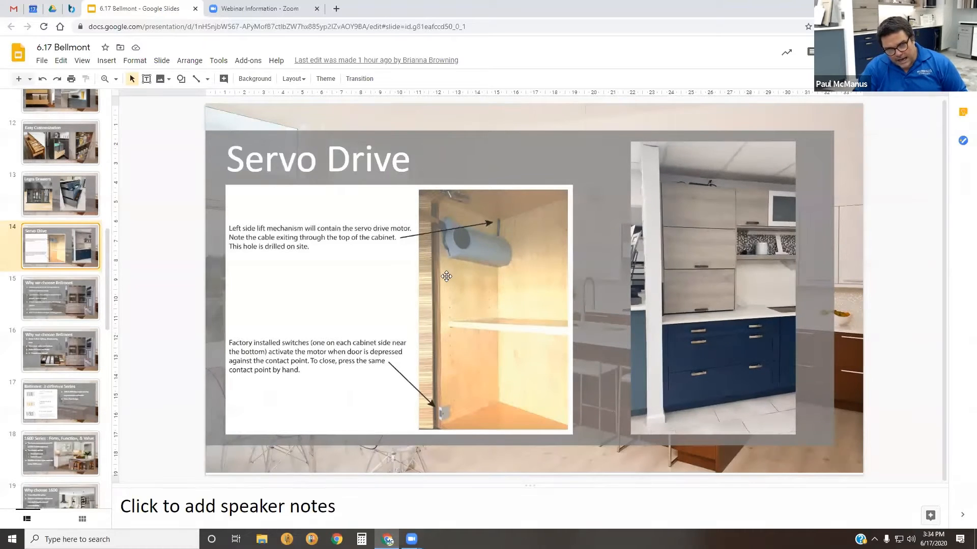
mouse_move(429, 277)
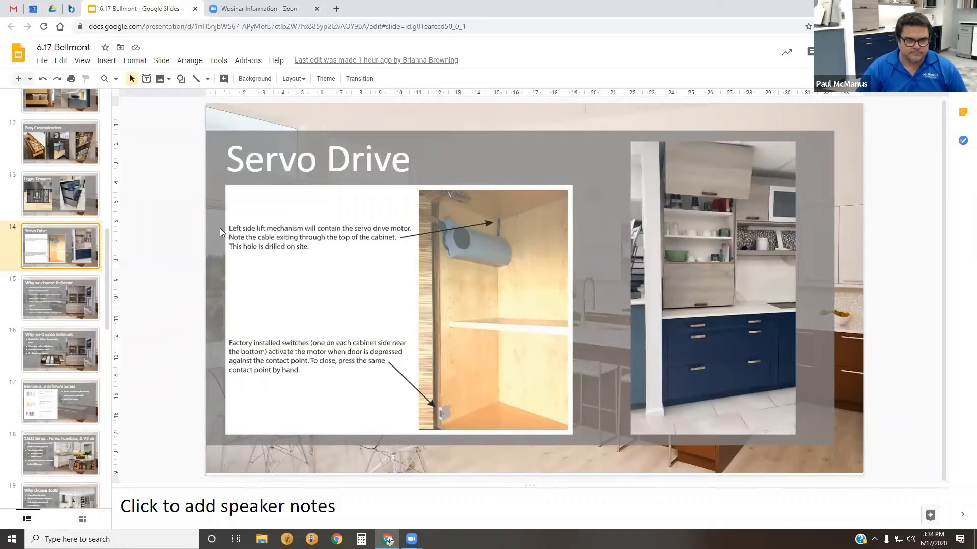
Step: Peek at the Why we choose Bellmont slide, then return to the Servo Drive slide
left_click(60, 297)
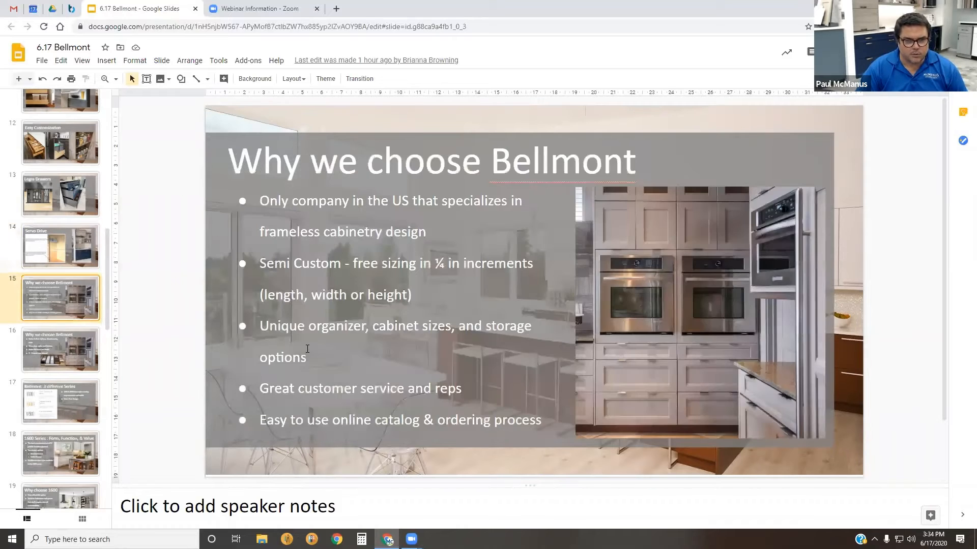
left_click(60, 245)
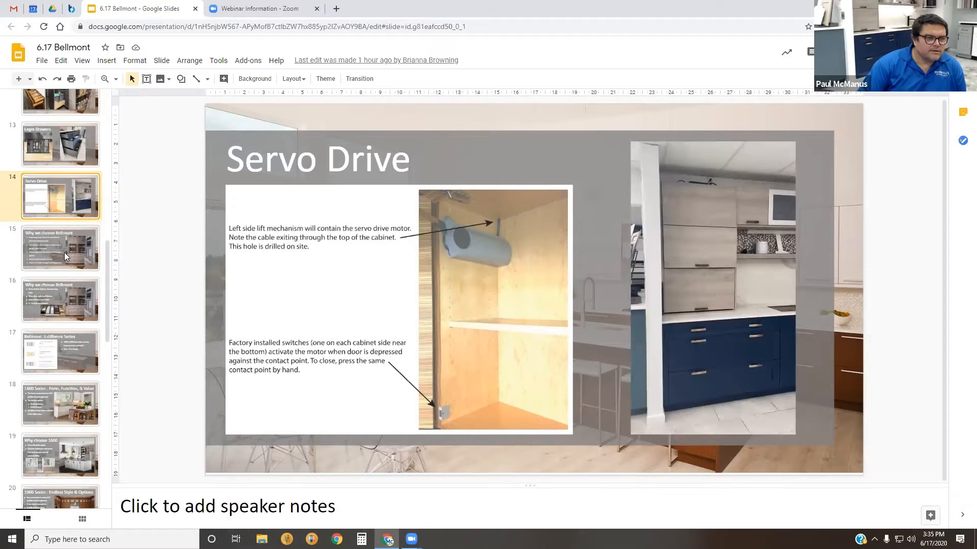
Step: Show slide 15, Why we choose Bellmont, with its five advantages
left_click(60, 249)
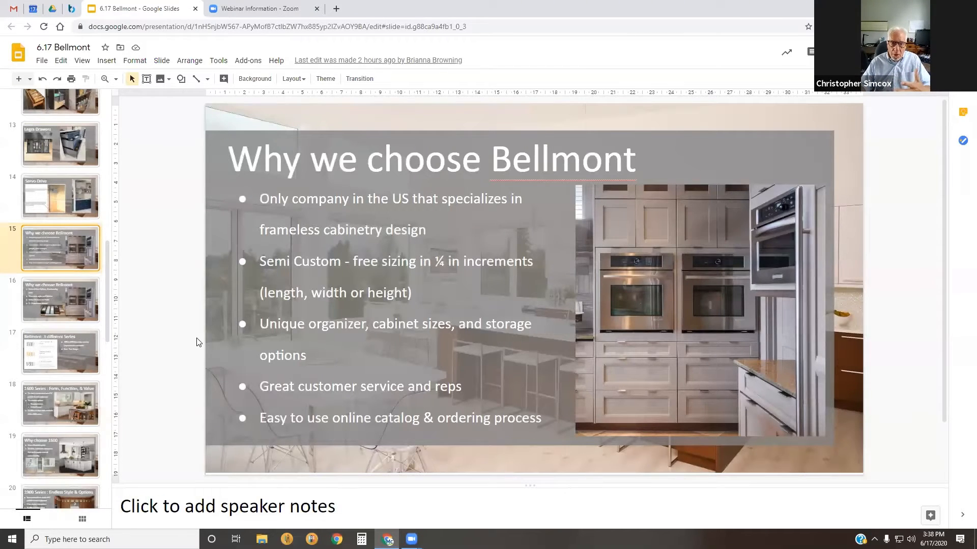
mouse_move(504, 48)
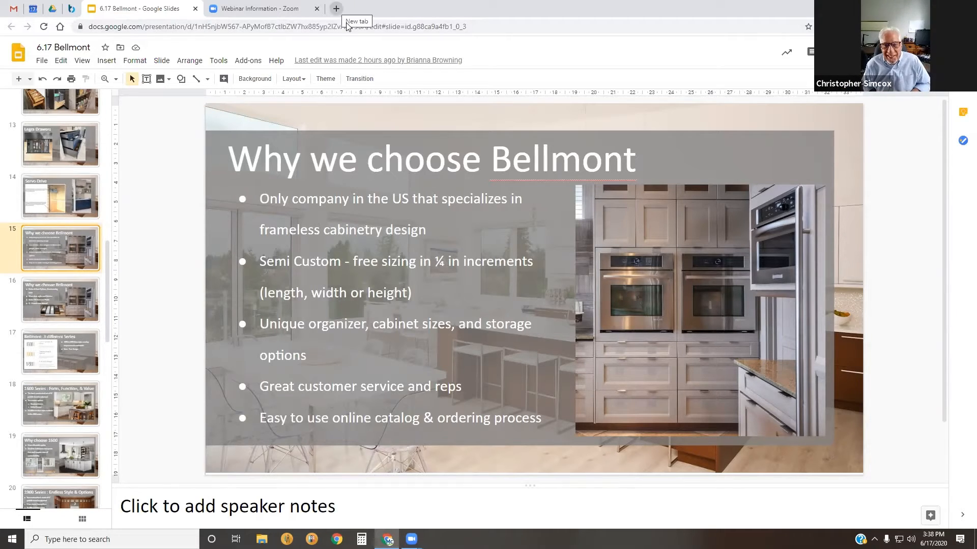
Step: Open the Bellmont's Portal login page in a new browser tab via the MKB bookmarks
left_click(147, 43)
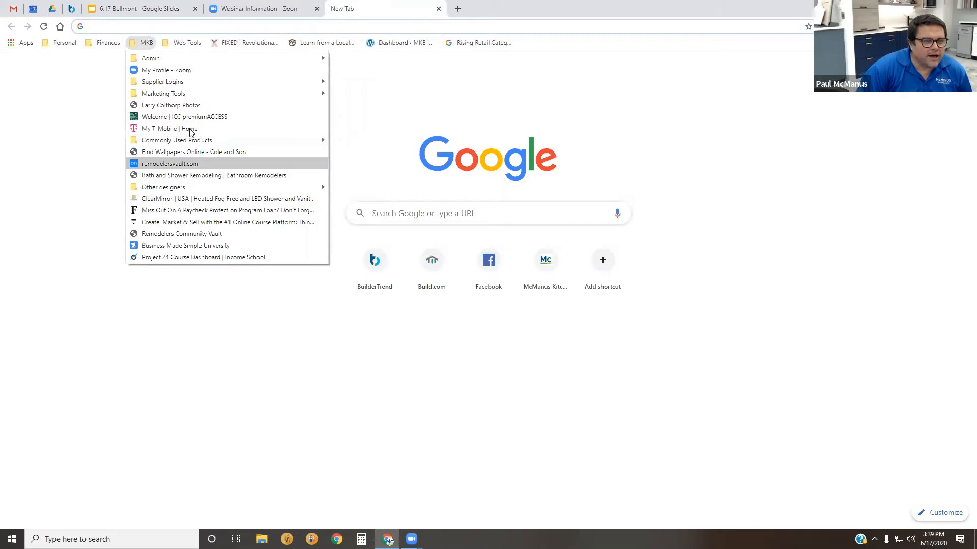
mouse_move(162, 82)
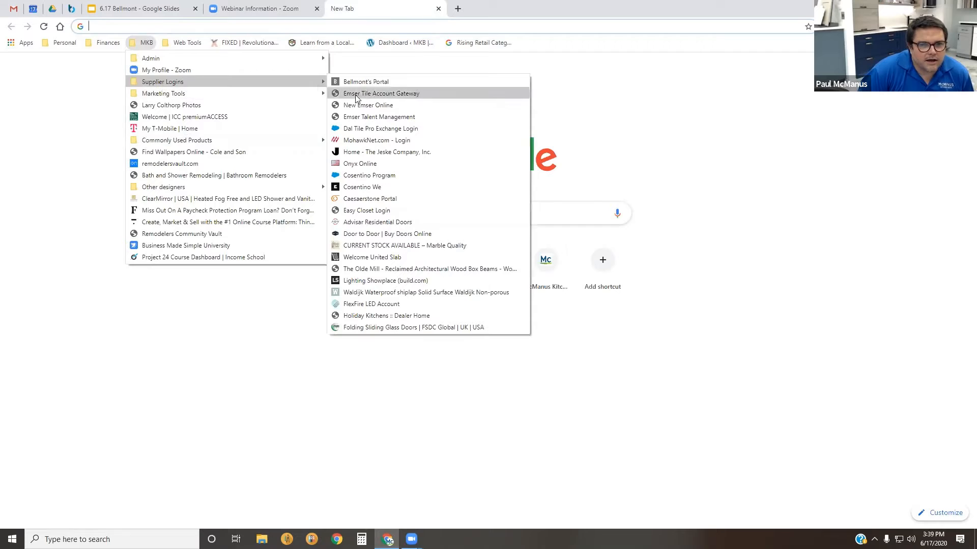
left_click(365, 82)
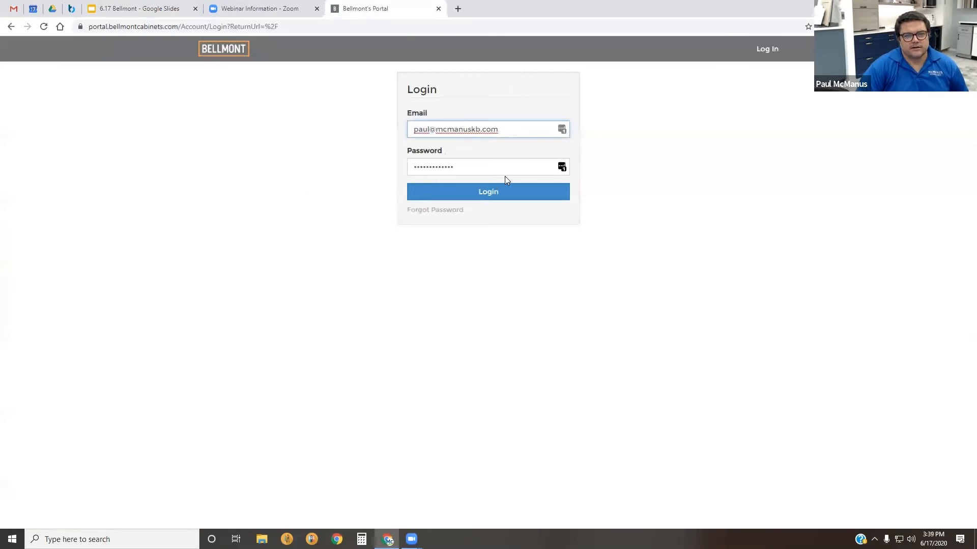
Step: Sign in and navigate the catalog to the 1900 series Pantry Cabinet Adjustable Roll Outs page
left_click(488, 192)
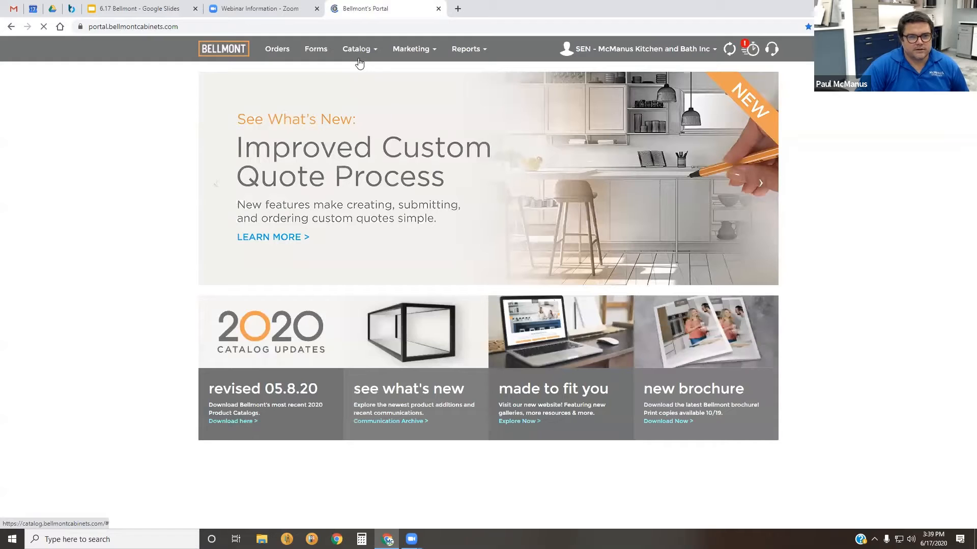
left_click(356, 48)
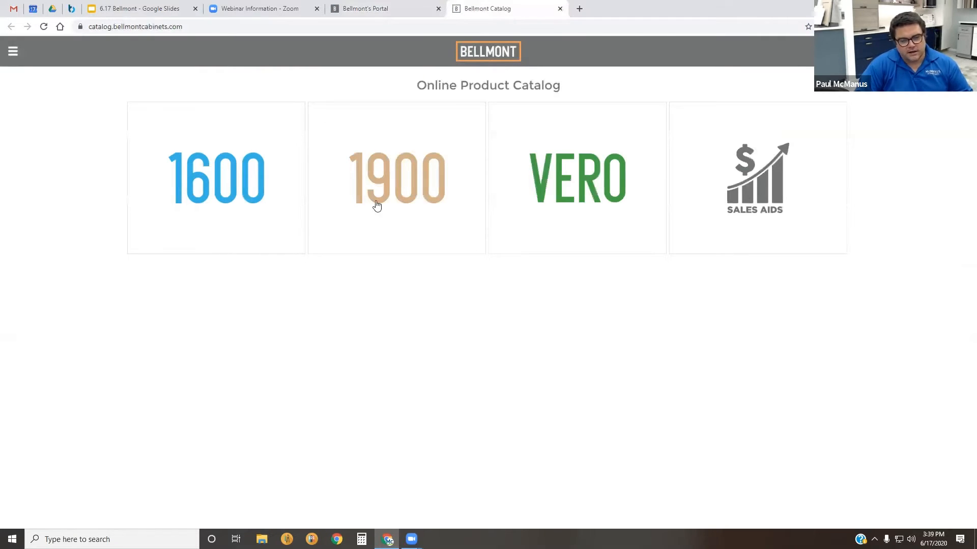
left_click(397, 179)
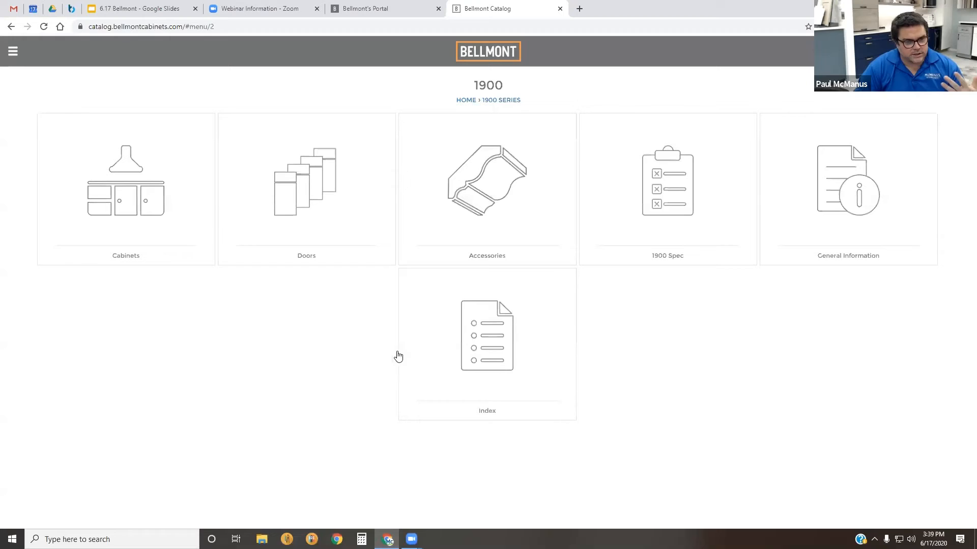
left_click(125, 189)
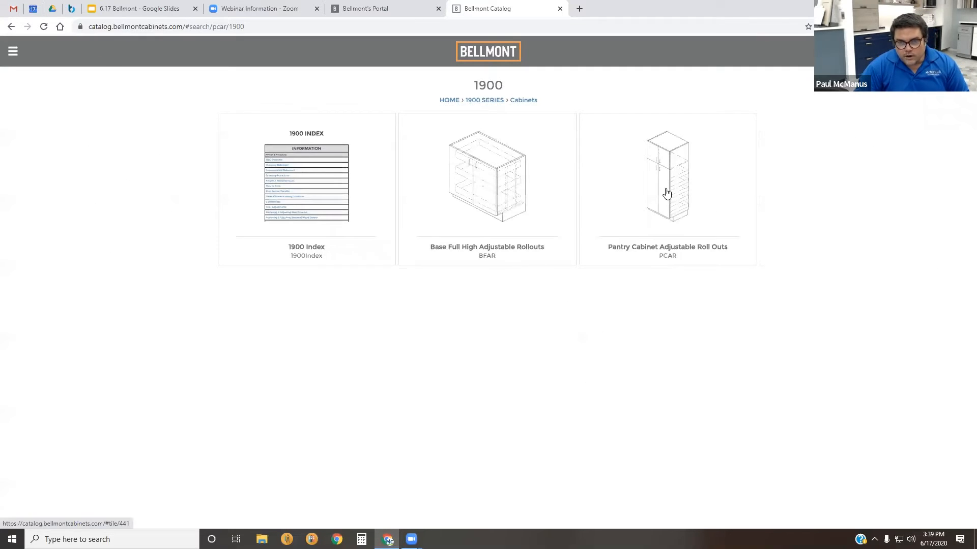
left_click(668, 176)
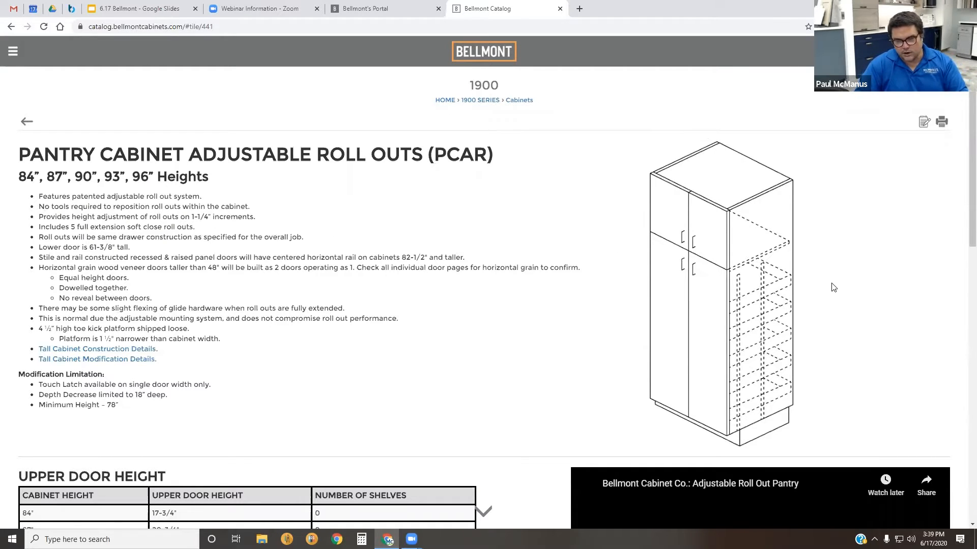
Step: Scroll down the PCAR page to the embedded roll-out pantry video and play it
scroll("down", 3)
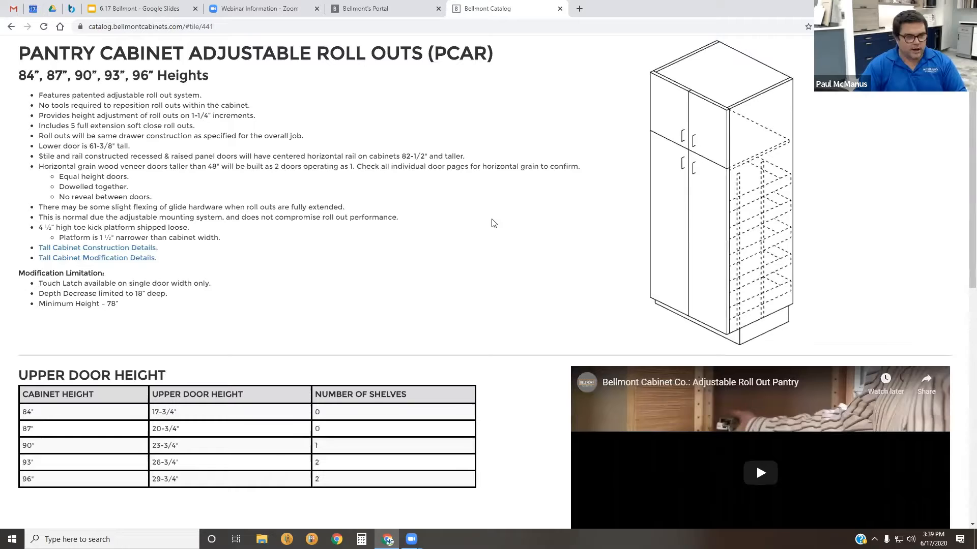
scroll("down", 3)
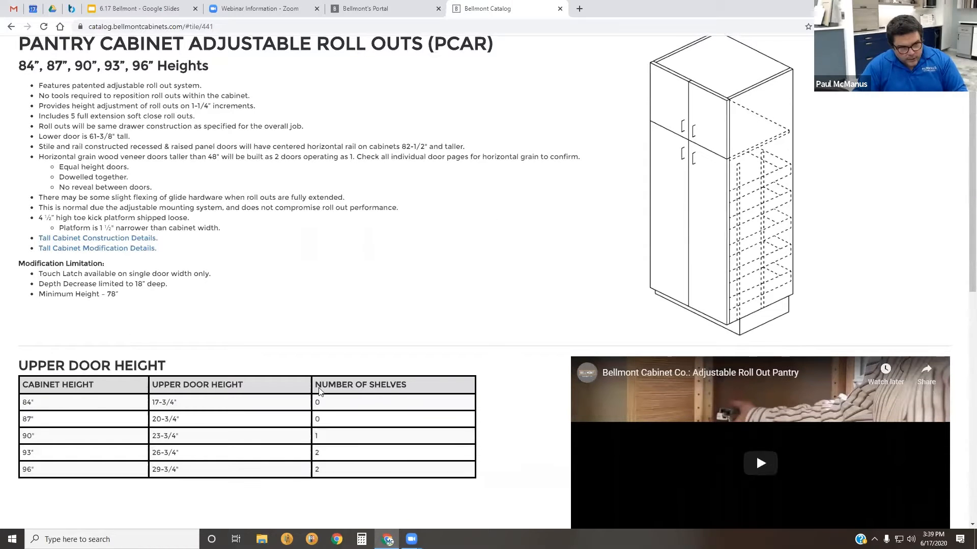
scroll("down", 3)
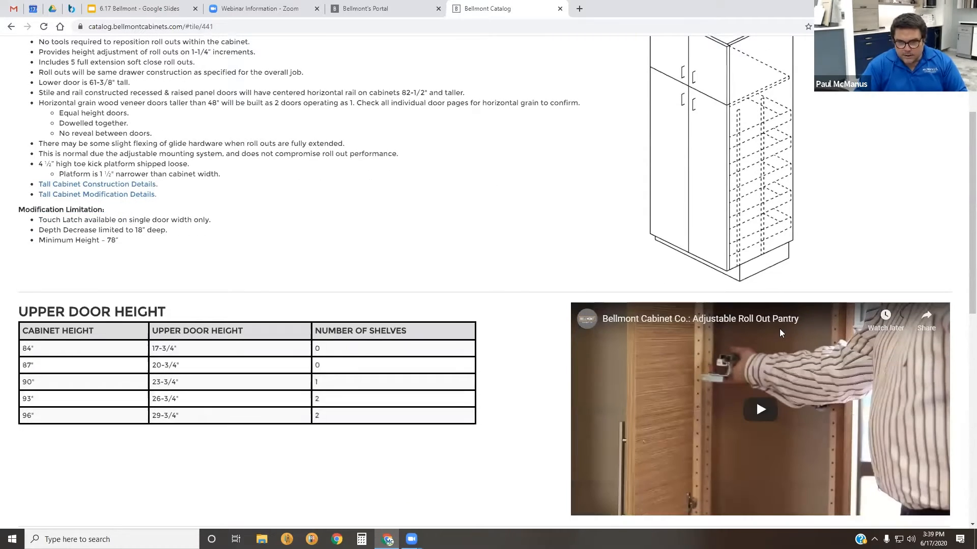
scroll("down", 3)
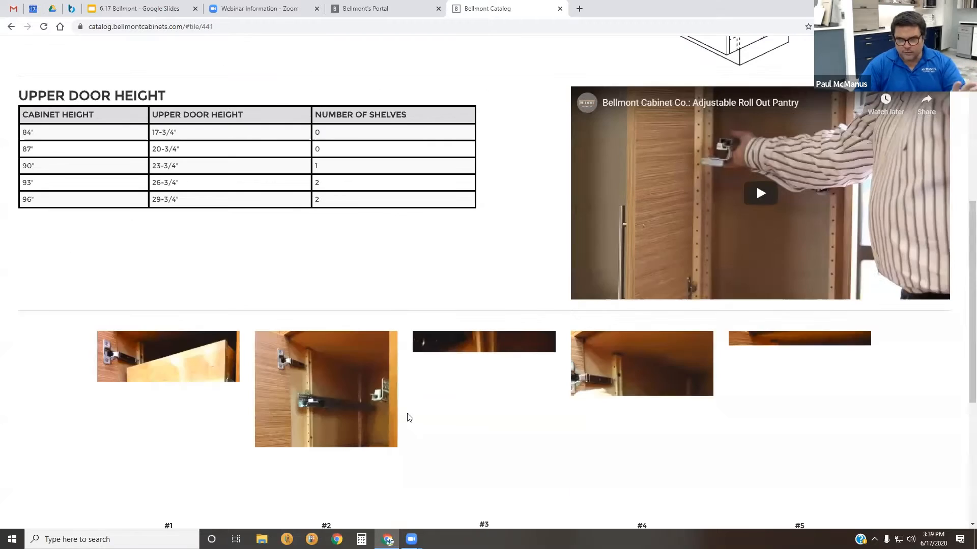
scroll("down", 3)
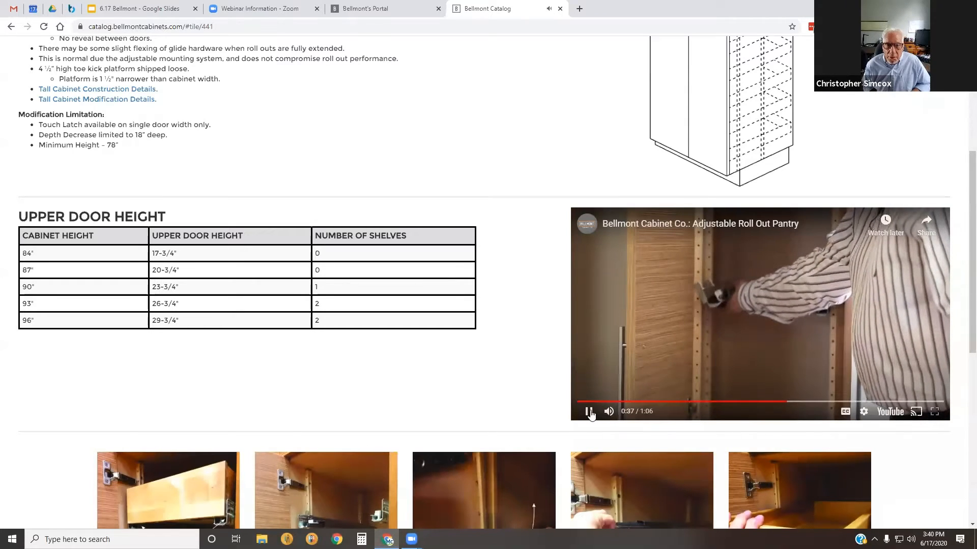
Step: Pause the video, review the Tall Cabinet Construction details, then switch to the portal home tab
left_click(587, 411)
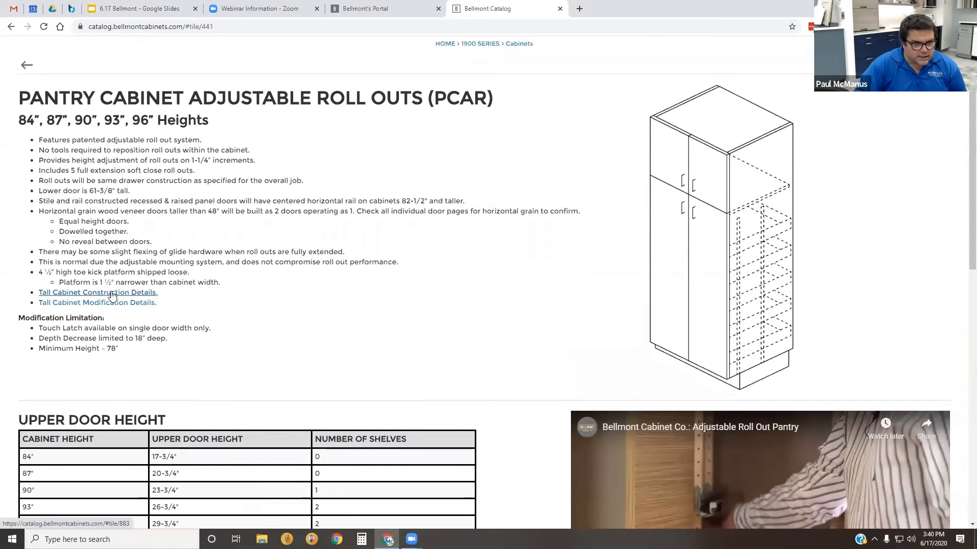
left_click(98, 292)
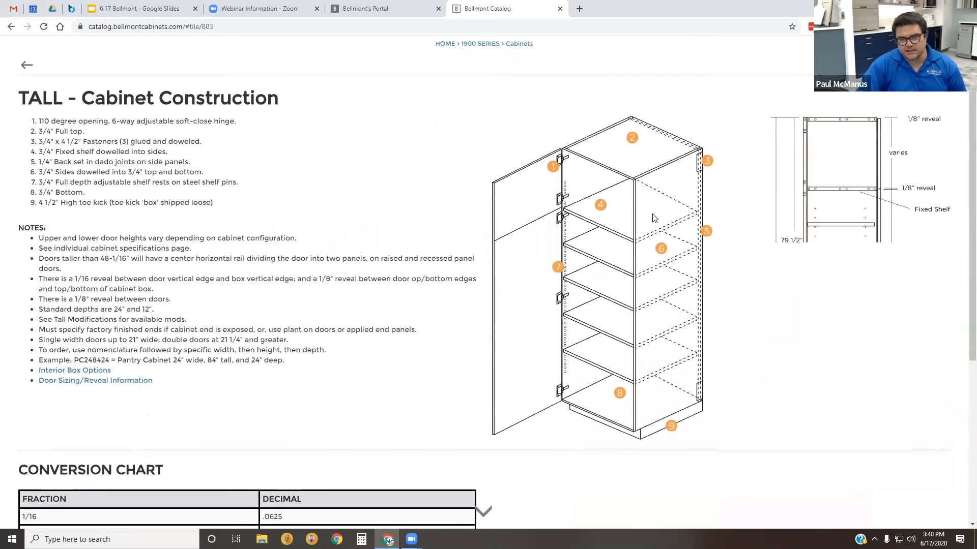
scroll("down", 3)
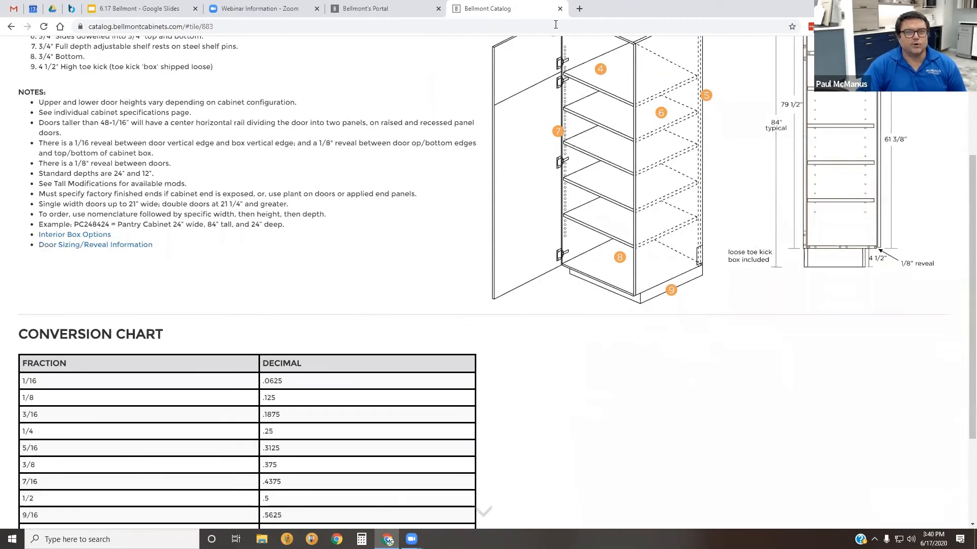
scroll("up", 3)
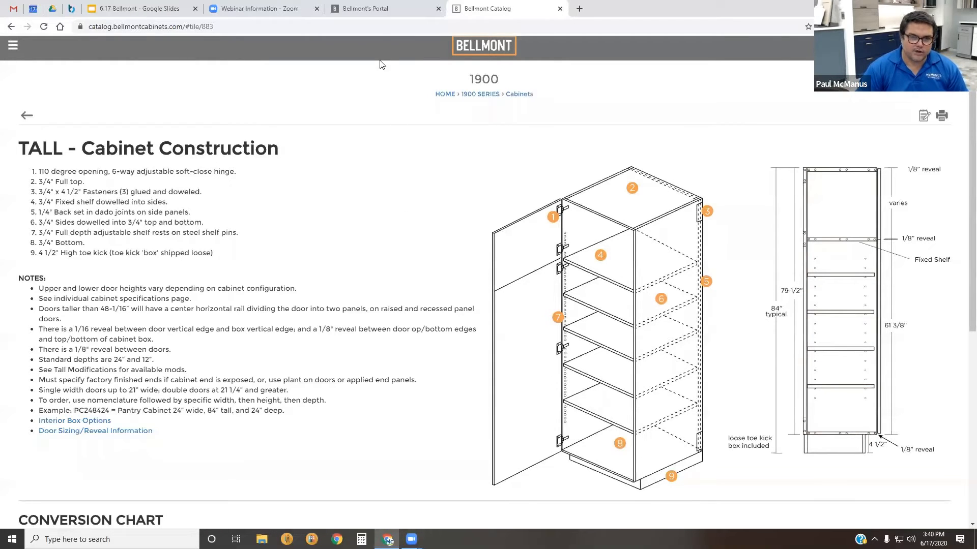
left_click(367, 8)
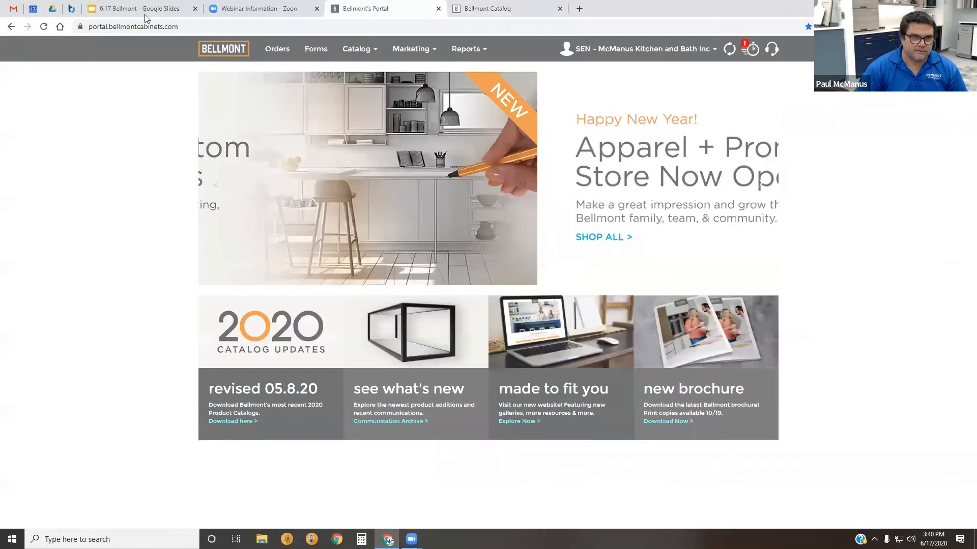
Step: Switch back to the 6.17 Bellmont deck tab on the Why we choose Bellmont slide
left_click(137, 8)
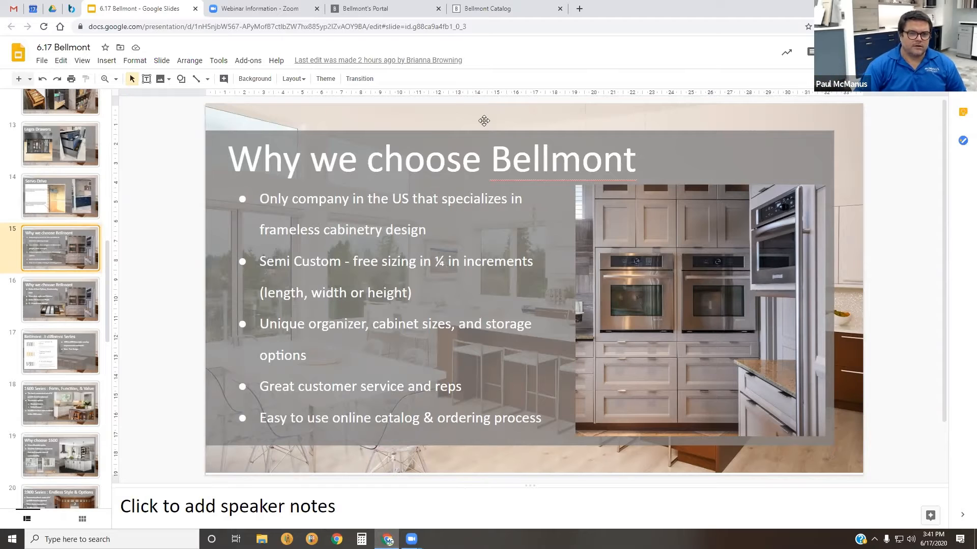
mouse_move(336, 215)
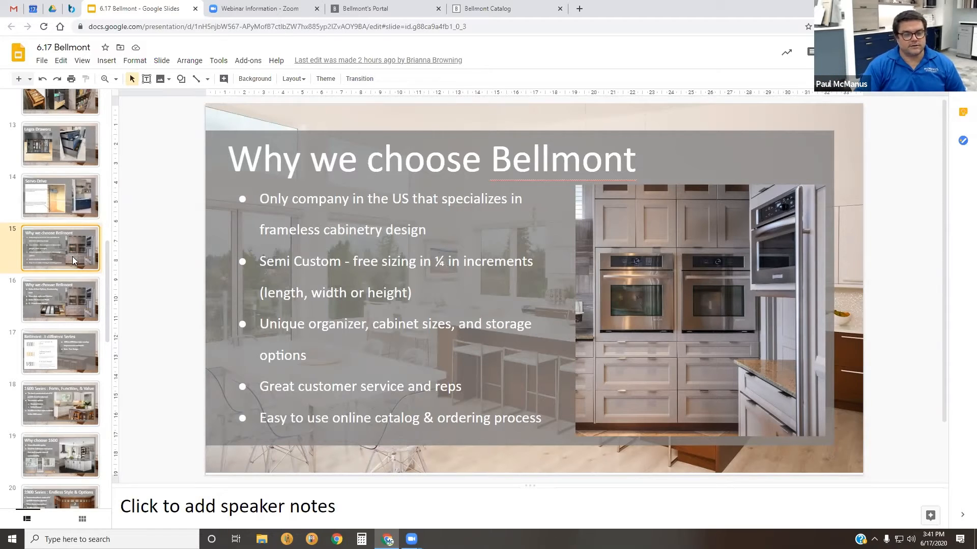
mouse_move(123, 265)
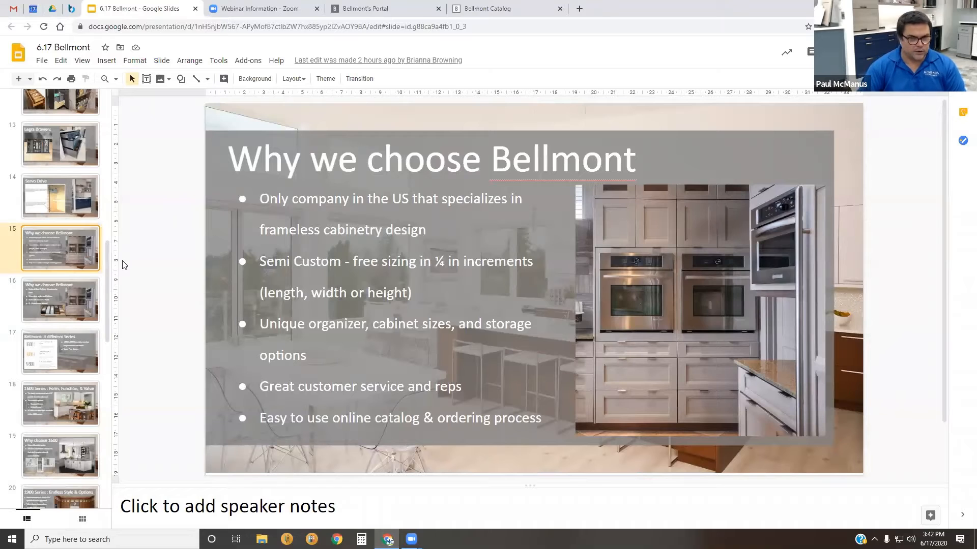
mouse_move(162, 279)
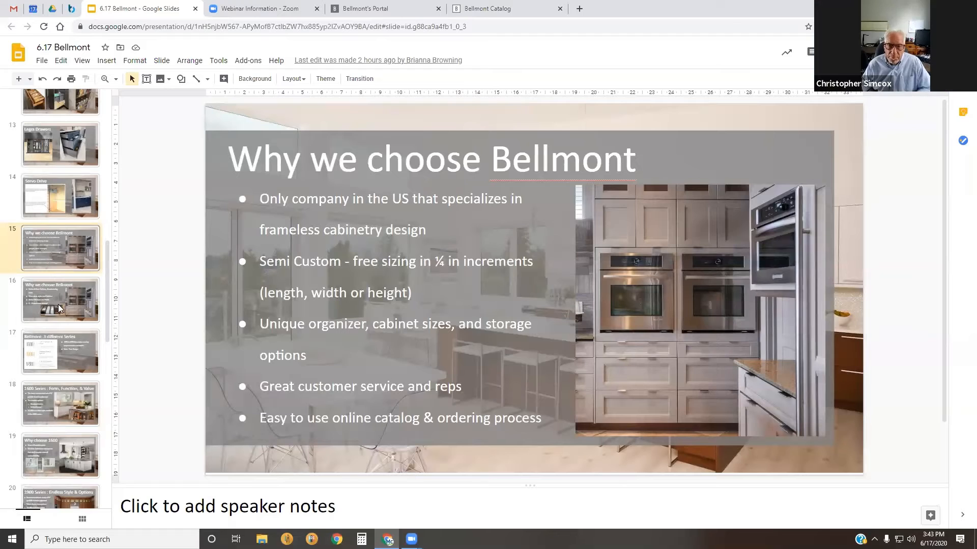
left_click(60, 300)
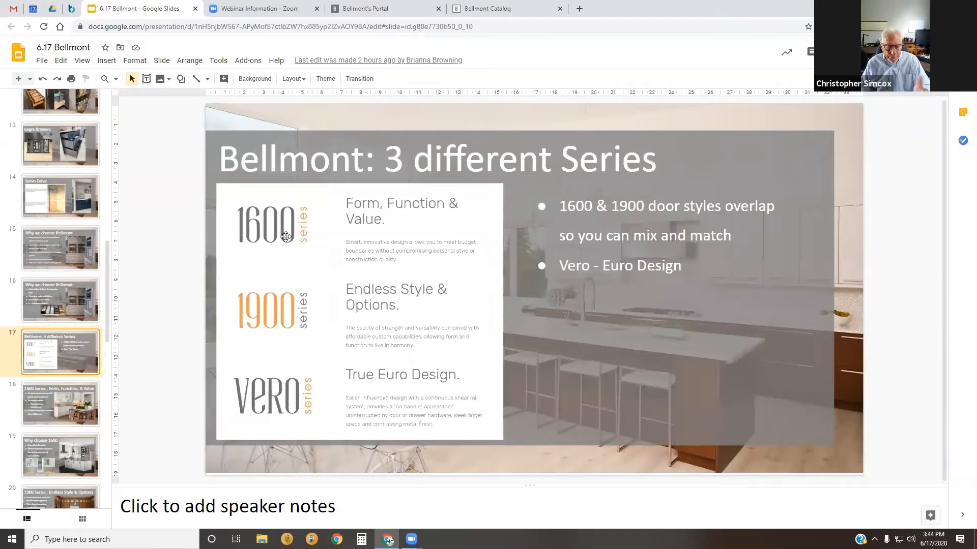
mouse_move(174, 273)
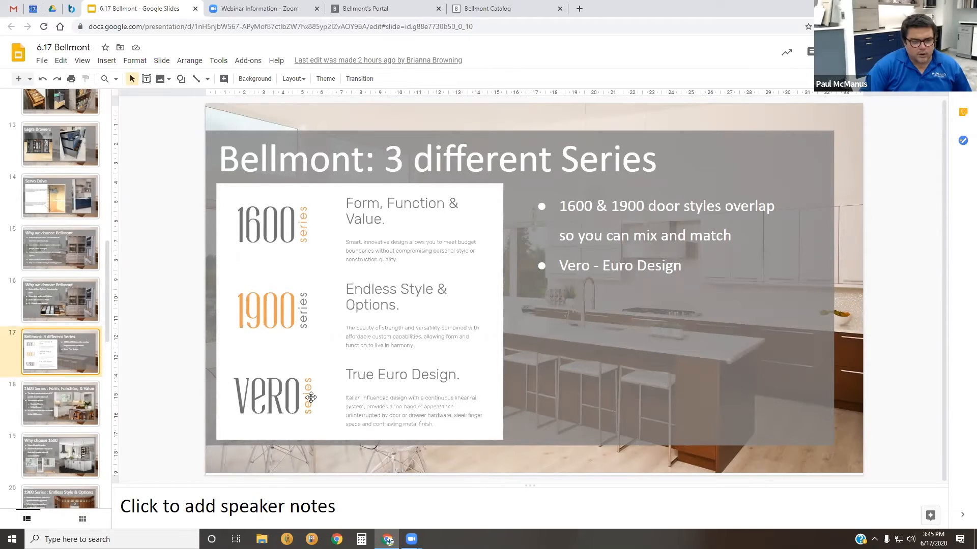
mouse_move(480, 367)
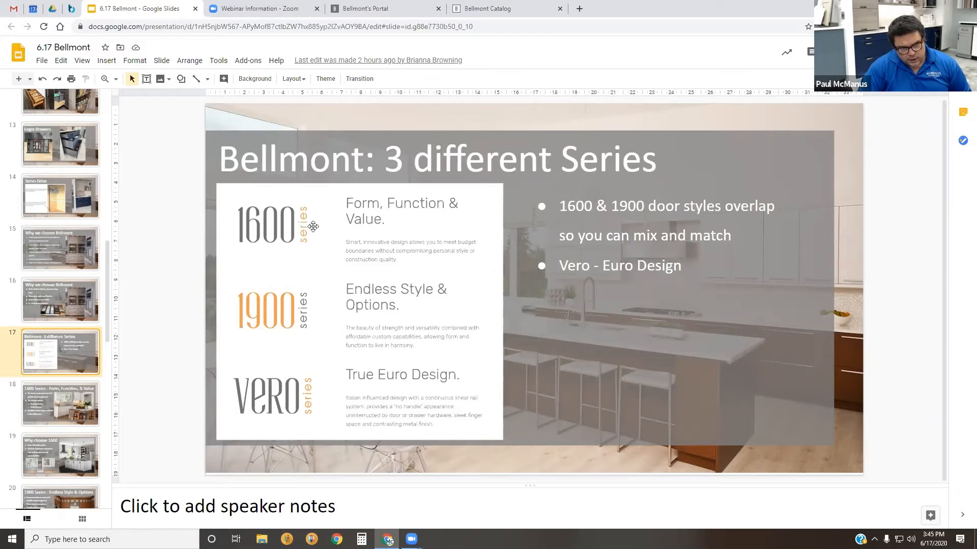
mouse_move(309, 264)
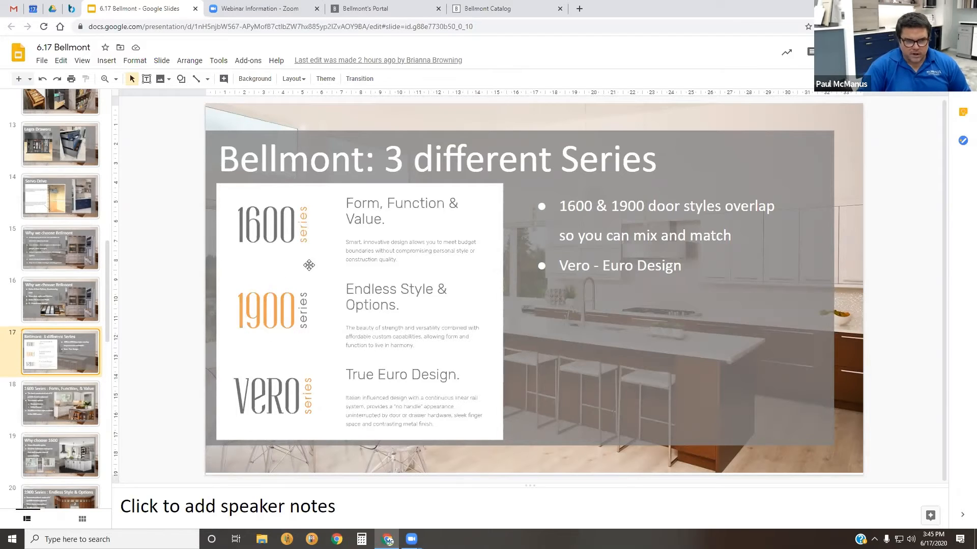
mouse_move(283, 303)
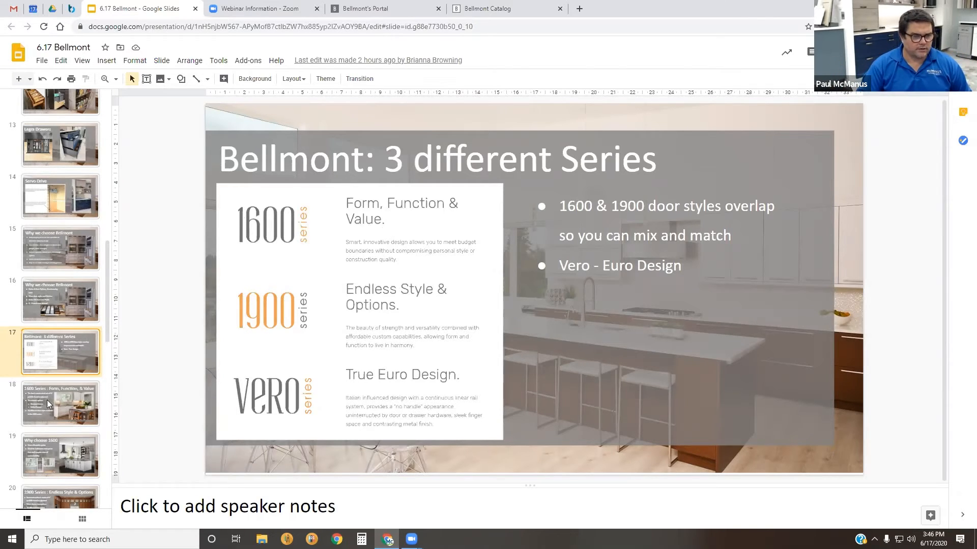
Step: Show slide 18, 1600 Series: Form, Function, & Value
left_click(60, 403)
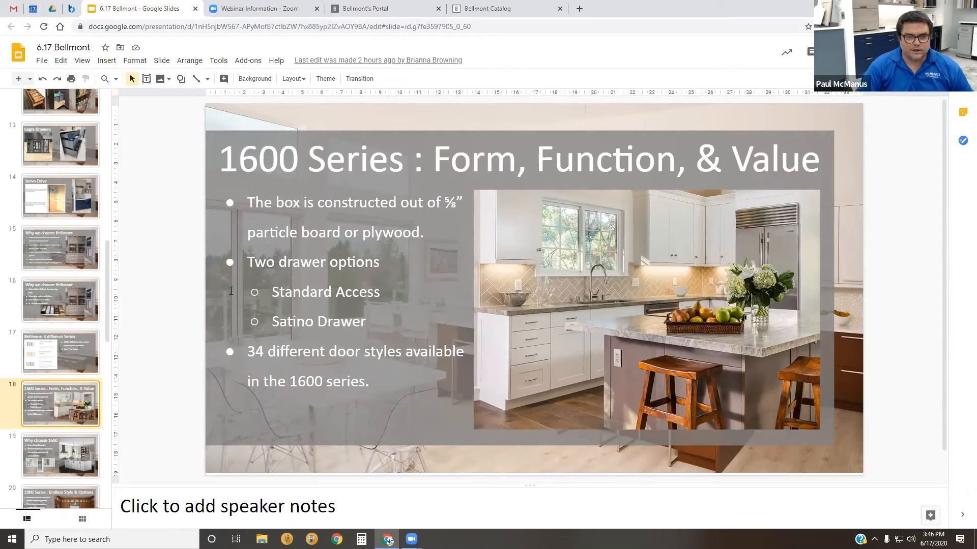
mouse_move(437, 360)
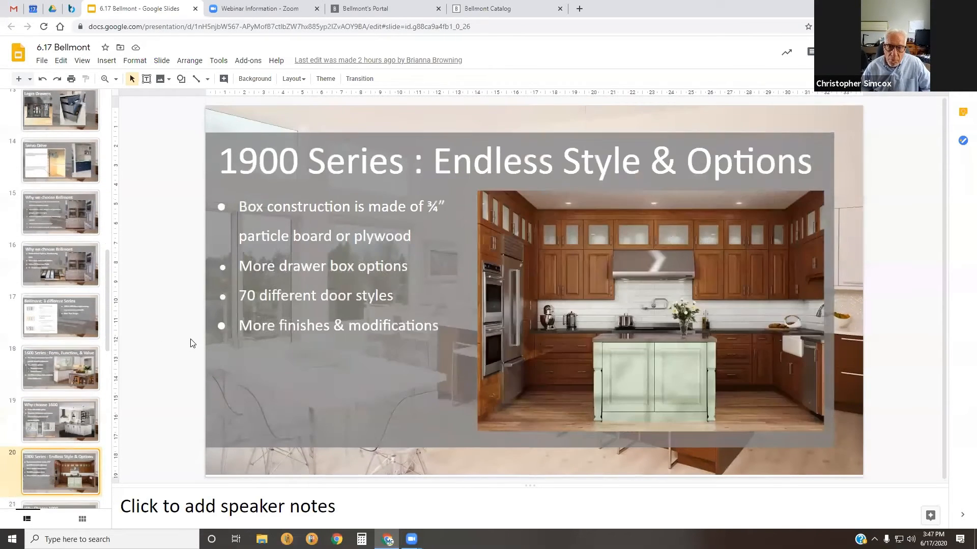
Step: Flip between the Why choose 1600, 1900 Series and 1600 slides, ending on Why Choose 1900 and beyond
left_click(60, 413)
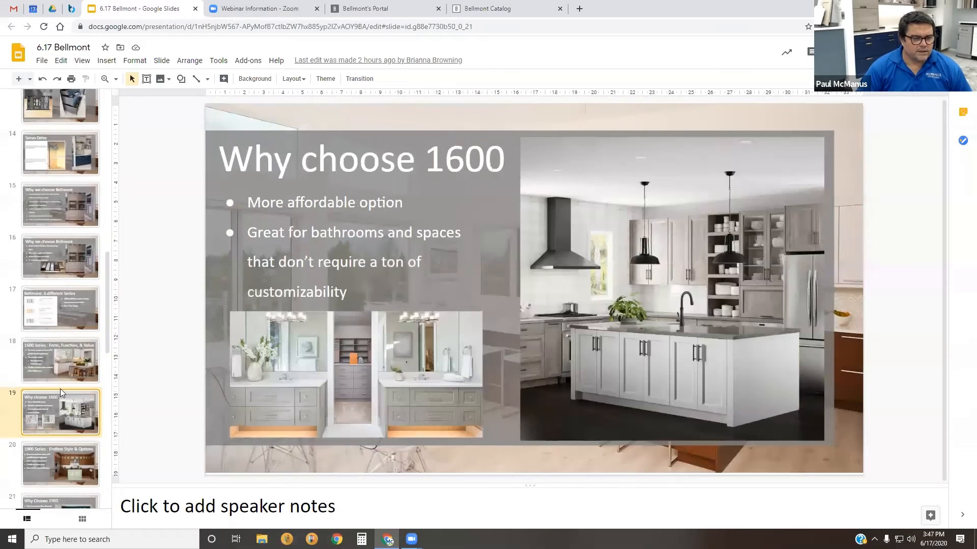
left_click(60, 463)
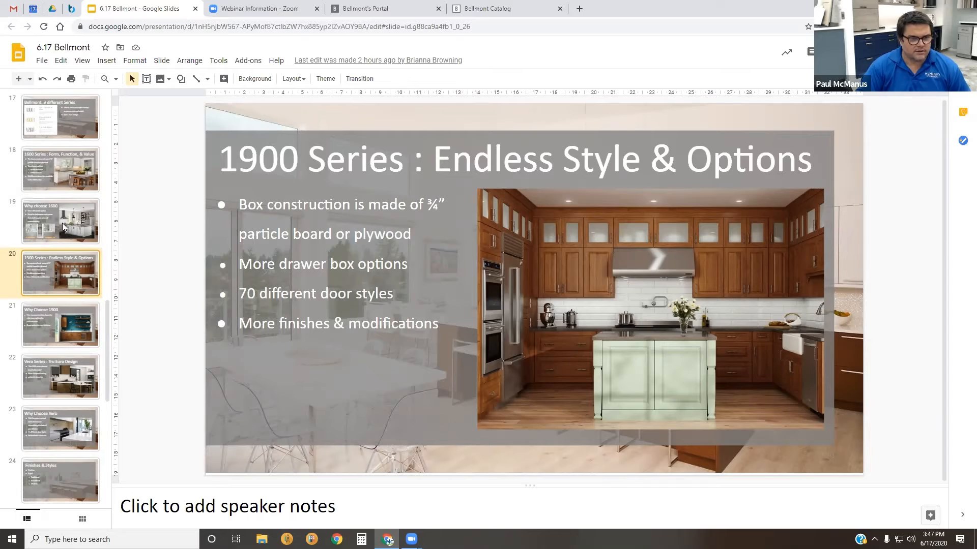
left_click(60, 221)
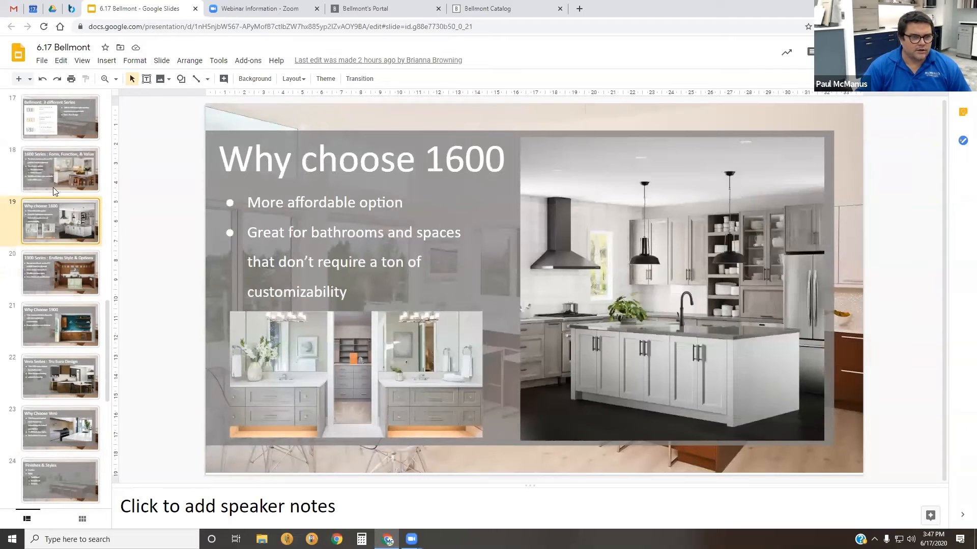
left_click(60, 170)
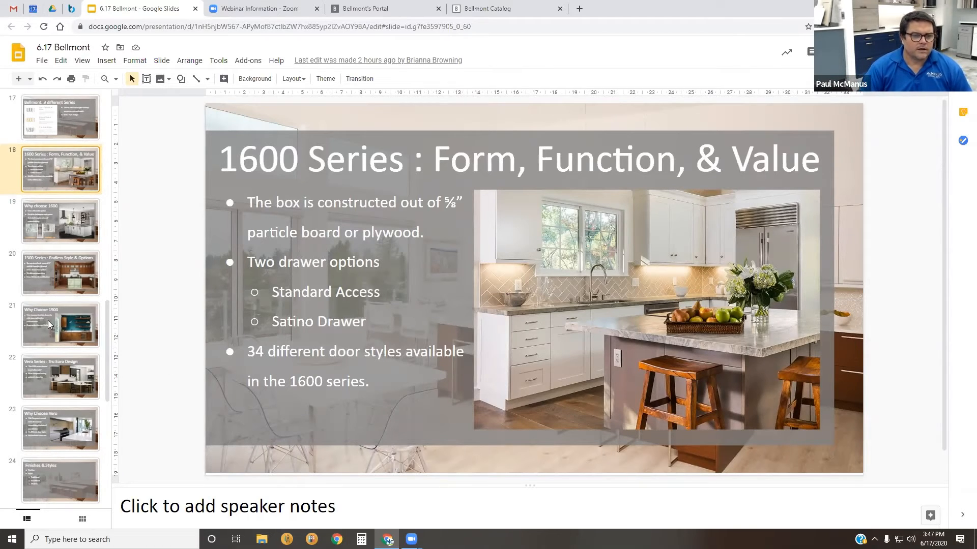
left_click(60, 325)
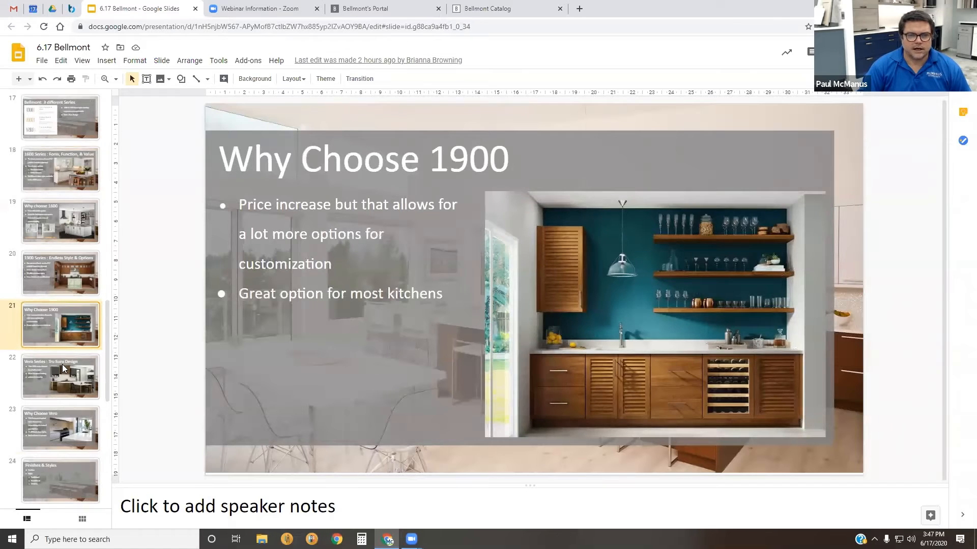
left_click(60, 376)
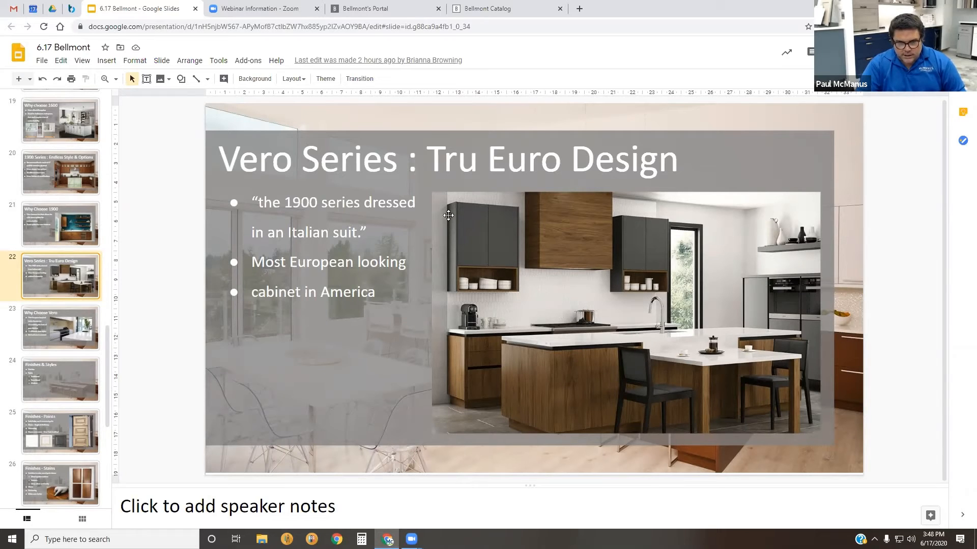
mouse_move(165, 318)
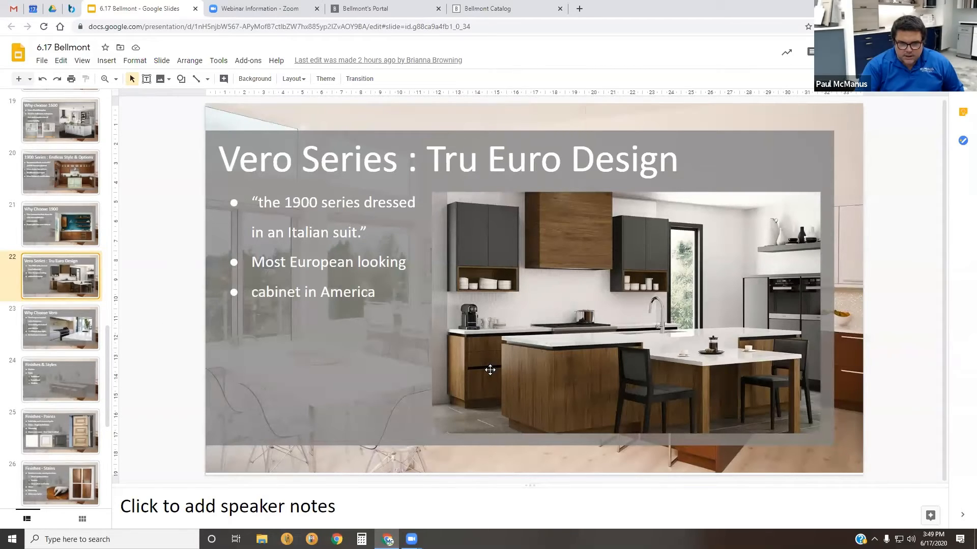
mouse_move(470, 368)
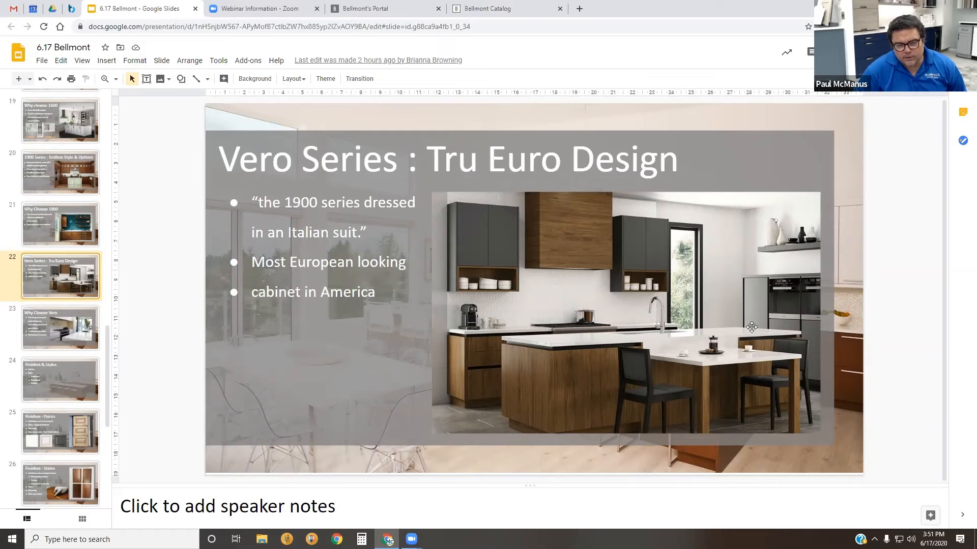
mouse_move(897, 315)
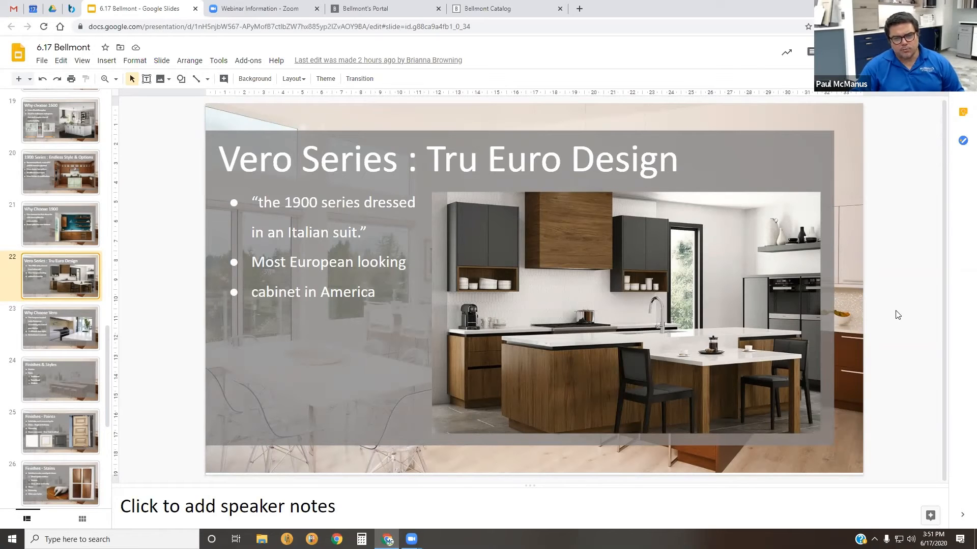
mouse_move(148, 293)
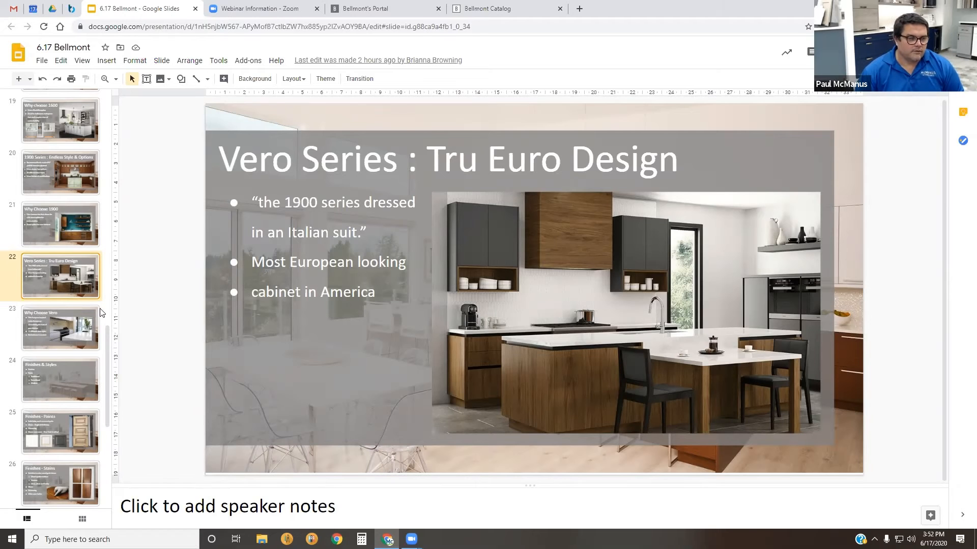
Step: Advance from the Vero Series slide to slide 23, Why Choose Vero
left_click(60, 329)
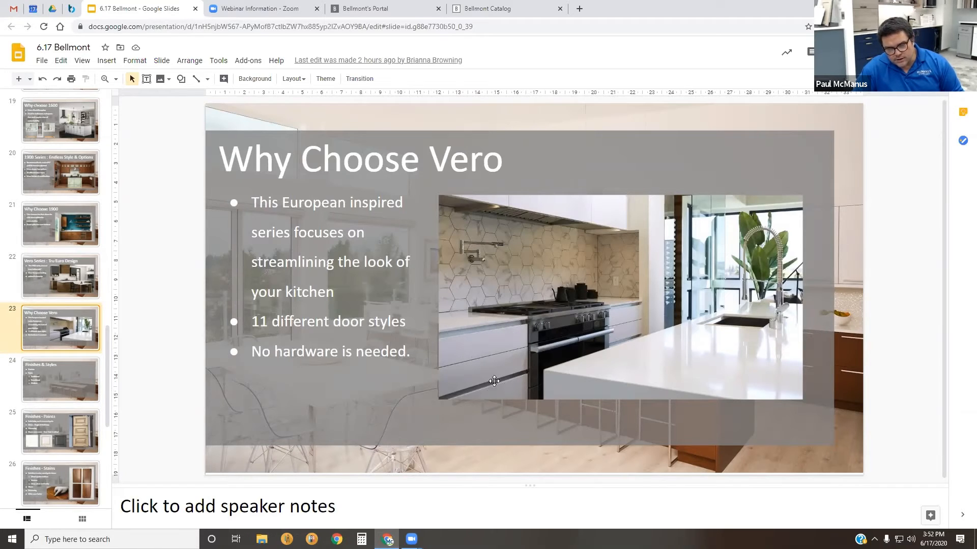
mouse_move(498, 387)
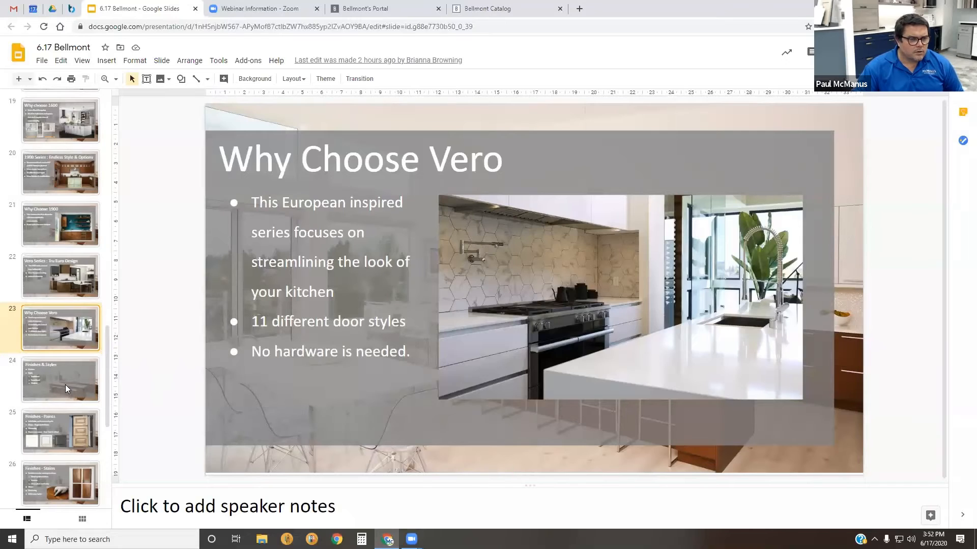
Step: Advance to slide 24, Finishes & Styles, listing traditional, transitional and modern styles
left_click(60, 380)
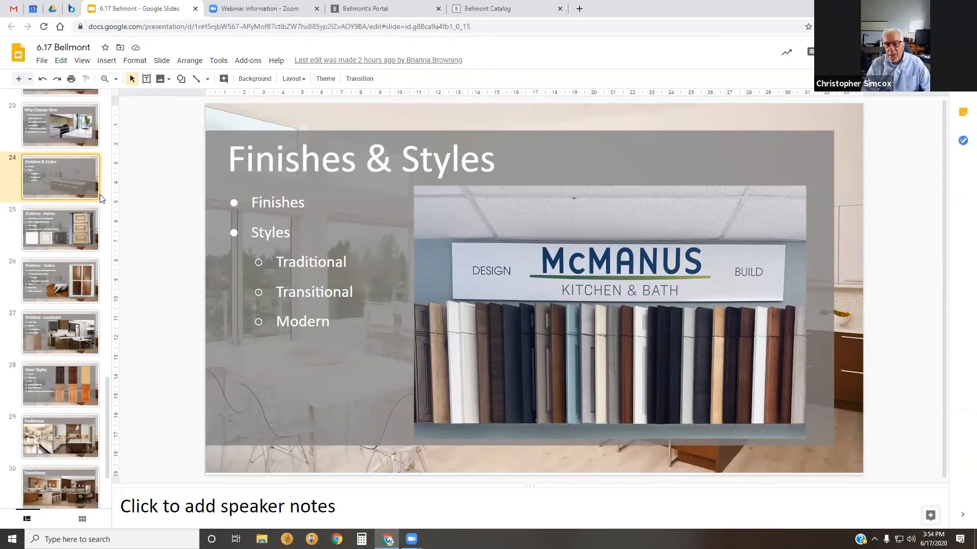
mouse_move(164, 229)
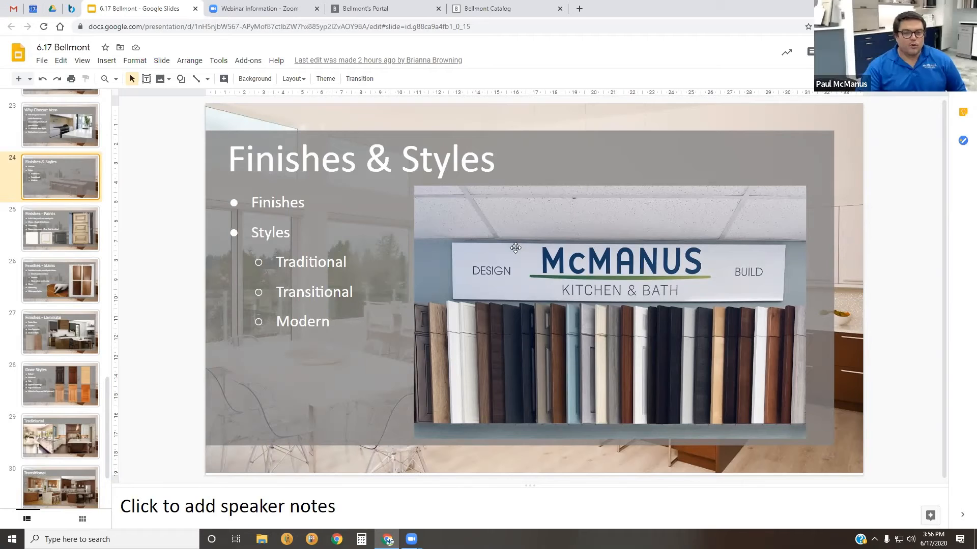
mouse_move(569, 246)
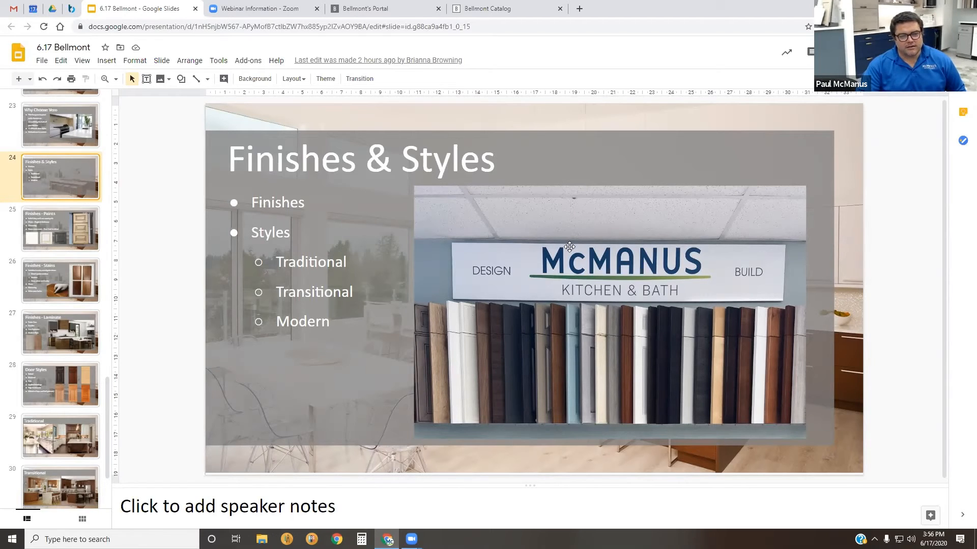
mouse_move(59, 139)
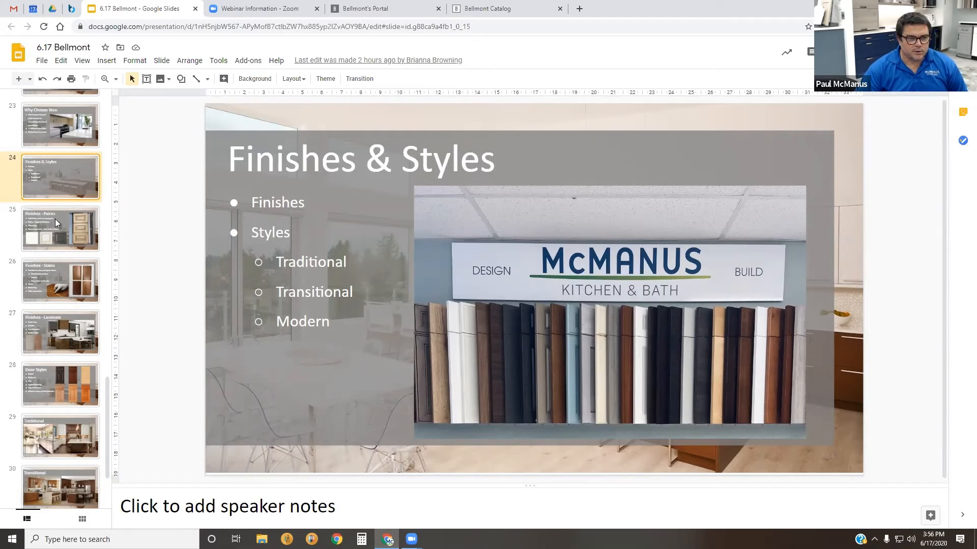
Step: Show the Finishes - Paints slide in the filmstrip
left_click(60, 229)
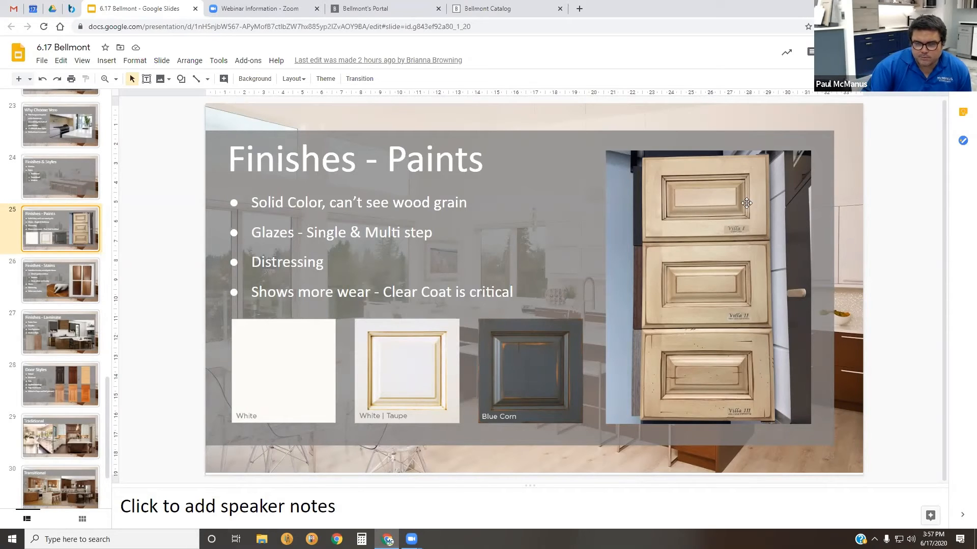
mouse_move(515, 292)
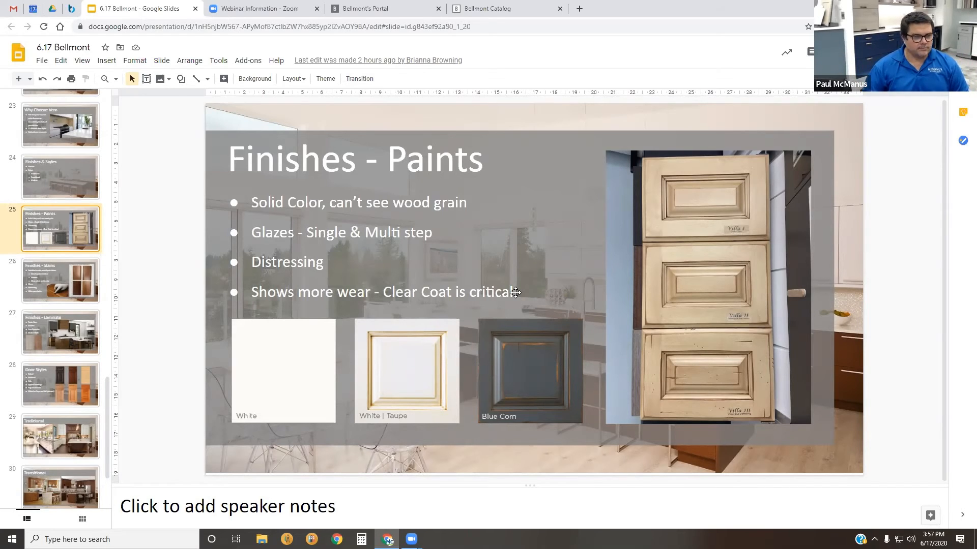
Step: Advance to the Finishes - Stains slide
left_click(60, 281)
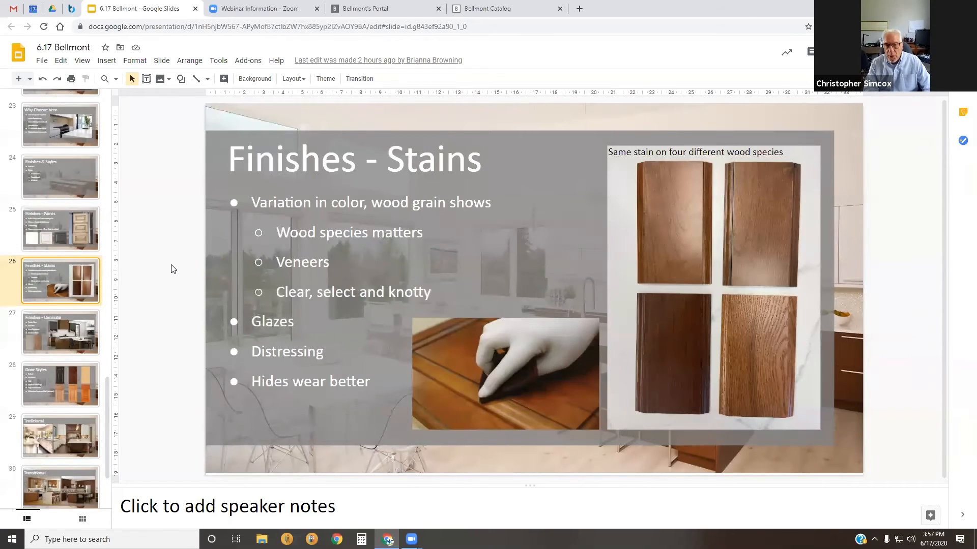
Step: Revisit Paints and Stains, then land on the Finishes - Laminate slide
left_click(60, 229)
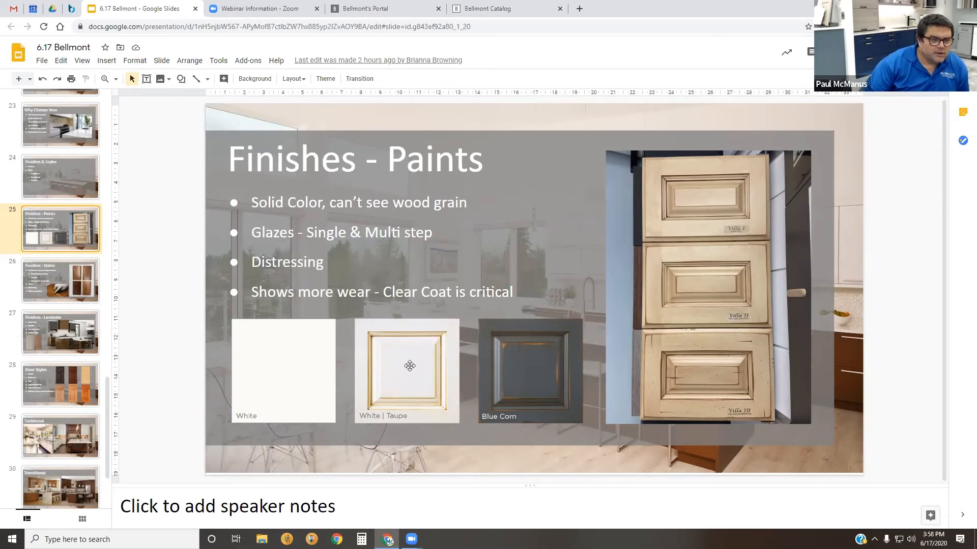
left_click(60, 281)
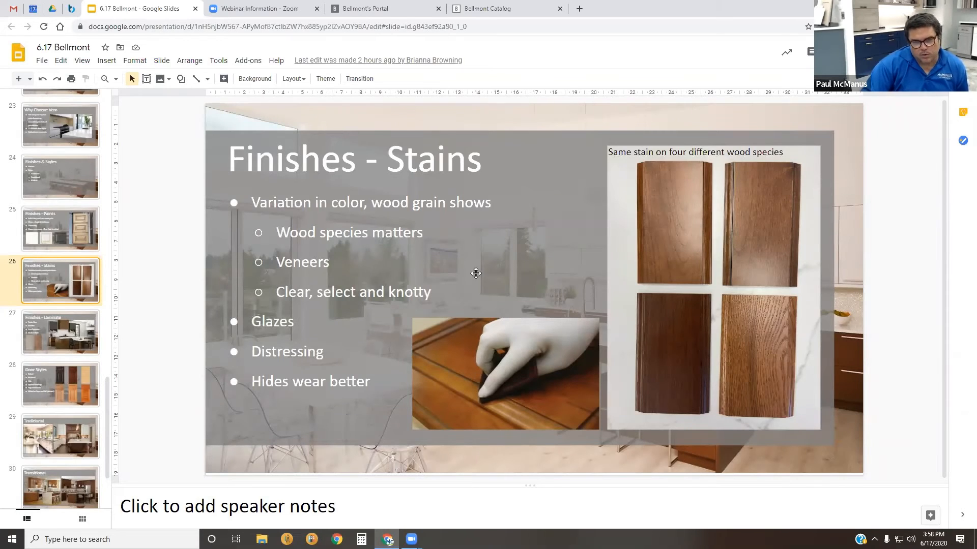
mouse_move(690, 373)
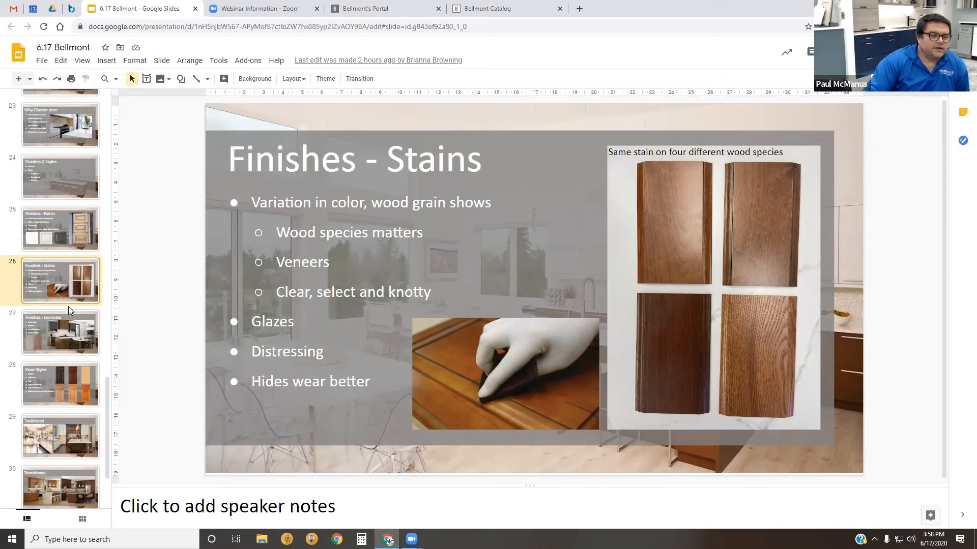
left_click(60, 333)
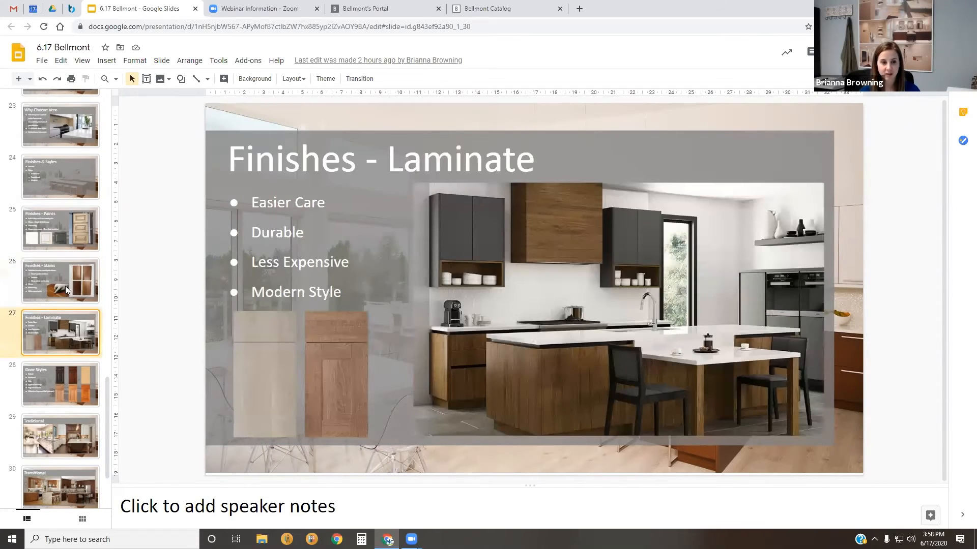
left_click(60, 281)
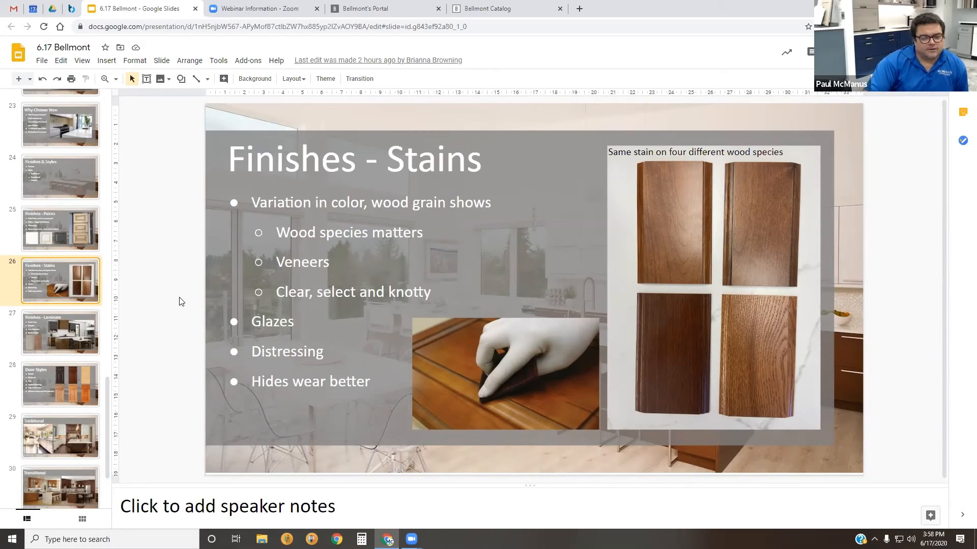
left_click(60, 333)
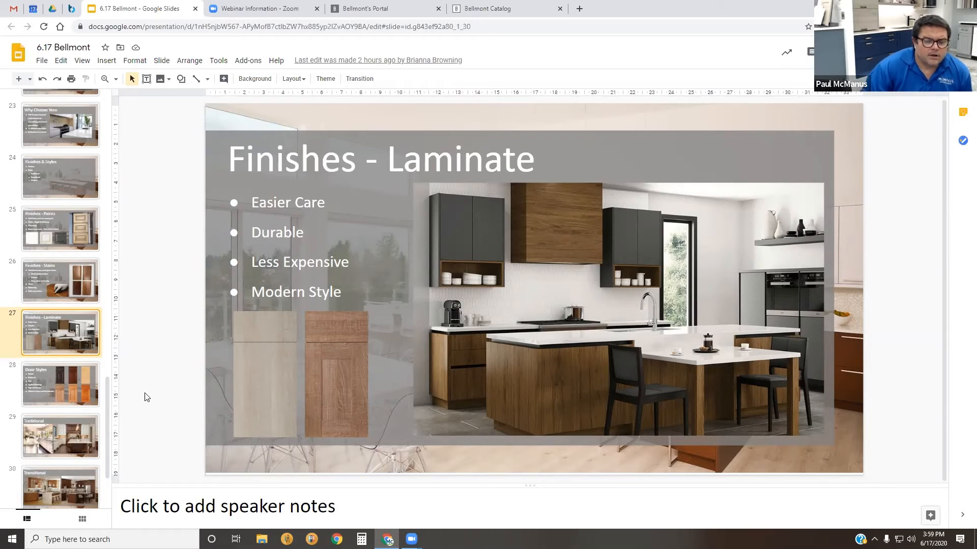
mouse_move(799, 361)
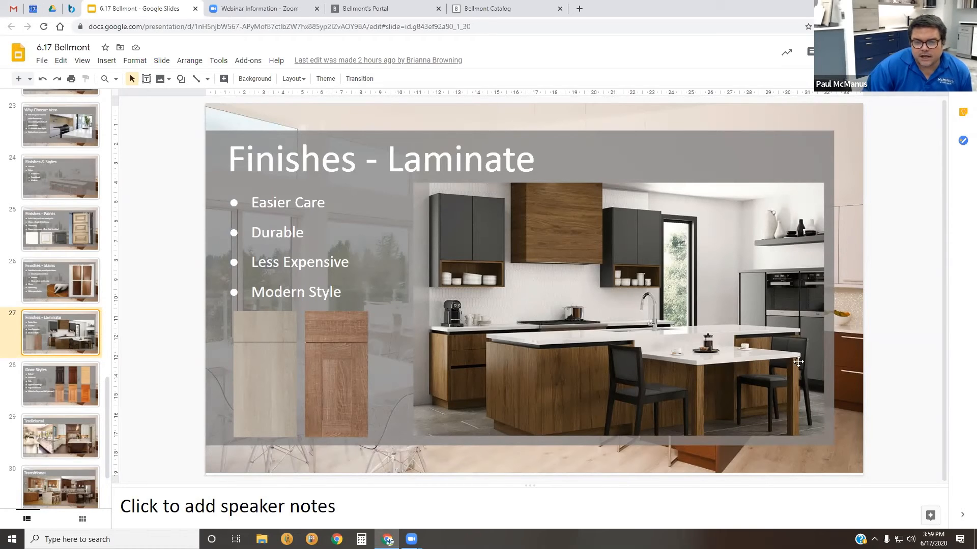
mouse_move(137, 381)
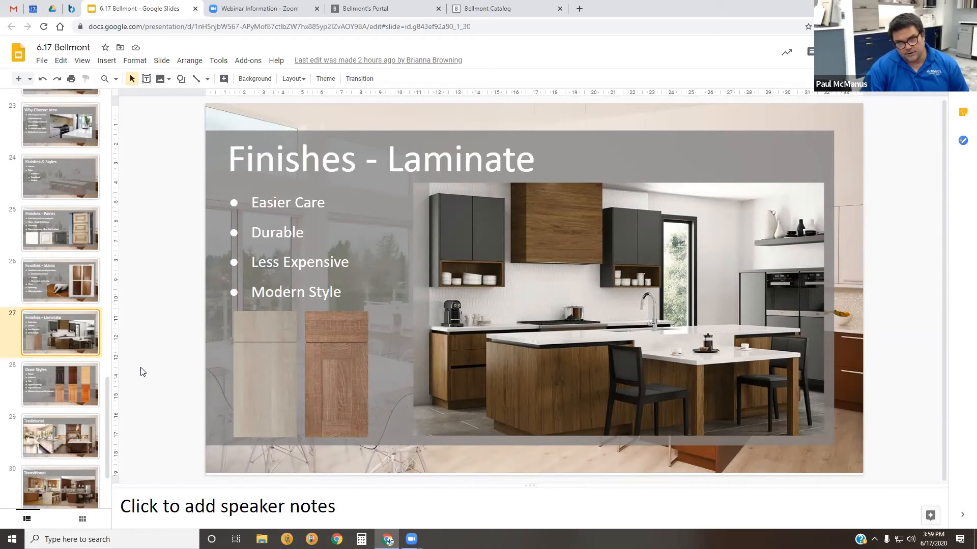
mouse_move(598, 360)
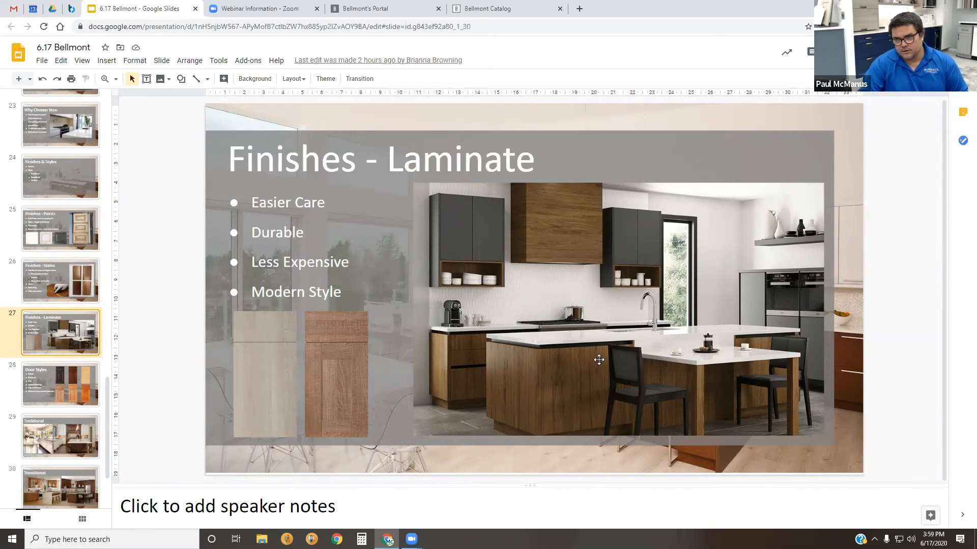
mouse_move(330, 415)
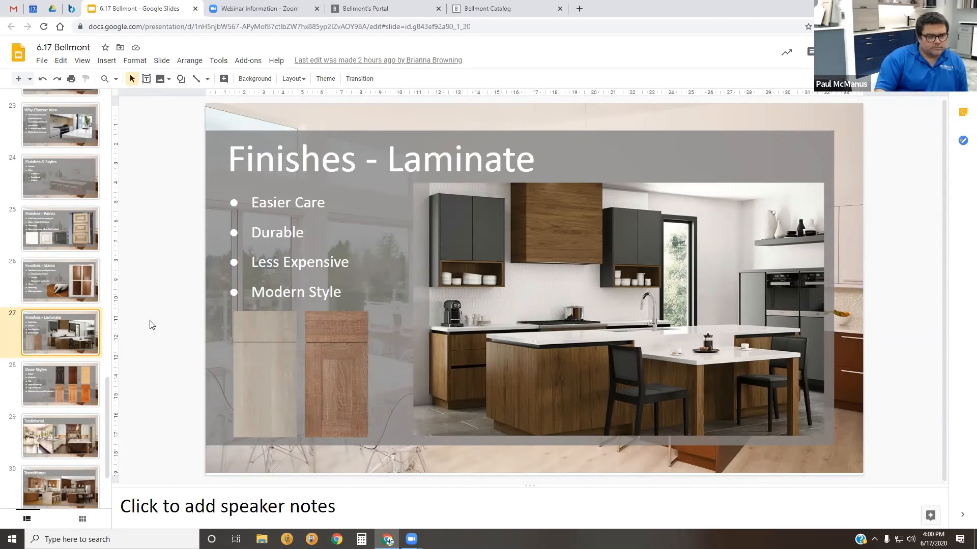
Step: Bring up the Door Styles slide
left_click(60, 385)
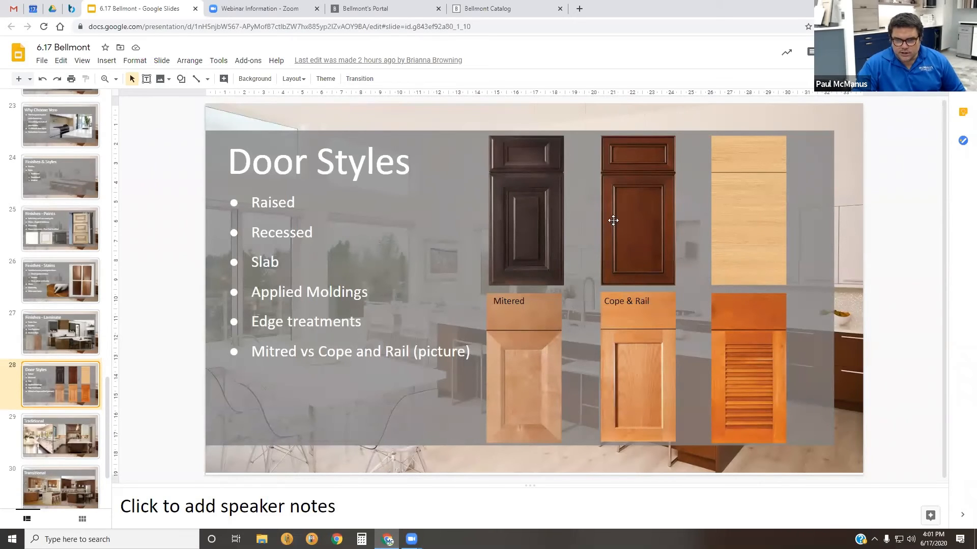
mouse_move(551, 186)
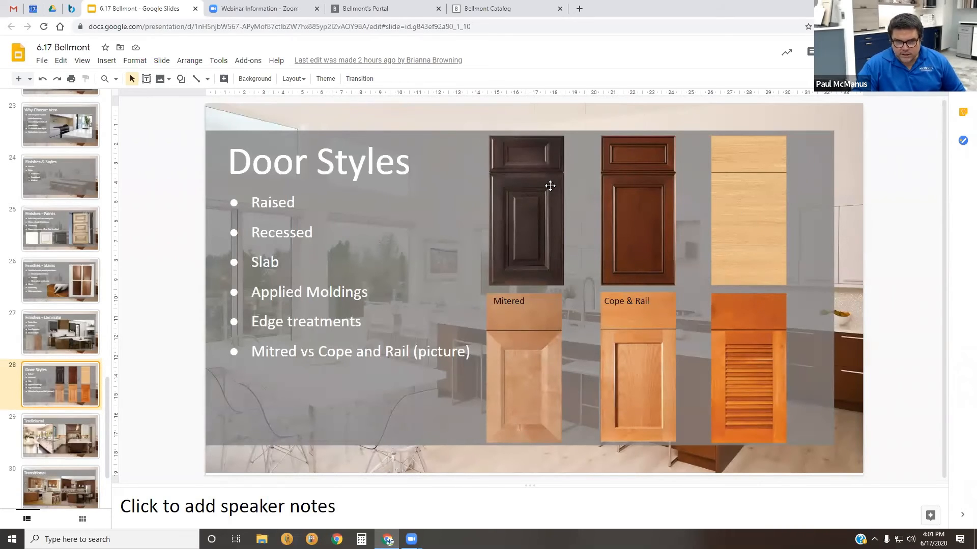
mouse_move(628, 207)
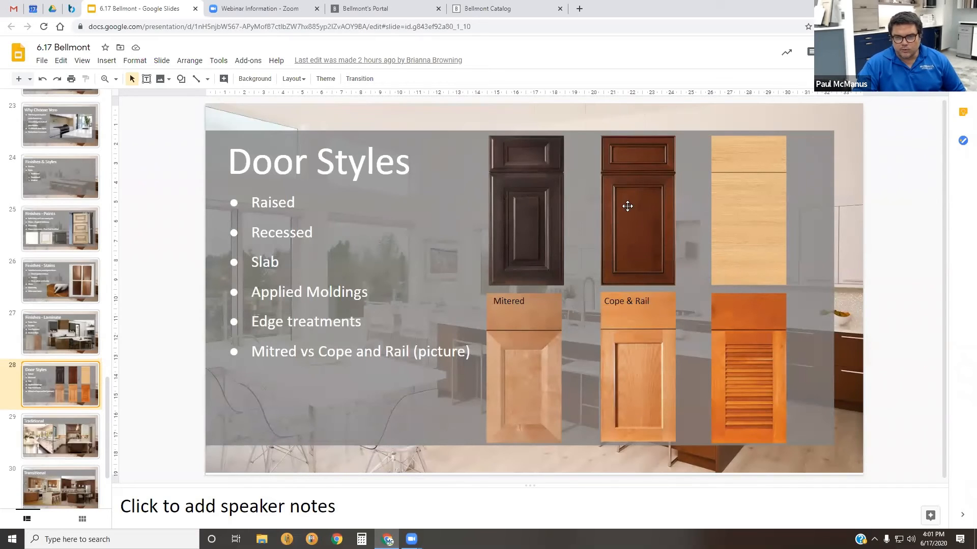
mouse_move(754, 177)
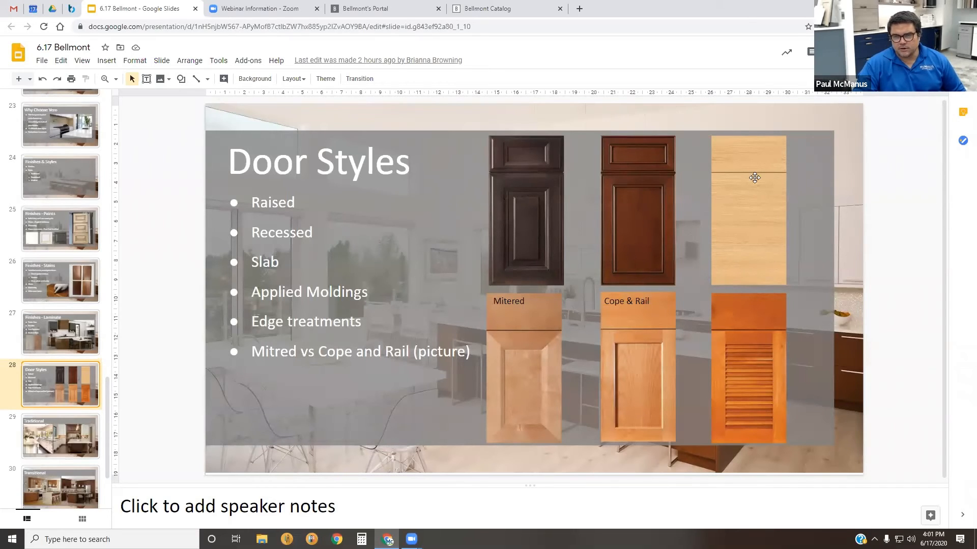
mouse_move(706, 340)
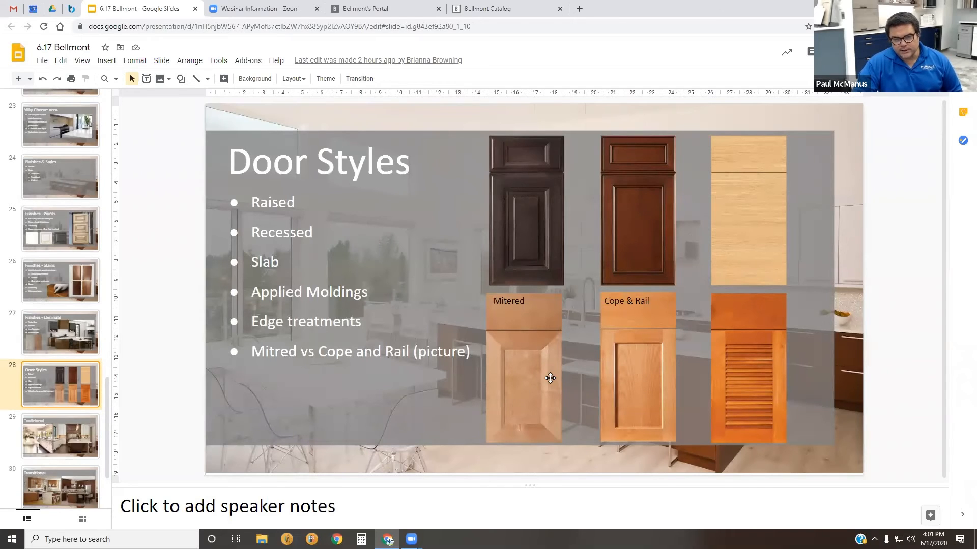
mouse_move(534, 356)
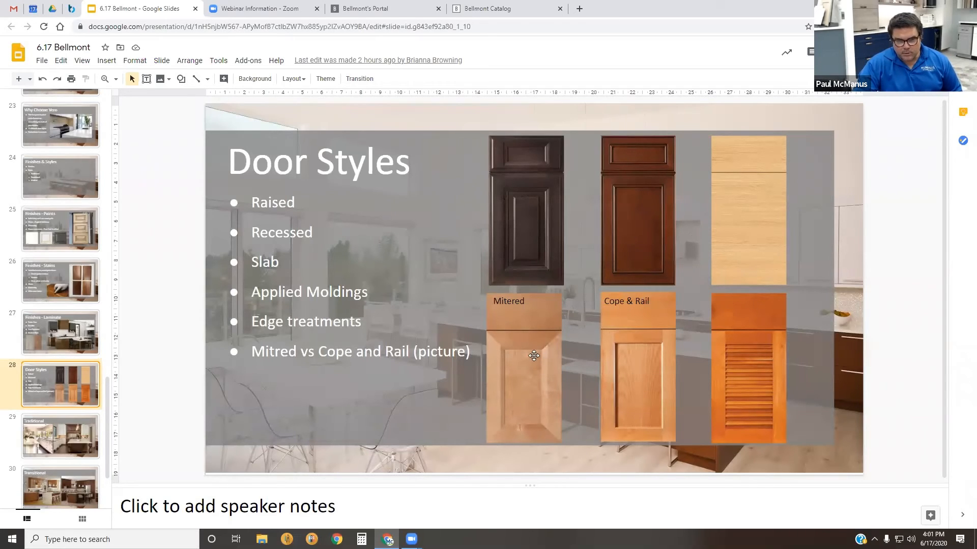
mouse_move(552, 335)
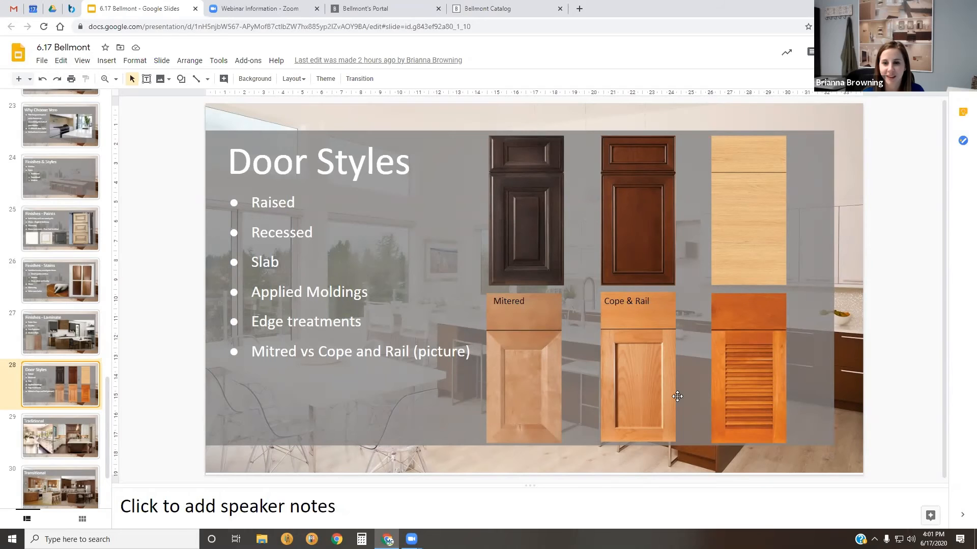
mouse_move(690, 367)
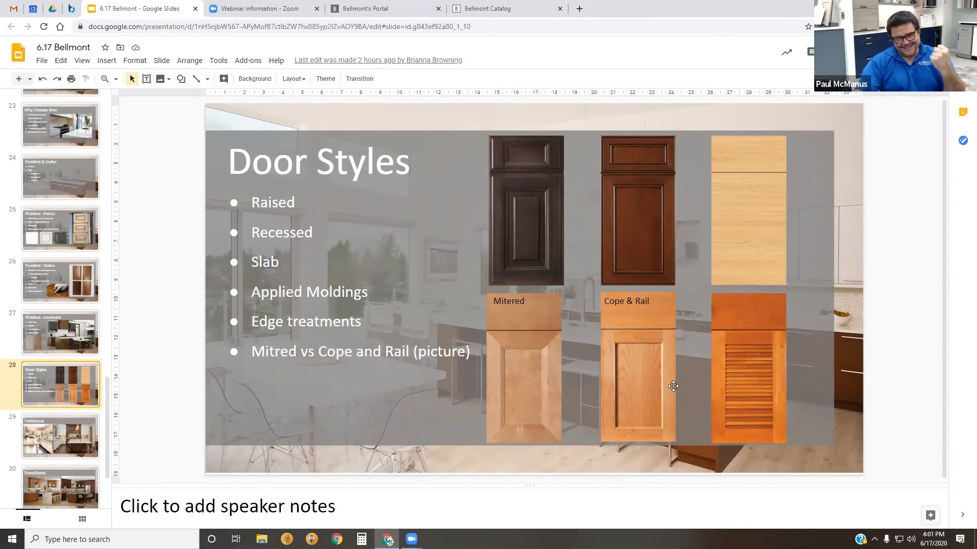
mouse_move(608, 419)
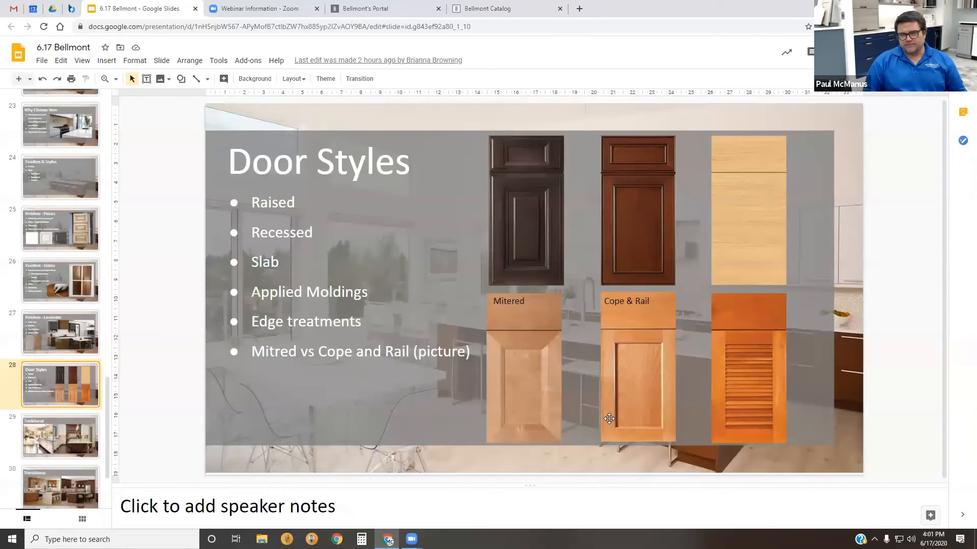
mouse_move(406, 378)
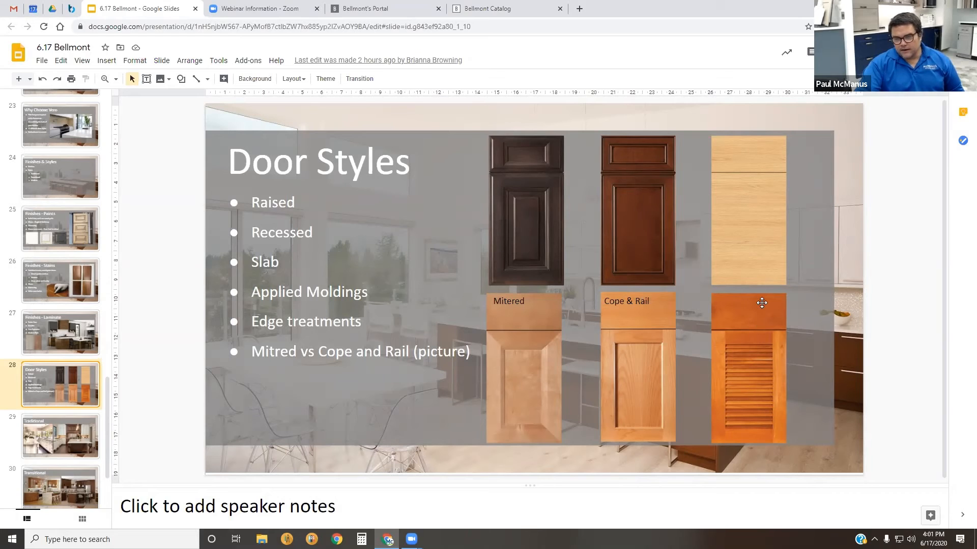
mouse_move(703, 352)
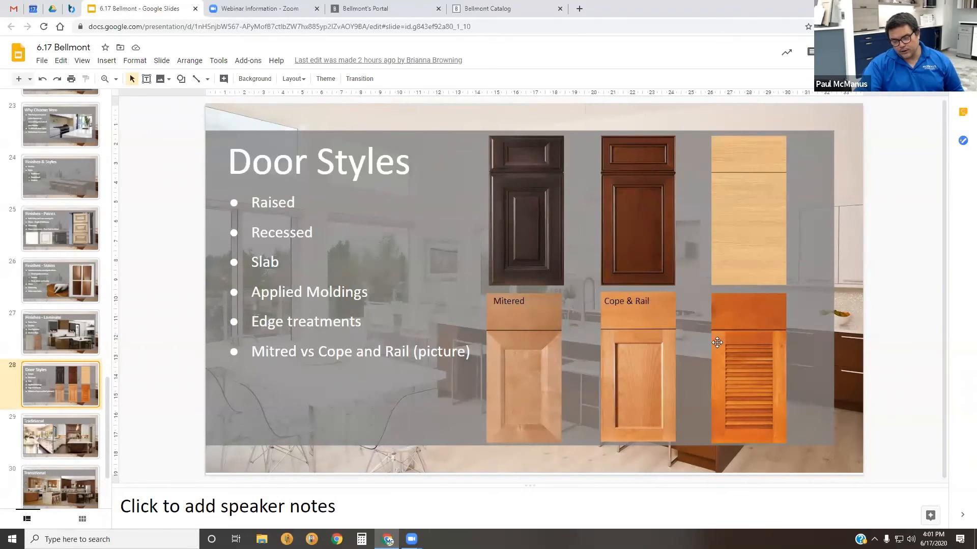
mouse_move(754, 358)
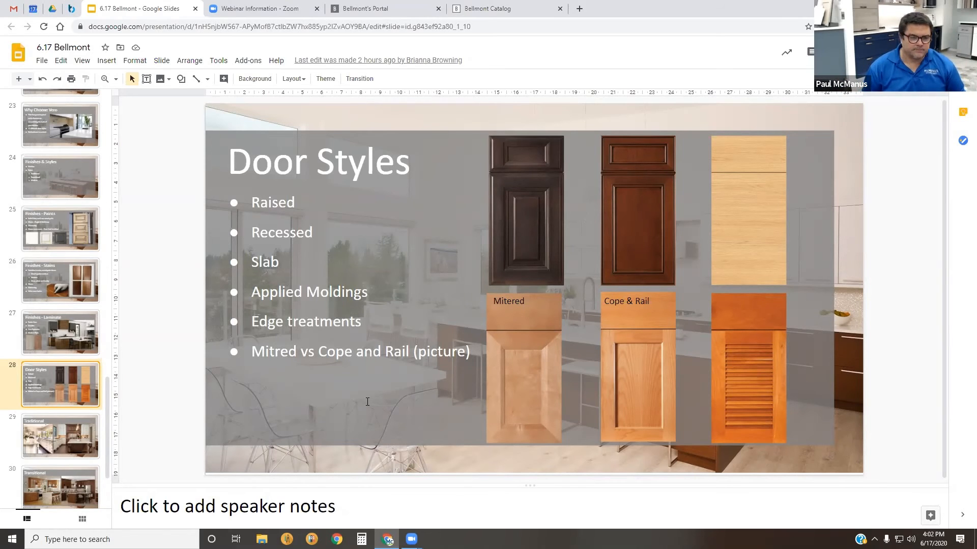
Step: Show the Traditional kitchen slide with white and dark wood cabinetry
scroll("down", 3)
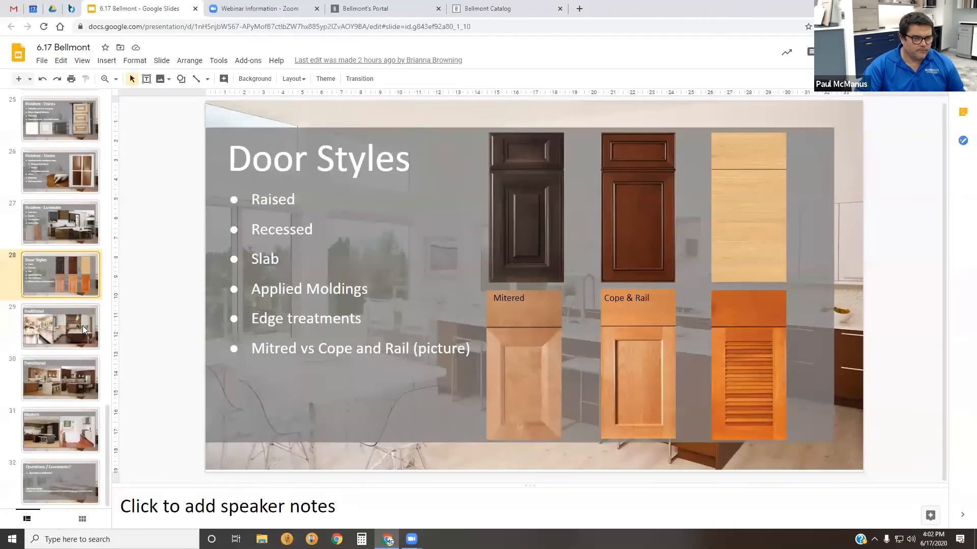
left_click(60, 326)
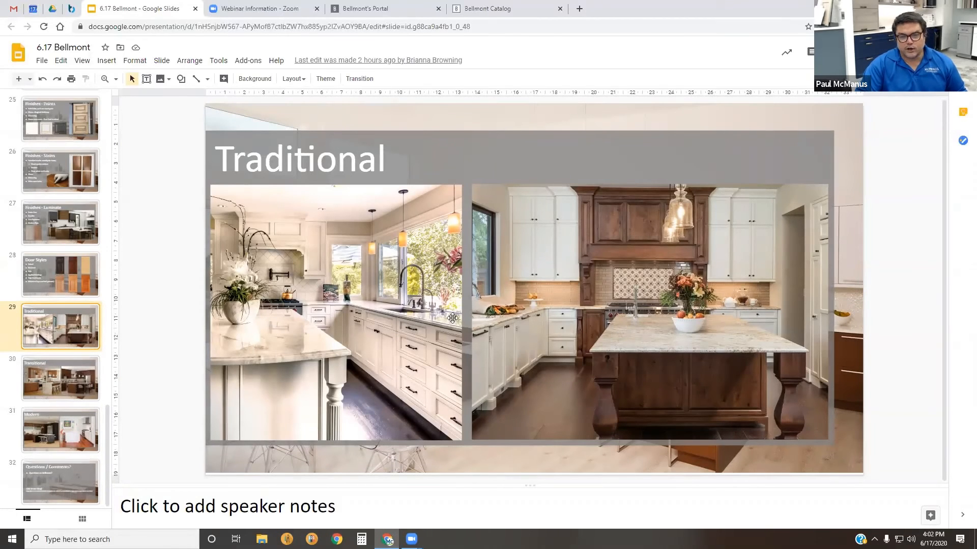
mouse_move(668, 331)
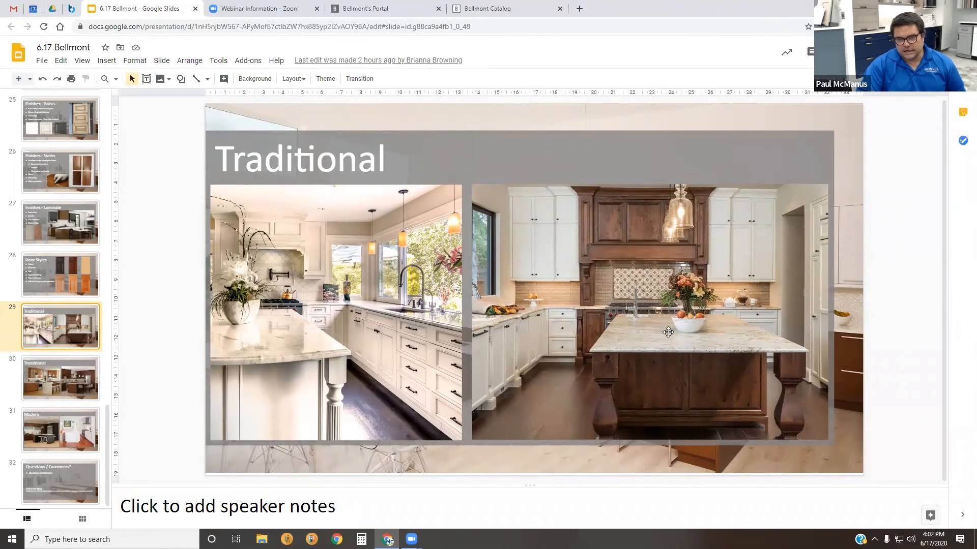
mouse_move(506, 291)
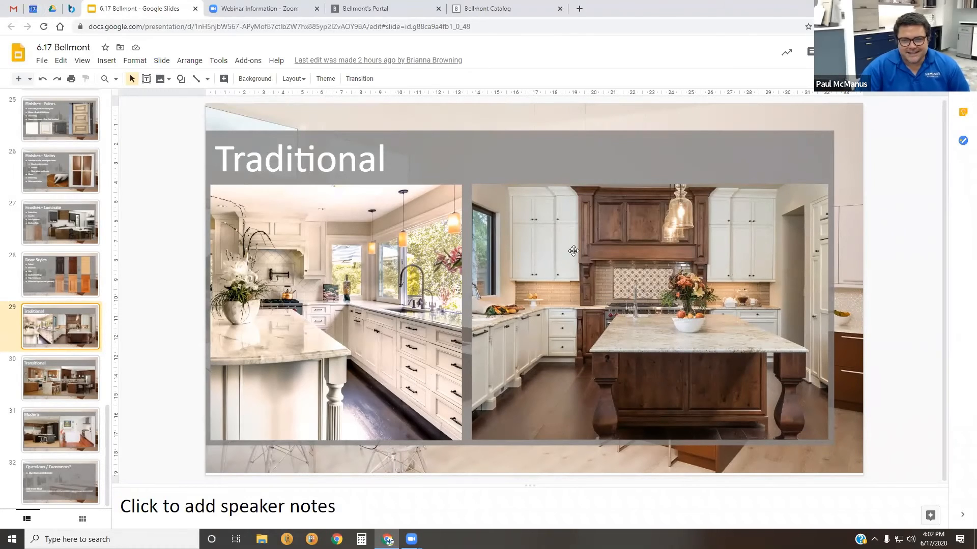
mouse_move(604, 312)
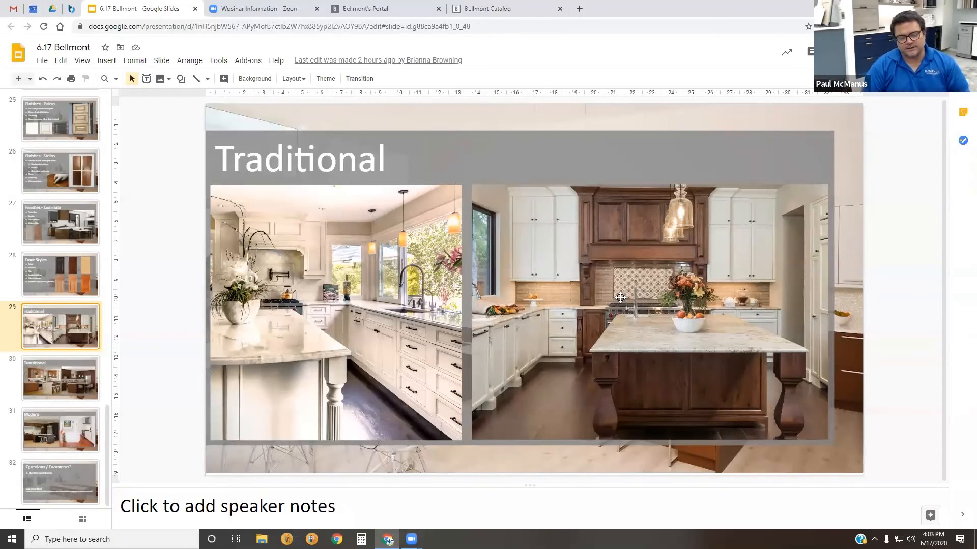
mouse_move(645, 240)
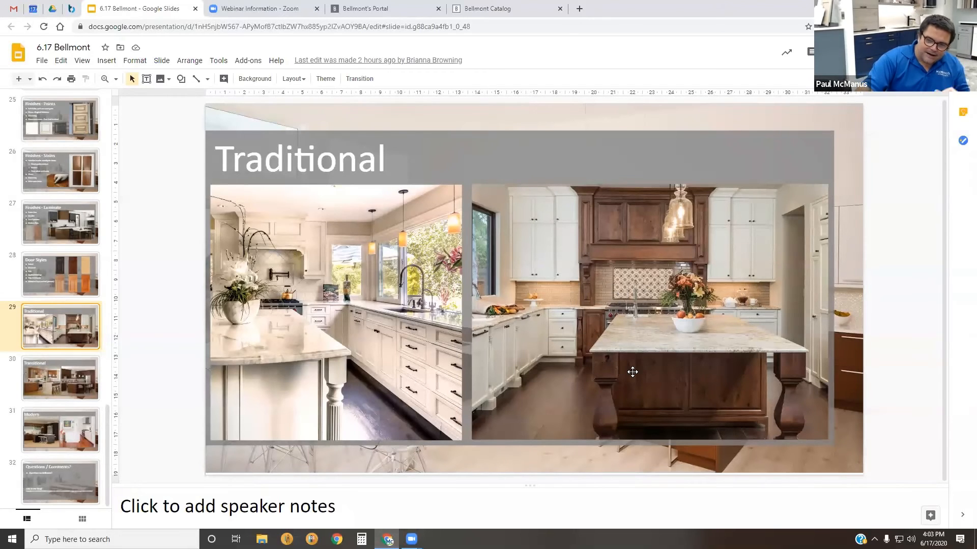
mouse_move(543, 421)
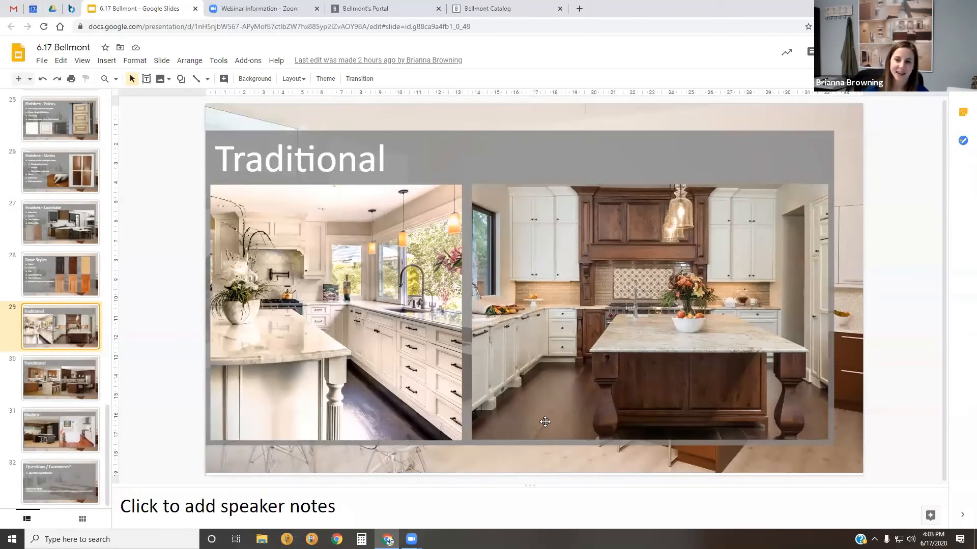
mouse_move(654, 425)
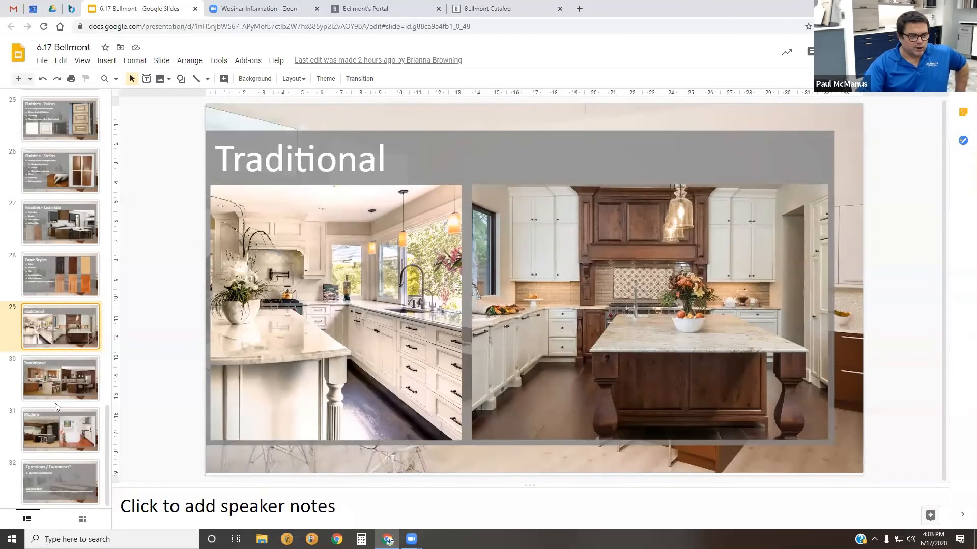
Step: Show the Transitional kitchen slide with warm wood cabinetry
left_click(60, 379)
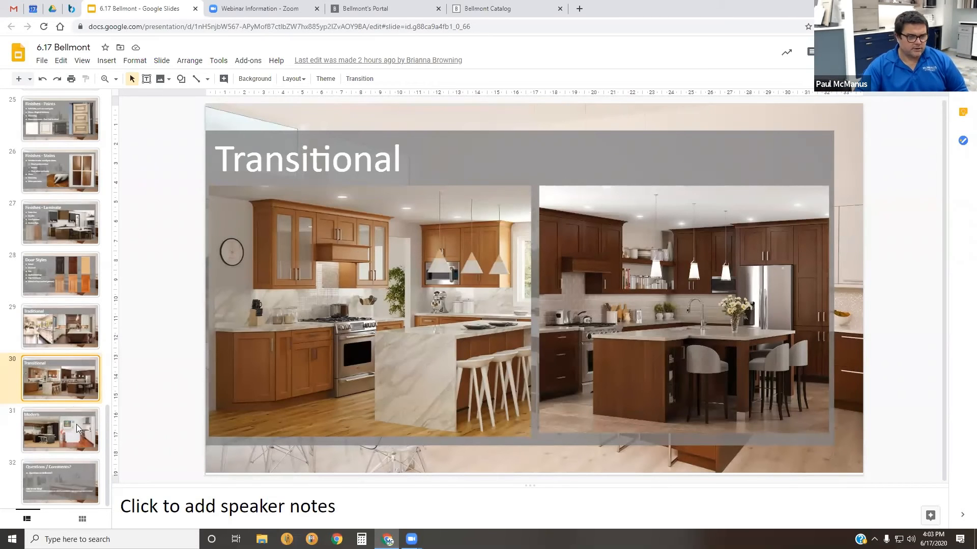
Step: Preview the Modern and Questions / Comments slides, then return to Traditional
left_click(60, 431)
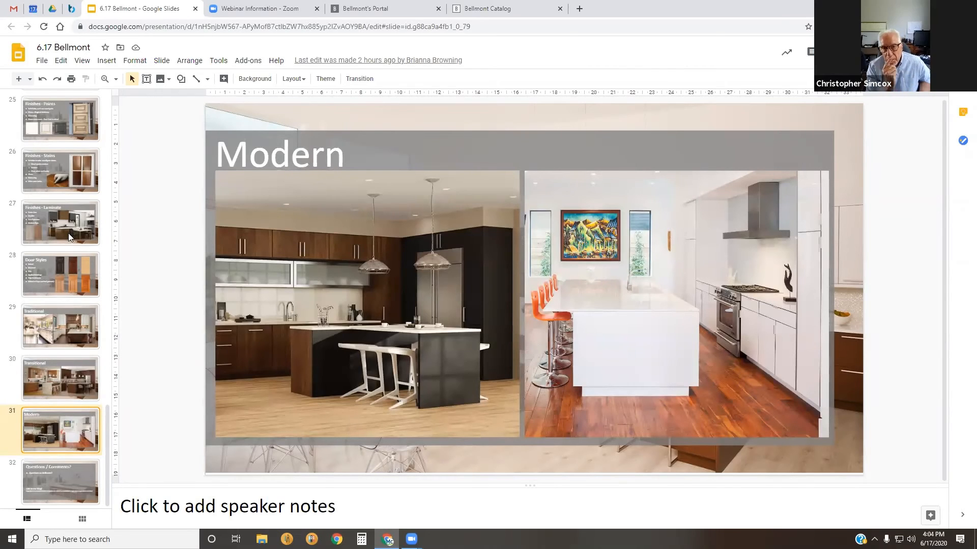
left_click(60, 481)
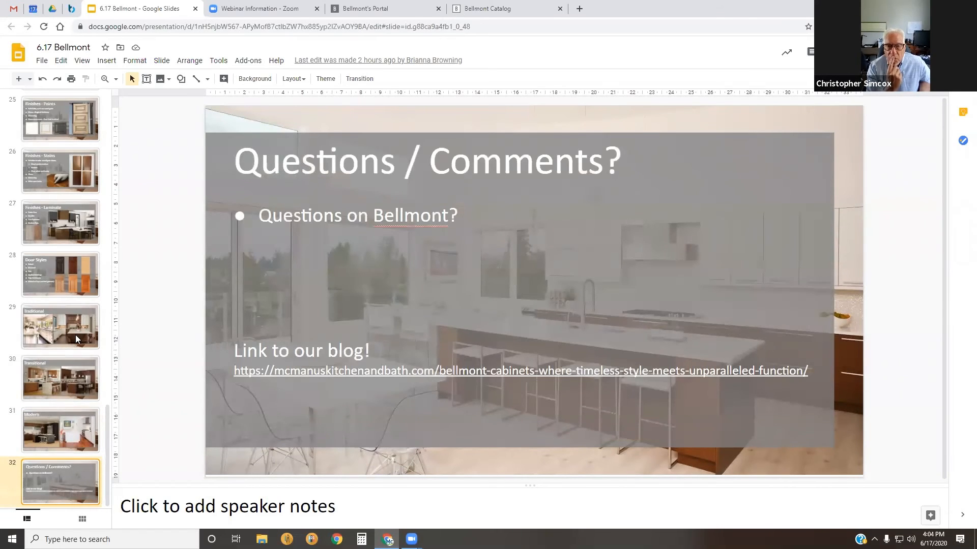
left_click(60, 327)
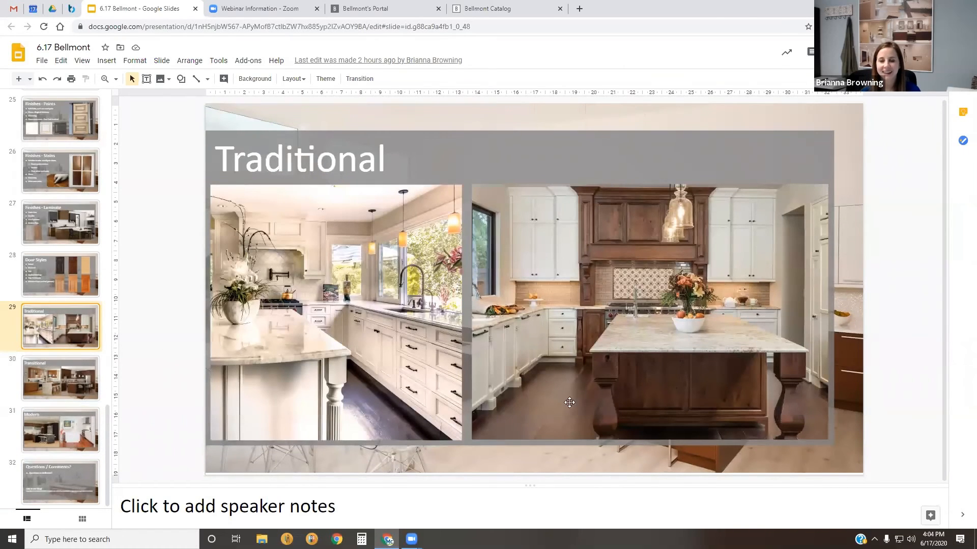
mouse_move(592, 370)
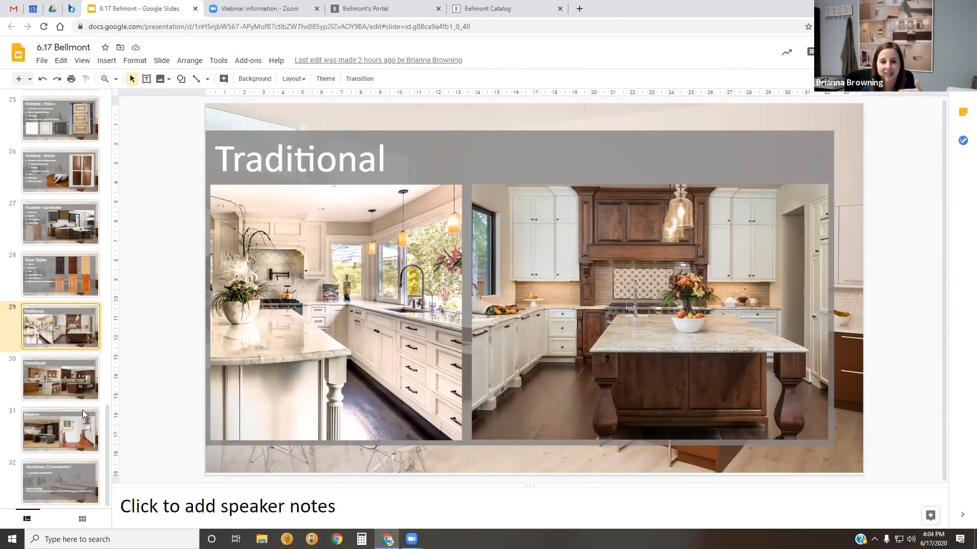
mouse_move(67, 390)
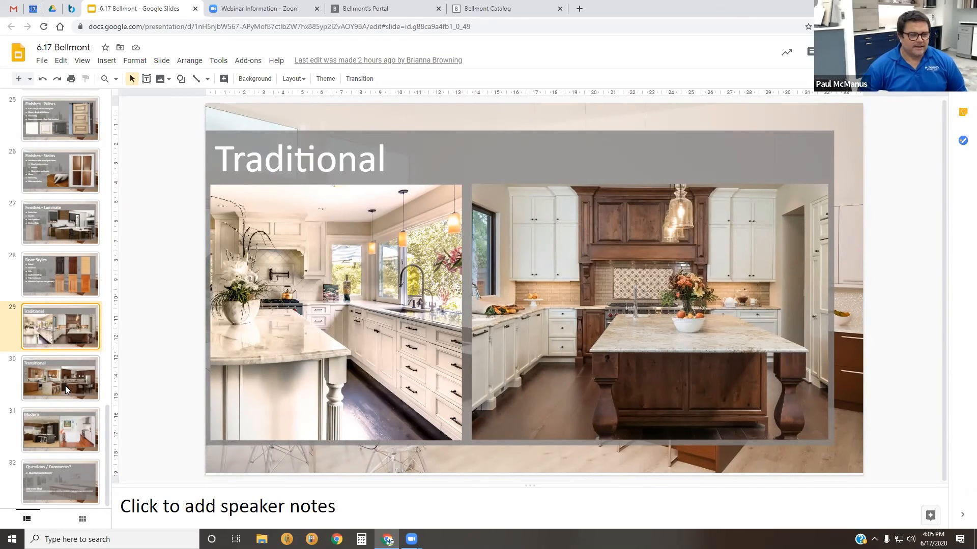
Step: Show the Transitional kitchen slide again
left_click(60, 379)
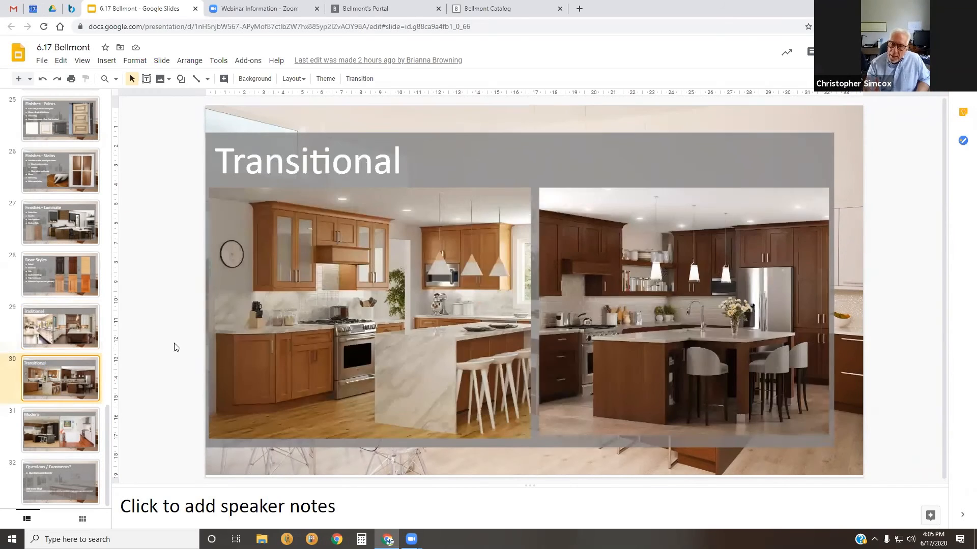
Step: Return to the Traditional kitchen slide
left_click(60, 326)
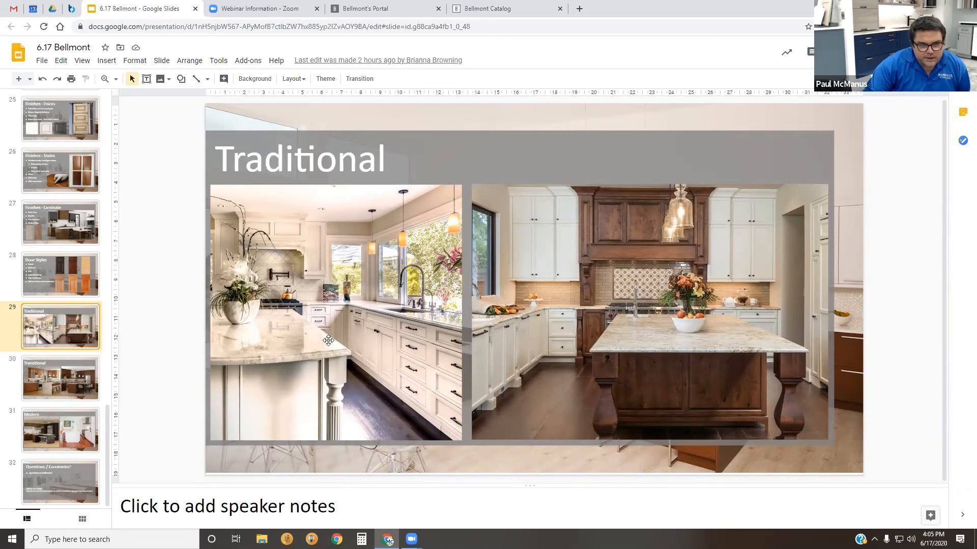
mouse_move(373, 274)
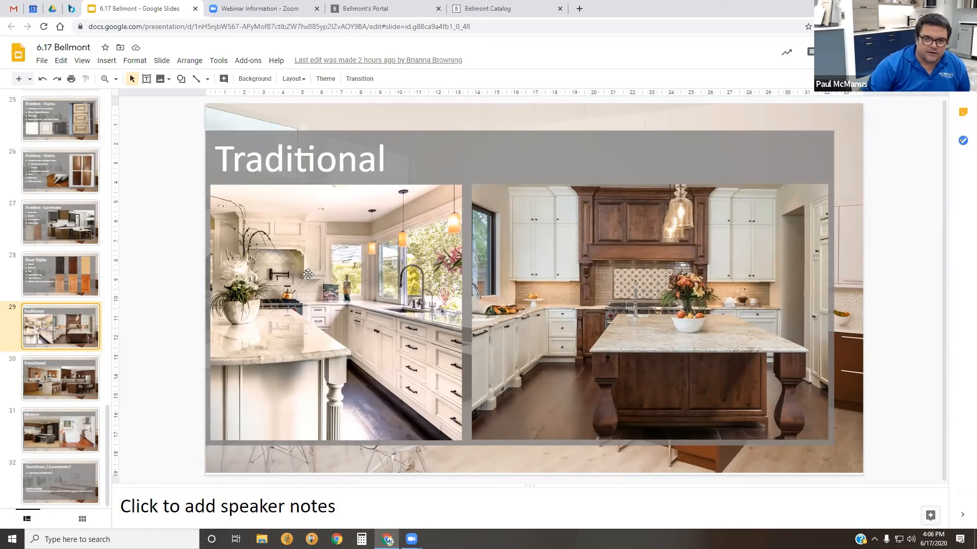
mouse_move(407, 410)
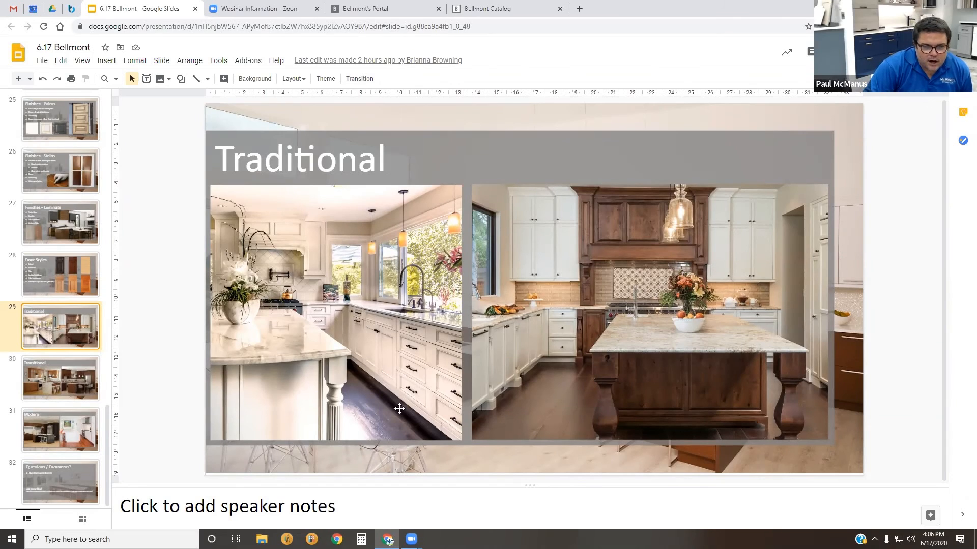
mouse_move(261, 257)
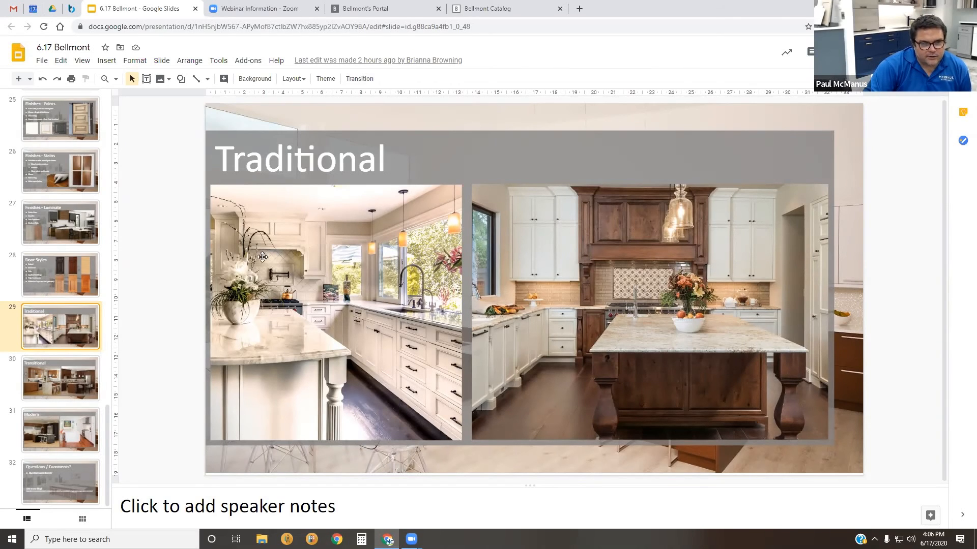
mouse_move(399, 354)
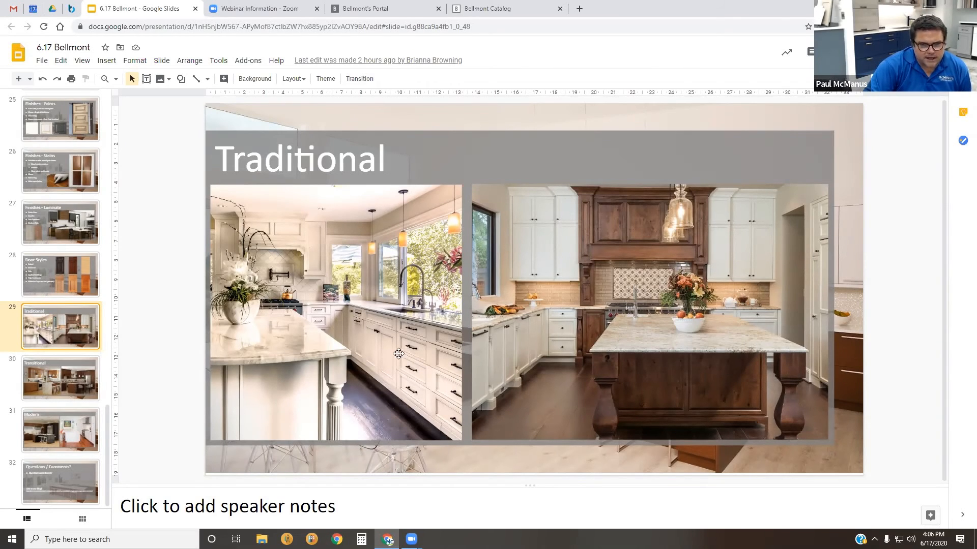
mouse_move(252, 346)
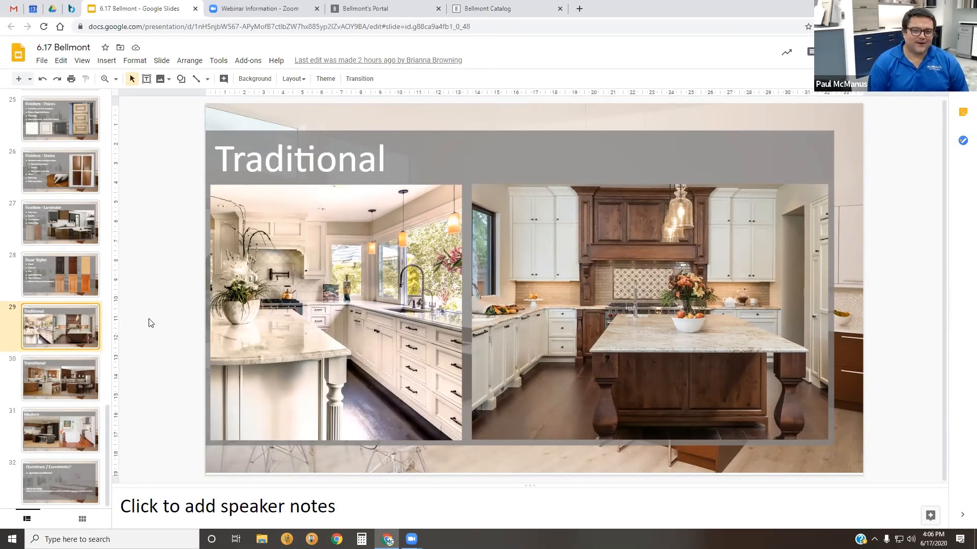
mouse_move(277, 281)
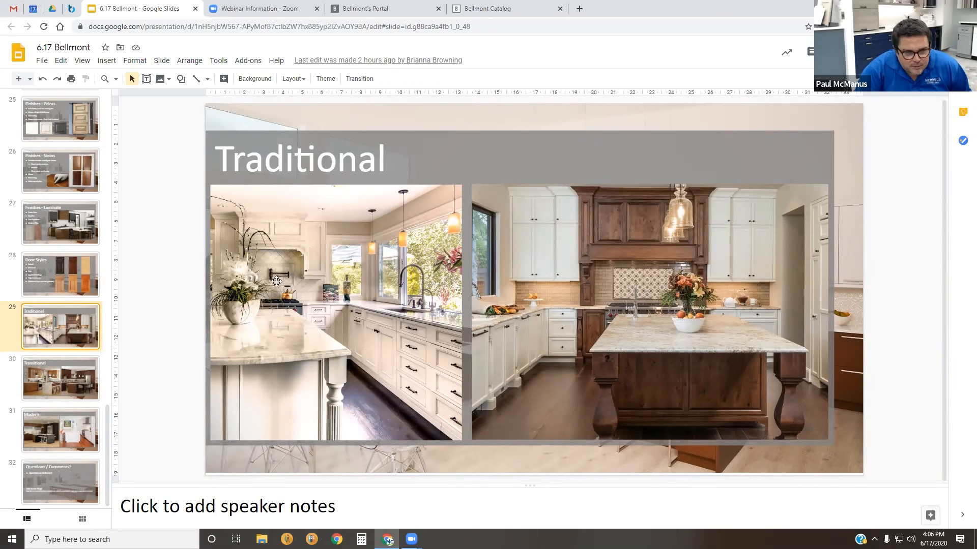
mouse_move(273, 440)
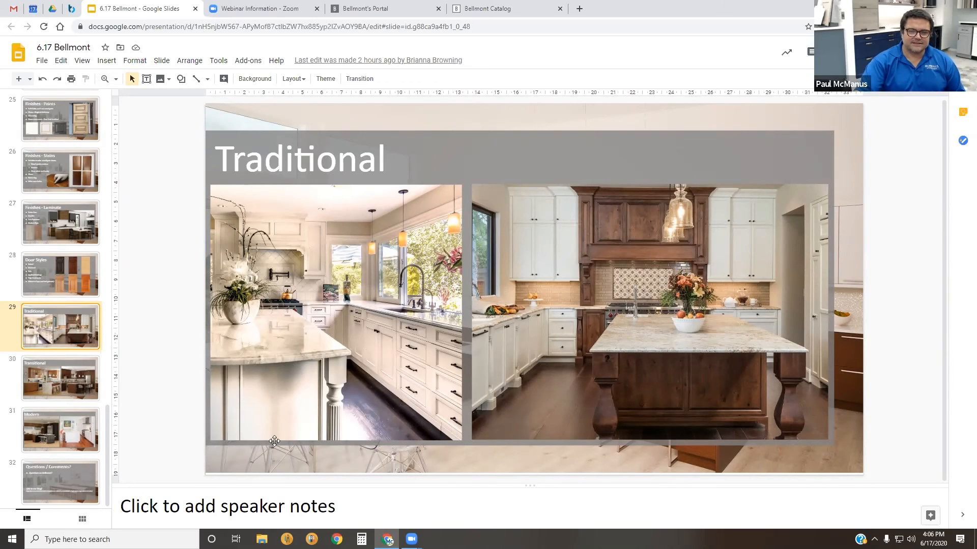
mouse_move(434, 289)
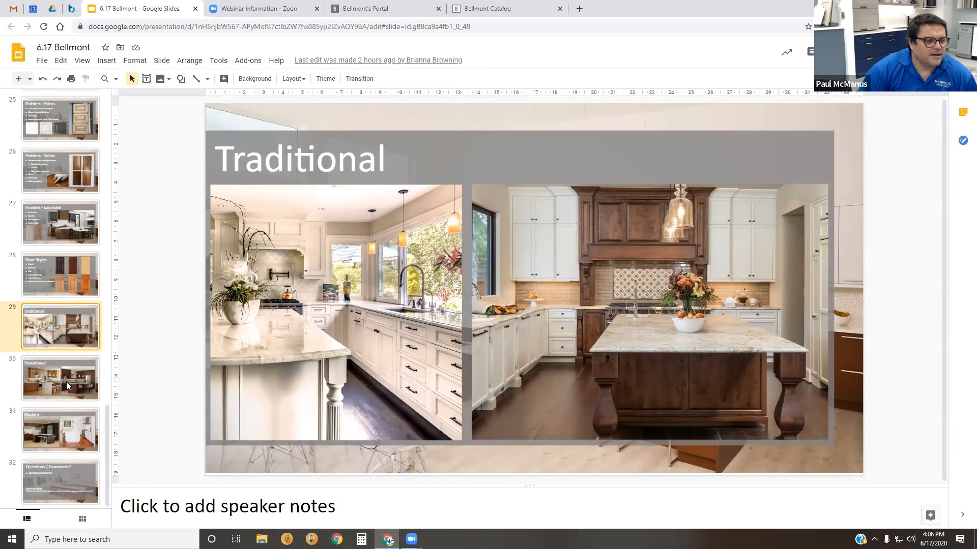
Step: Flip between Traditional and Transitional, then show the Modern kitchen slide
left_click(61, 379)
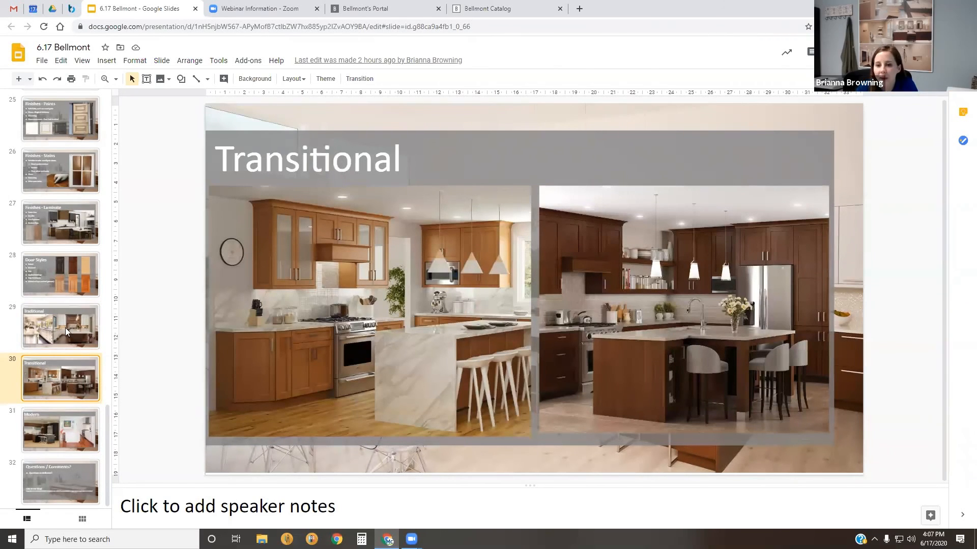
left_click(60, 326)
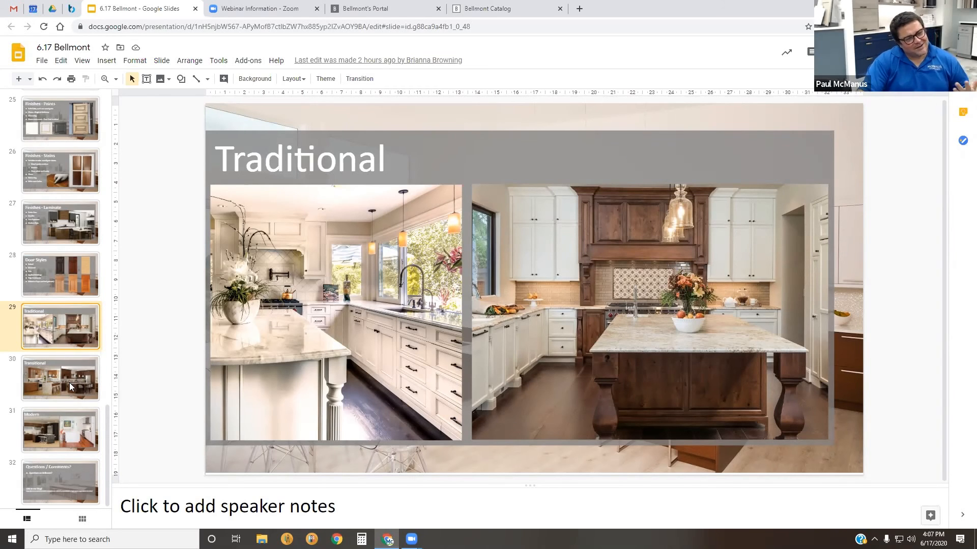
left_click(60, 379)
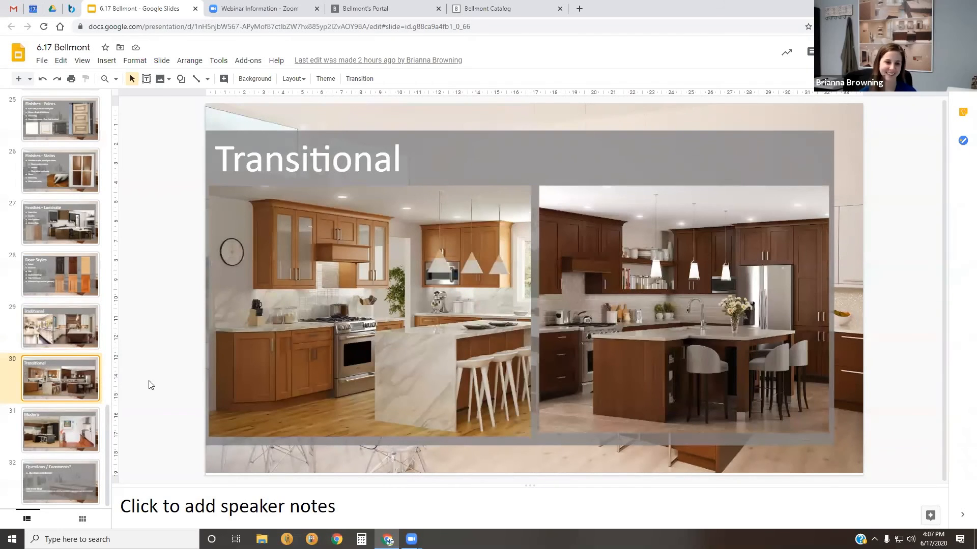
left_click(60, 431)
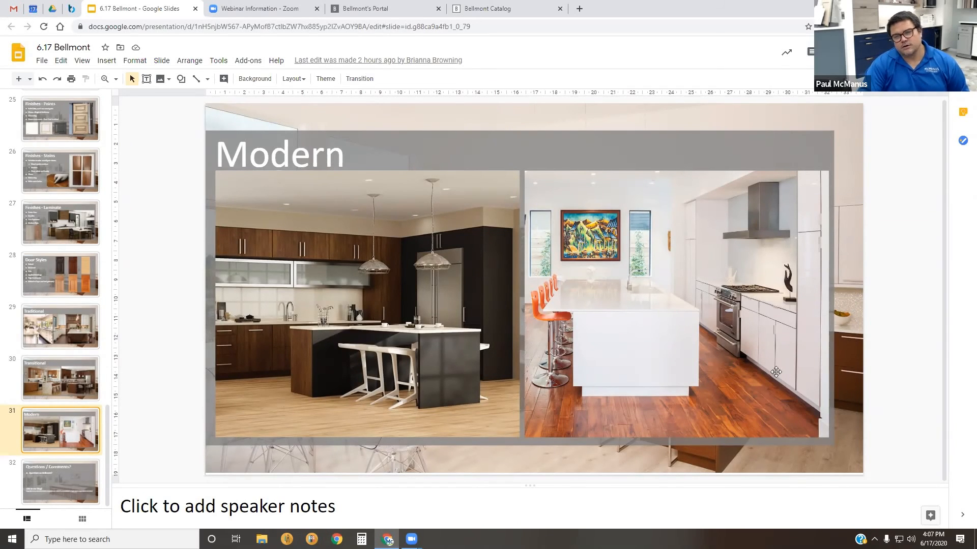
mouse_move(658, 277)
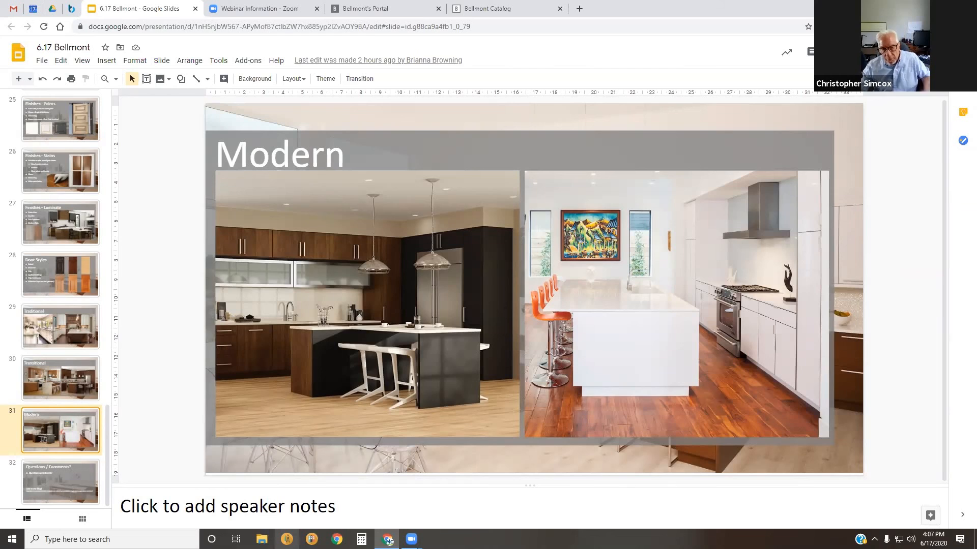
mouse_move(56, 506)
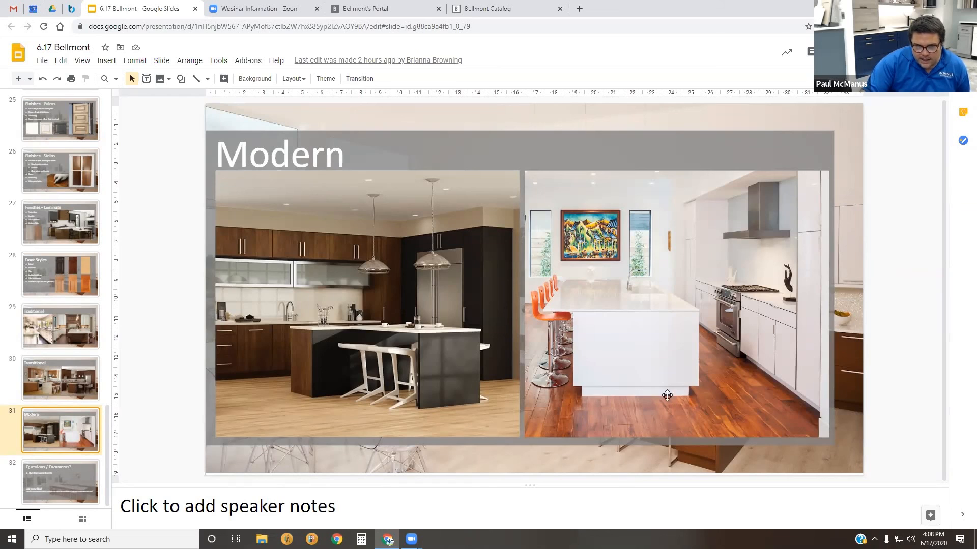
mouse_move(563, 397)
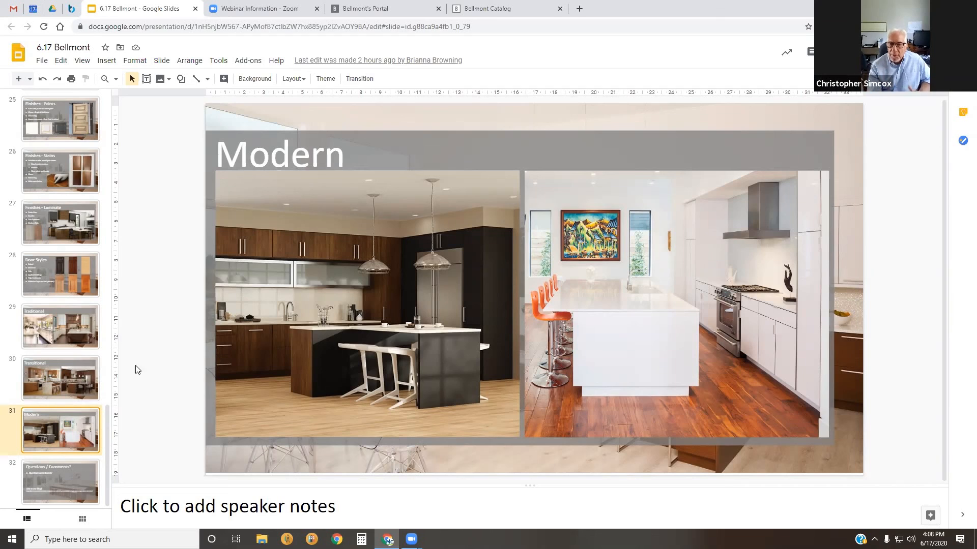
mouse_move(155, 304)
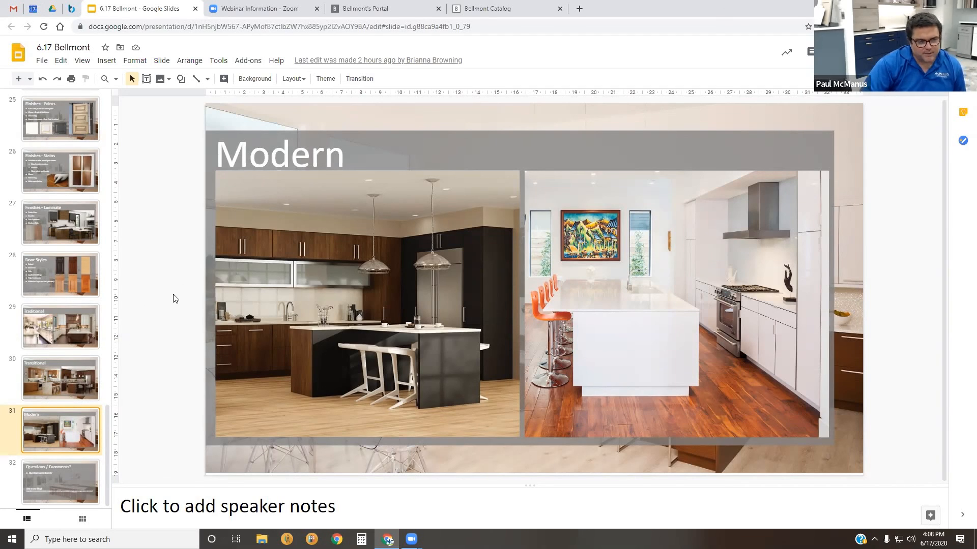
mouse_move(131, 339)
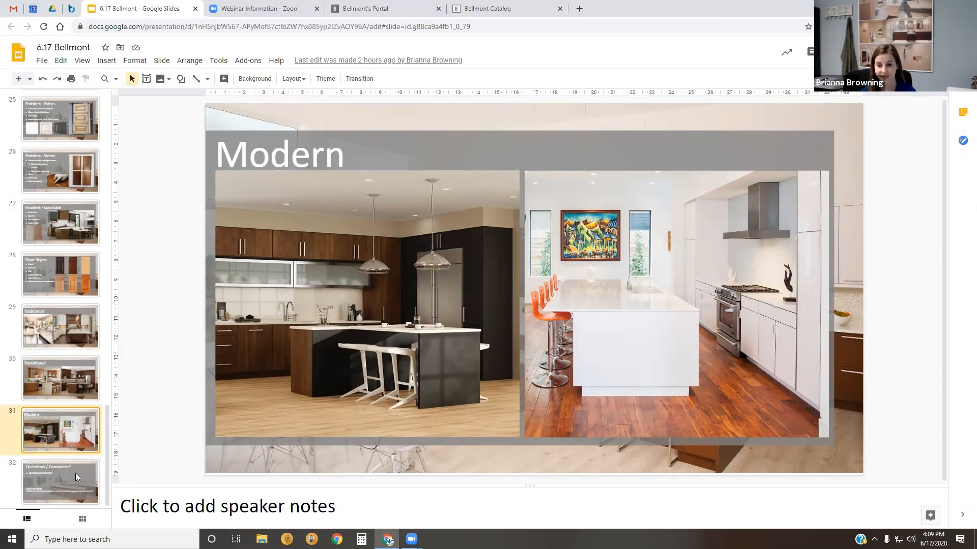
Step: Show the closing slide 32, 'Questions / Comments?', with the Bellmont blog link
left_click(60, 482)
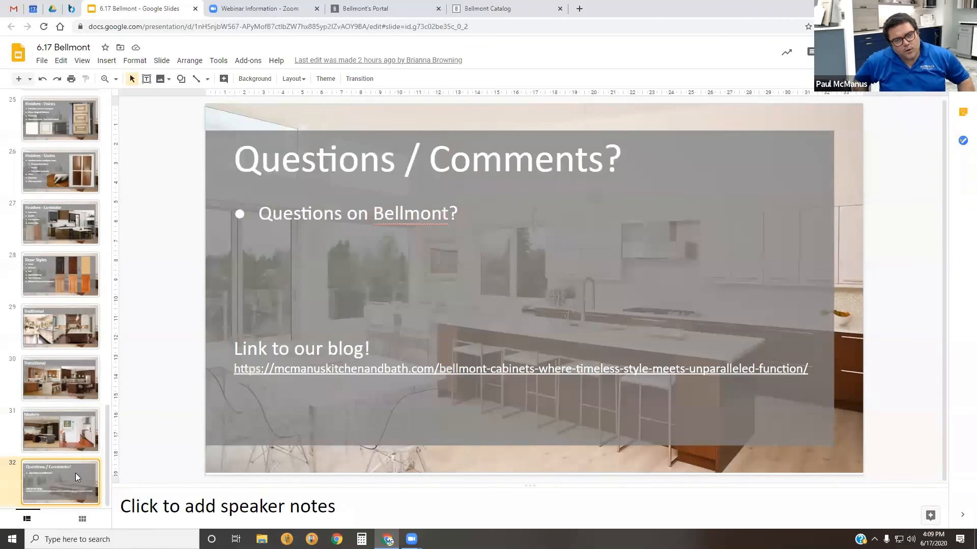